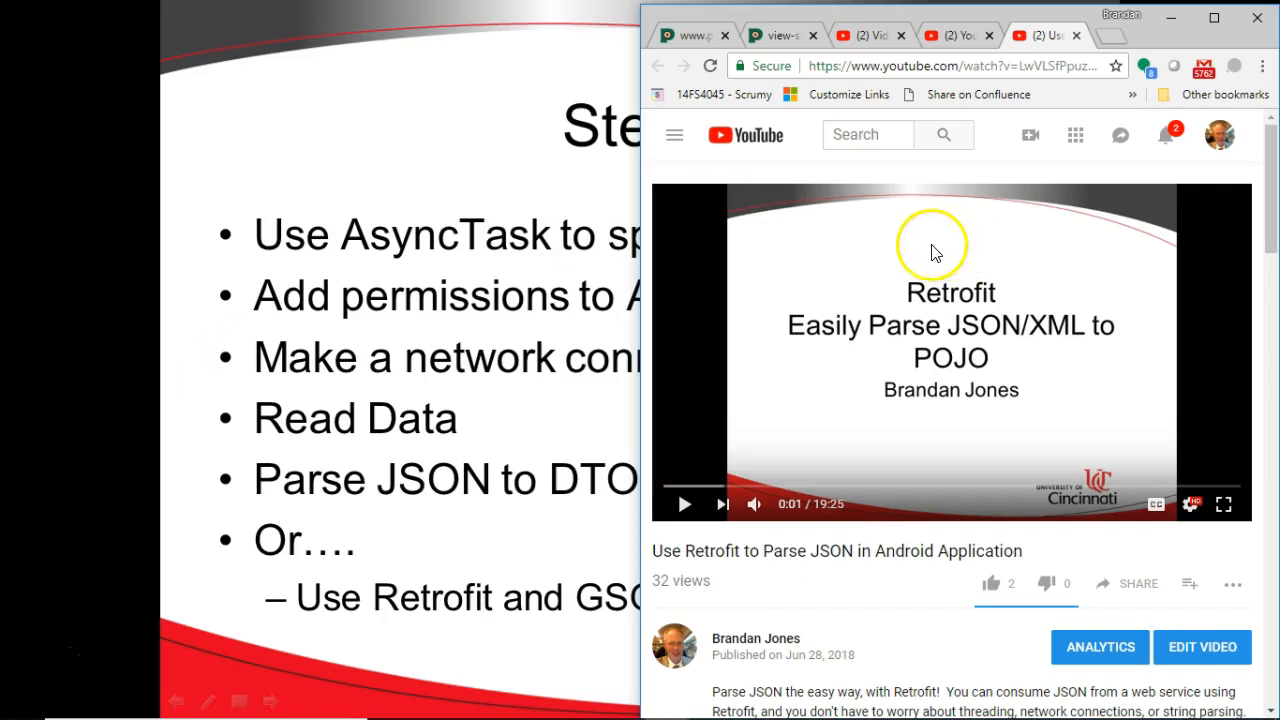
{"action": "mouse_move", "coordinate": [896, 222]}
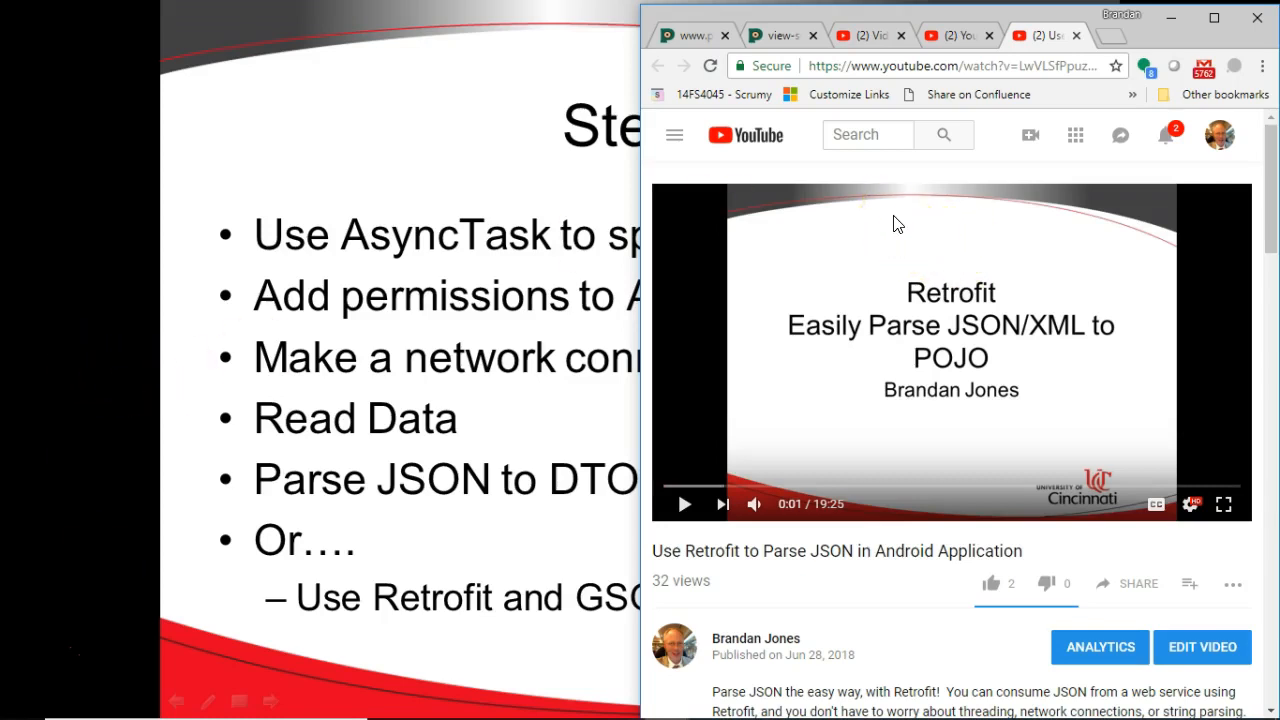
{"action": "mouse_move", "coordinate": [842, 224]}
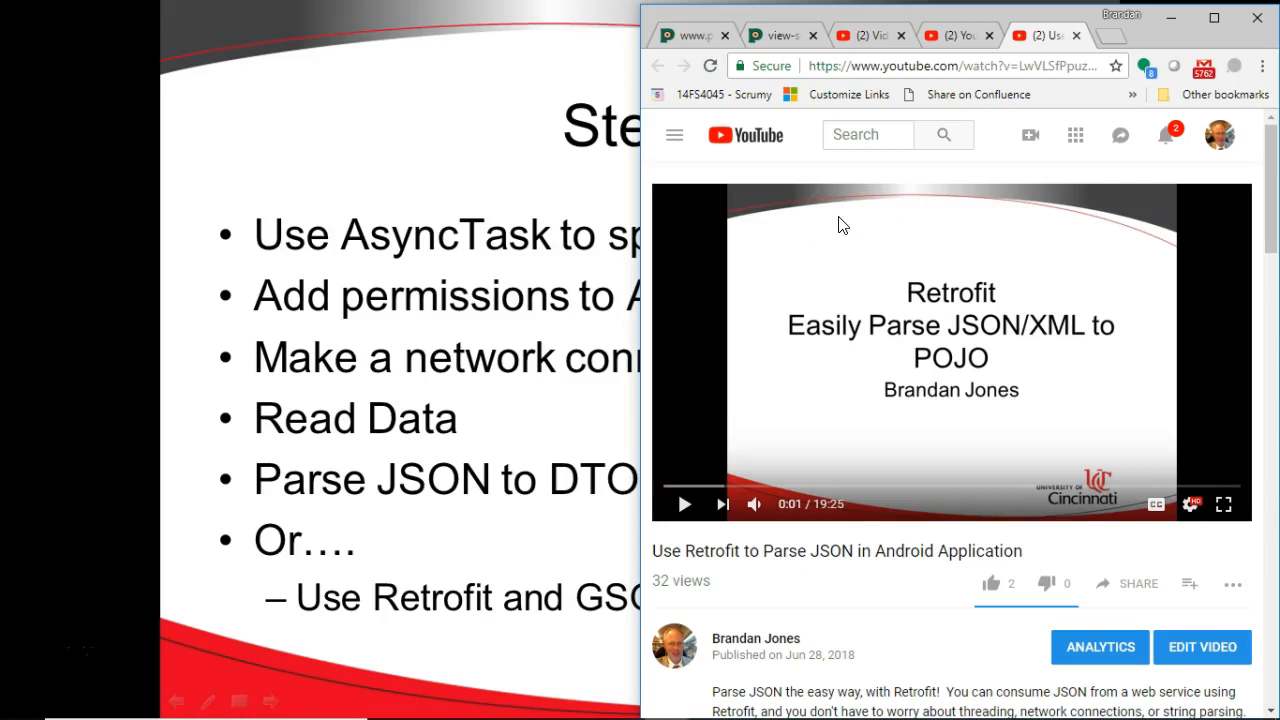
{"action": "mouse_move", "coordinate": [790, 94]}
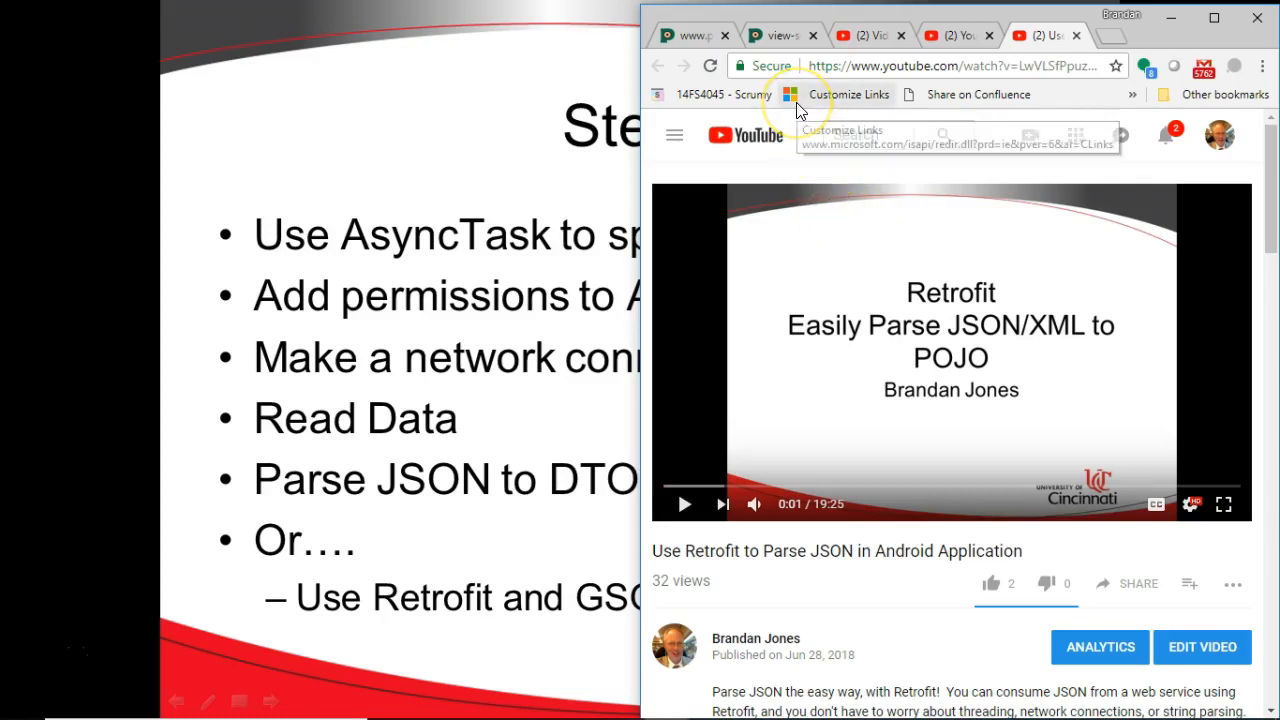
Switch to the raw plants JSON page and maximize the Chrome window.
{"action": "left_click", "coordinate": [780, 36]}
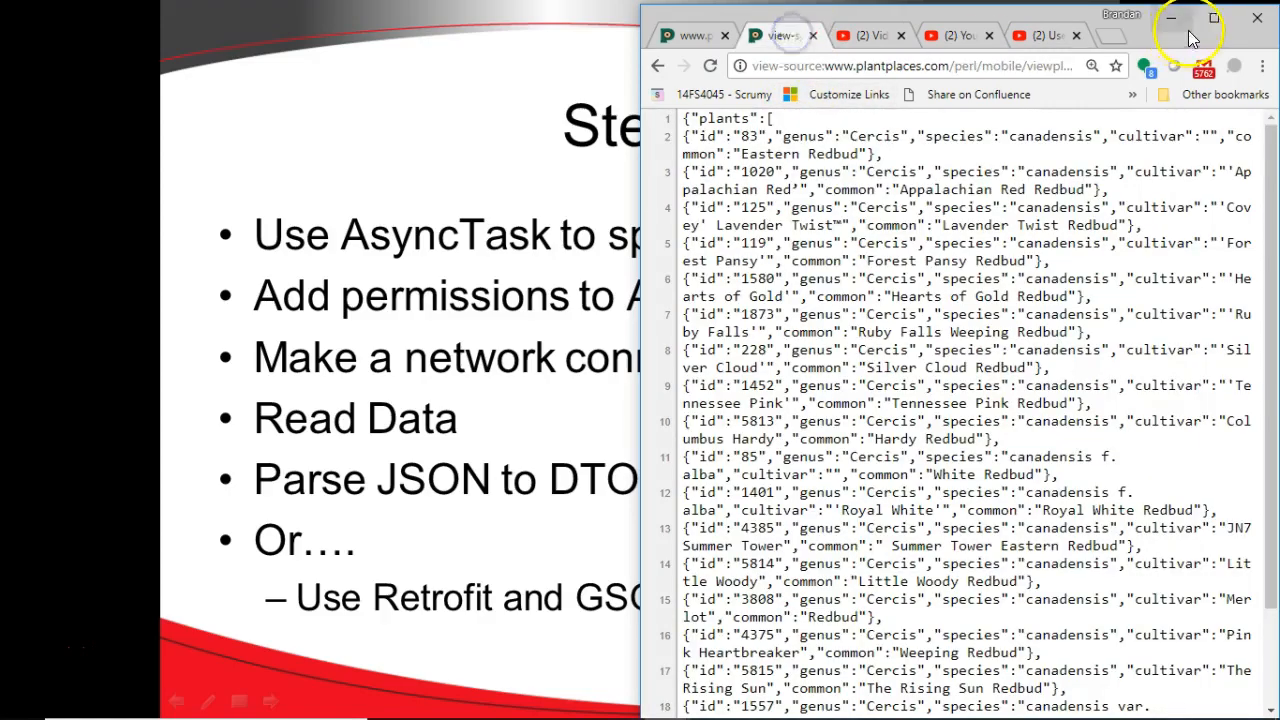
{"action": "left_click", "coordinate": [1212, 18]}
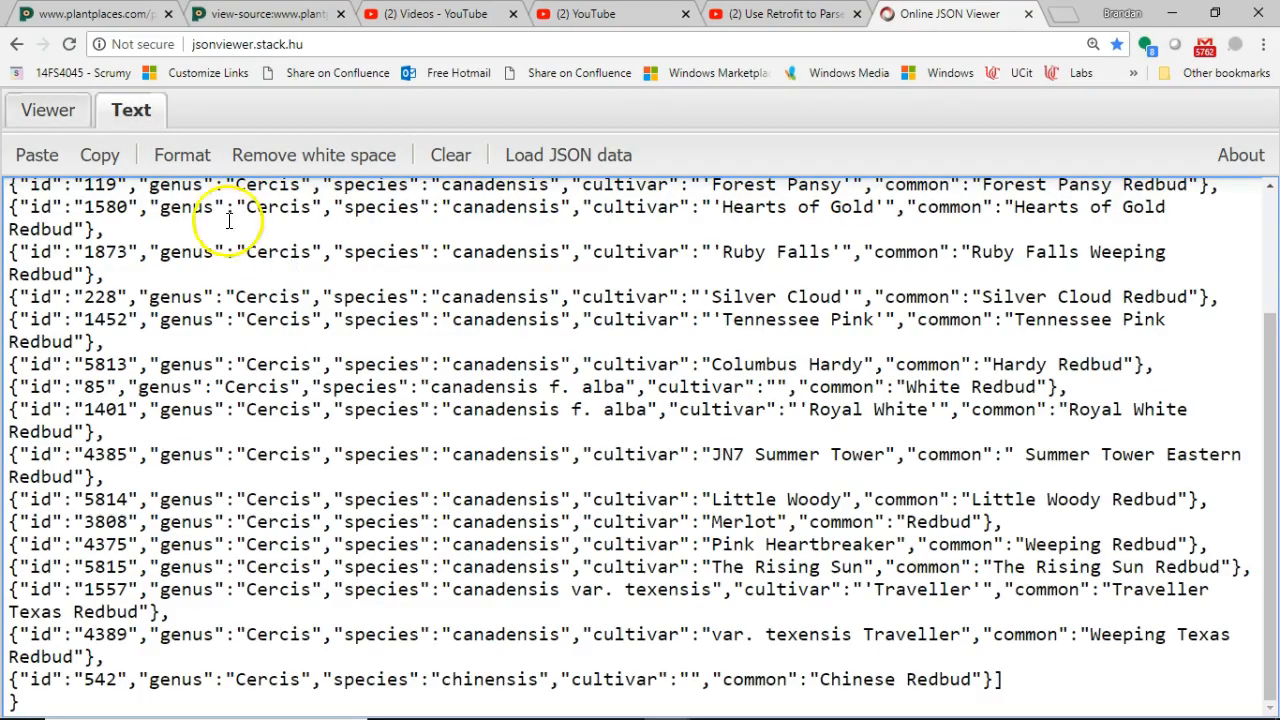
View the JSON as a tree and expand the plants array to see the first entries' fields.
{"action": "left_click", "coordinate": [52, 110]}
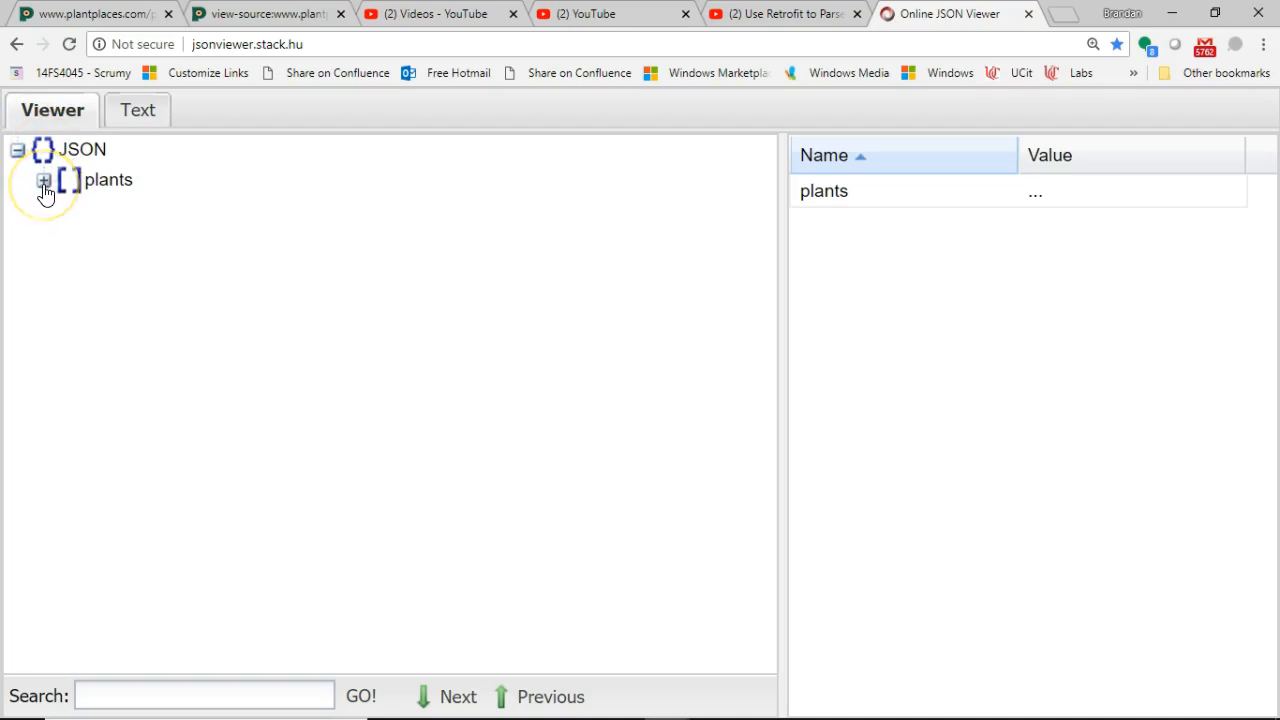
{"action": "left_click", "coordinate": [44, 180]}
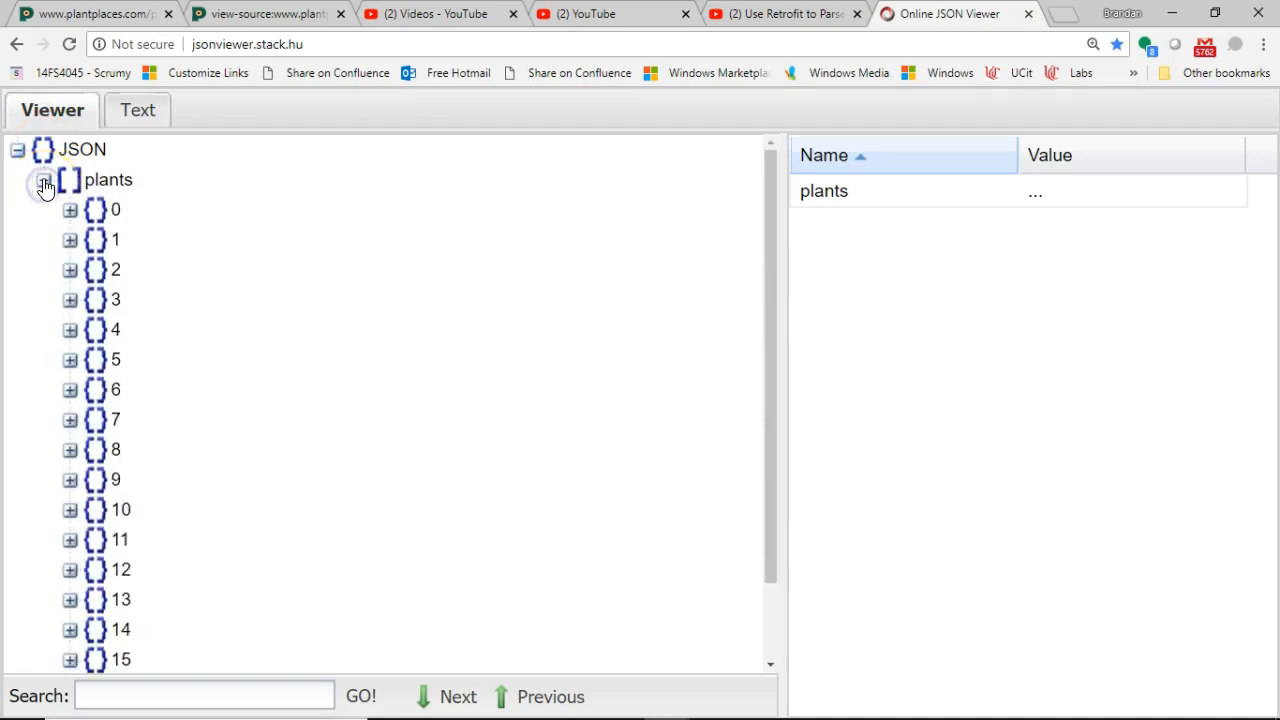
{"action": "scroll", "scroll_direction": "down", "scroll_amount": 3}
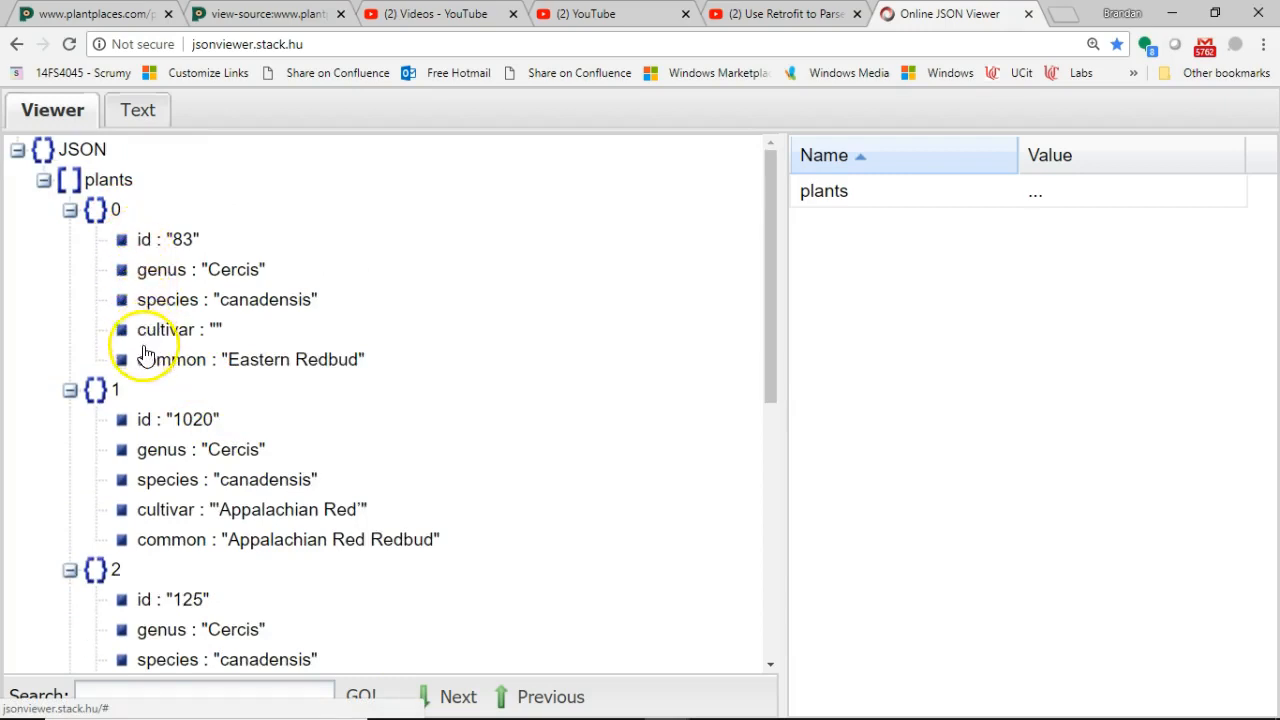
{"action": "mouse_move", "coordinate": [180, 420]}
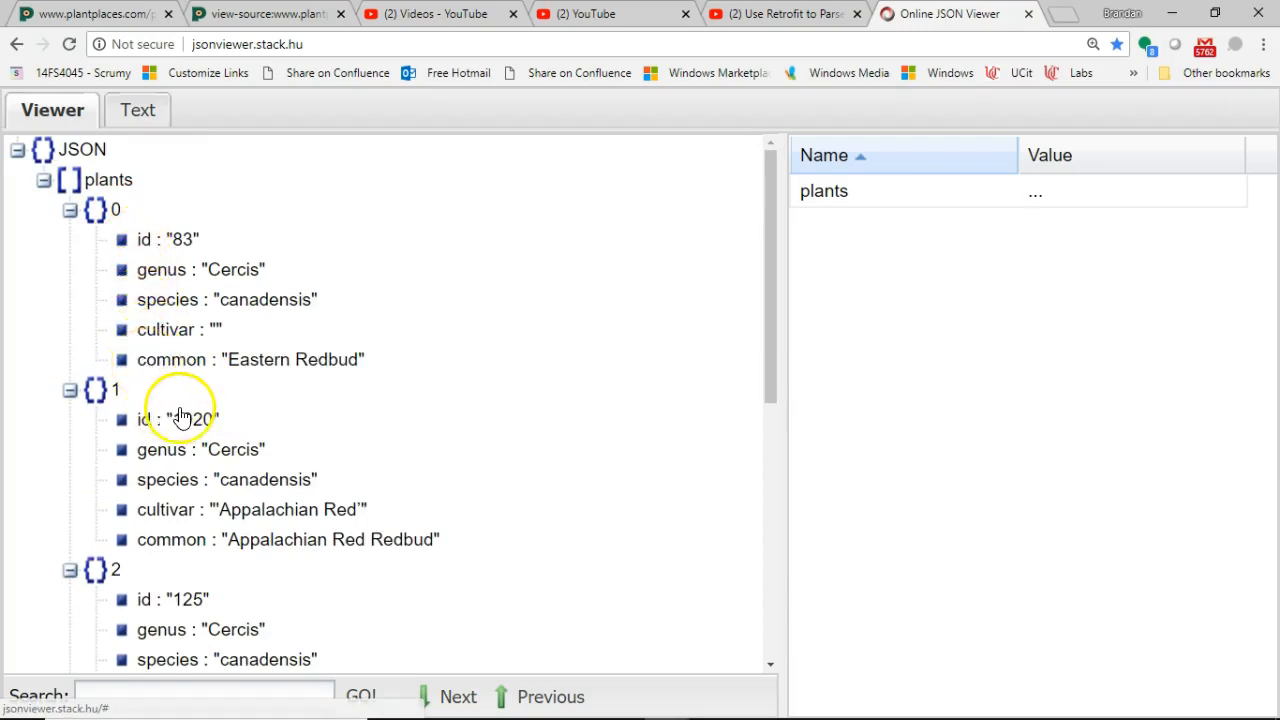
{"action": "scroll", "scroll_direction": "down", "scroll_amount": 3}
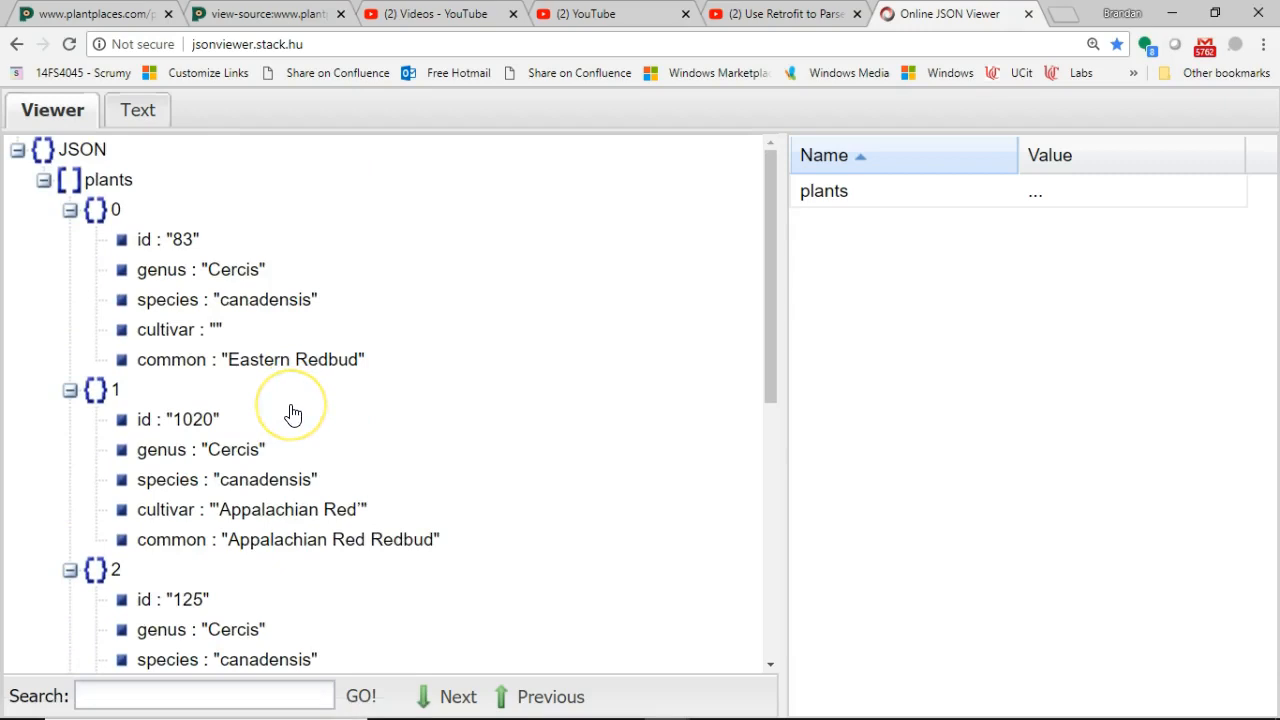
{"action": "mouse_move", "coordinate": [164, 456]}
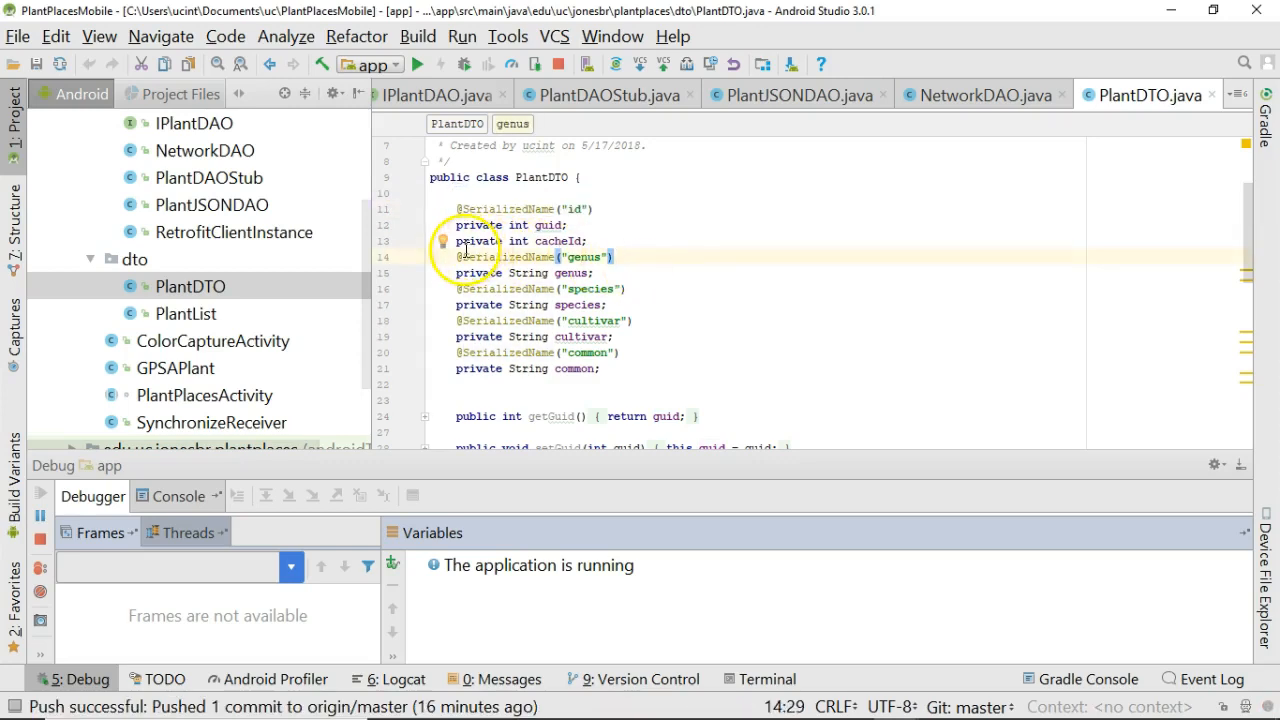
Bring PlantJSONDAO.java with its search method into the editor.
{"action": "left_click", "coordinate": [458, 256]}
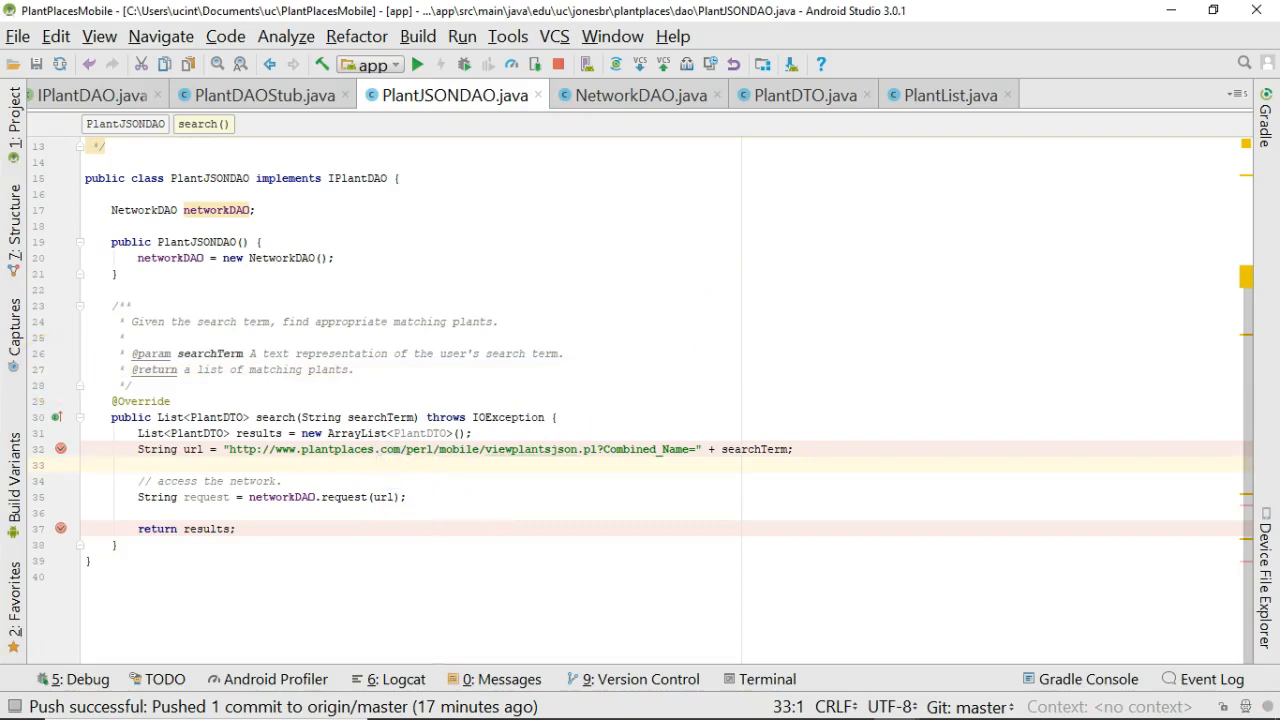
{"action": "mouse_move", "coordinate": [96, 188]}
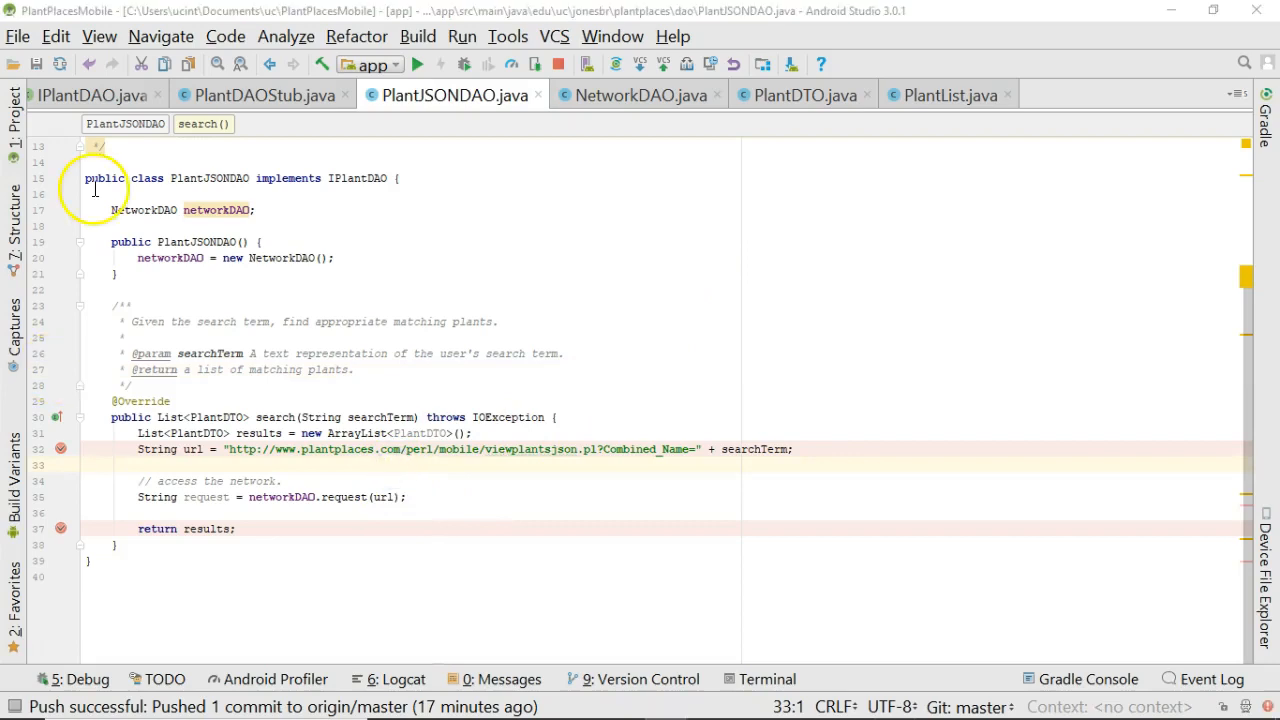
Rename the network response variable 'request' to 'rawJSON' and add a blank line below it.
{"action": "left_click", "coordinate": [404, 496]}
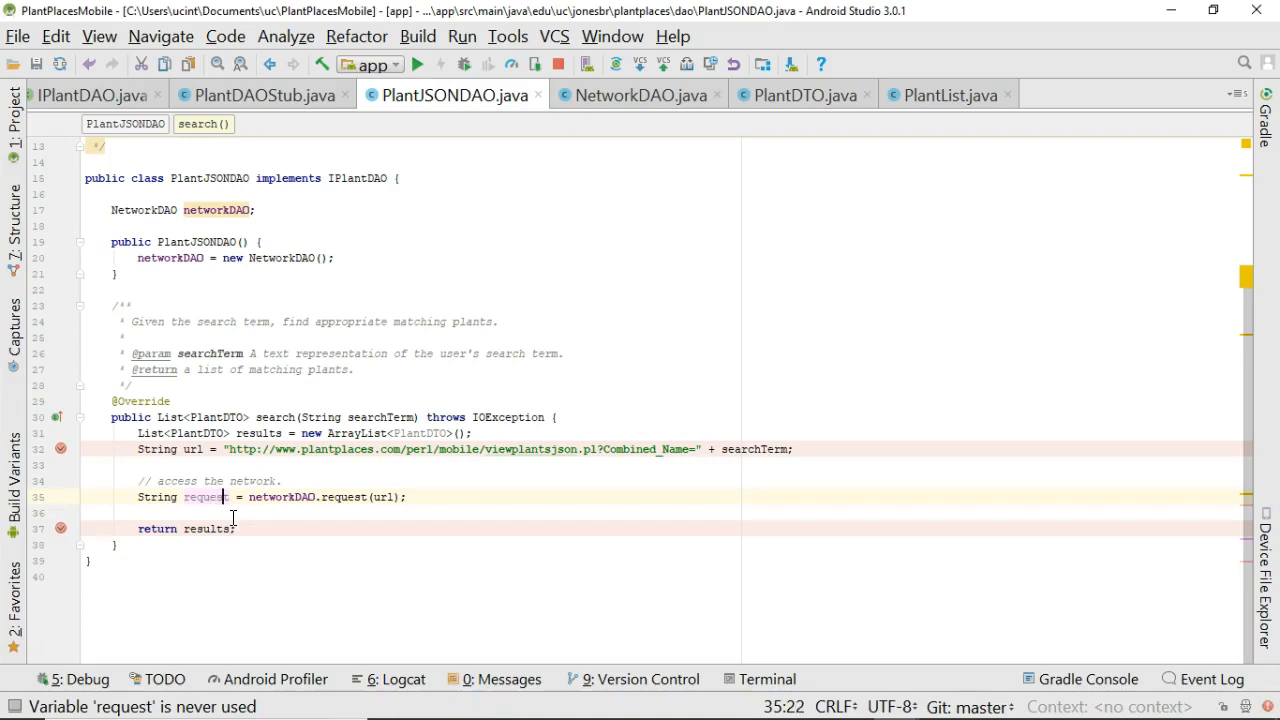
{"action": "double_click", "coordinate": [204, 496]}
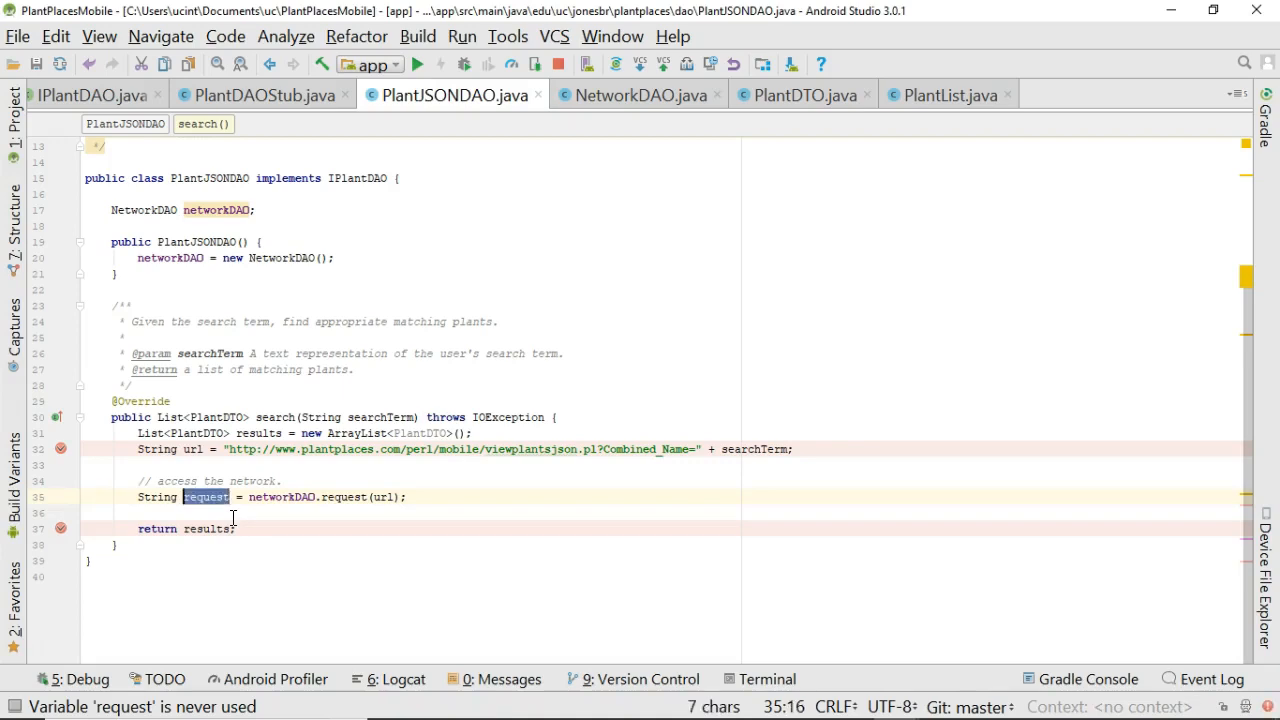
{"action": "type", "text": "rawJSON"}
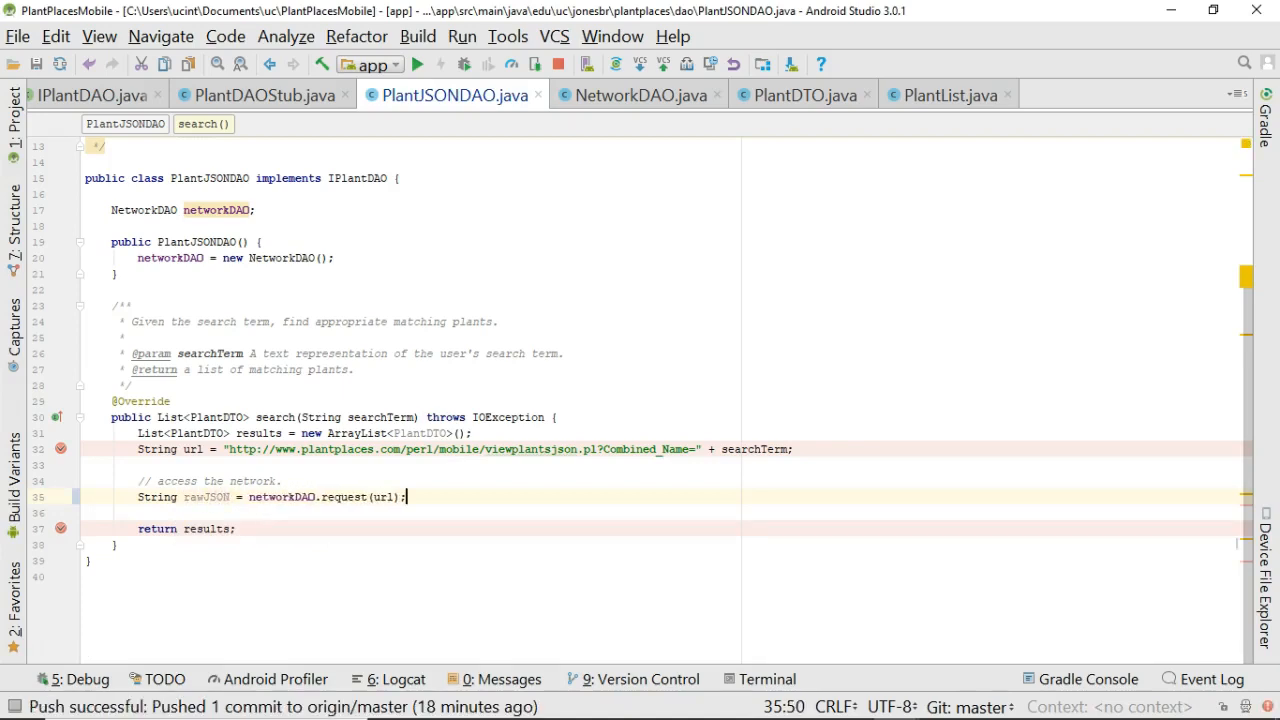
{"action": "key", "text": "enter"}
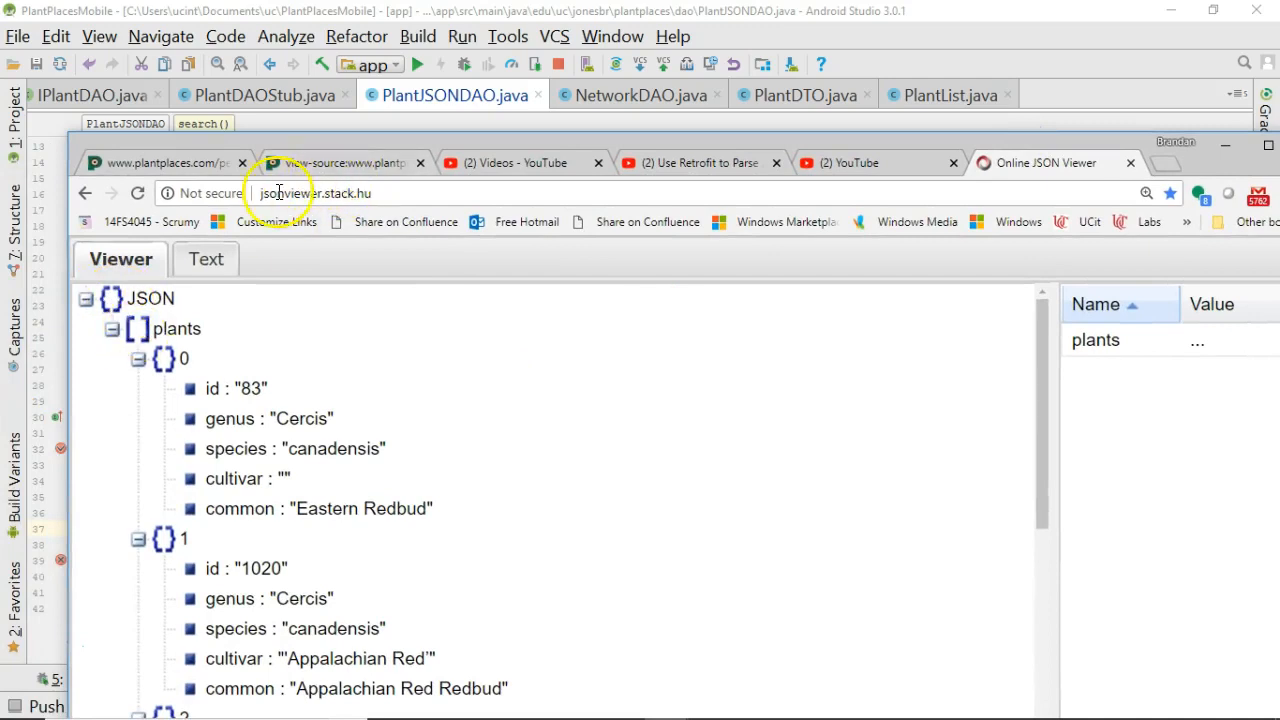
{"action": "mouse_move", "coordinate": [316, 162]}
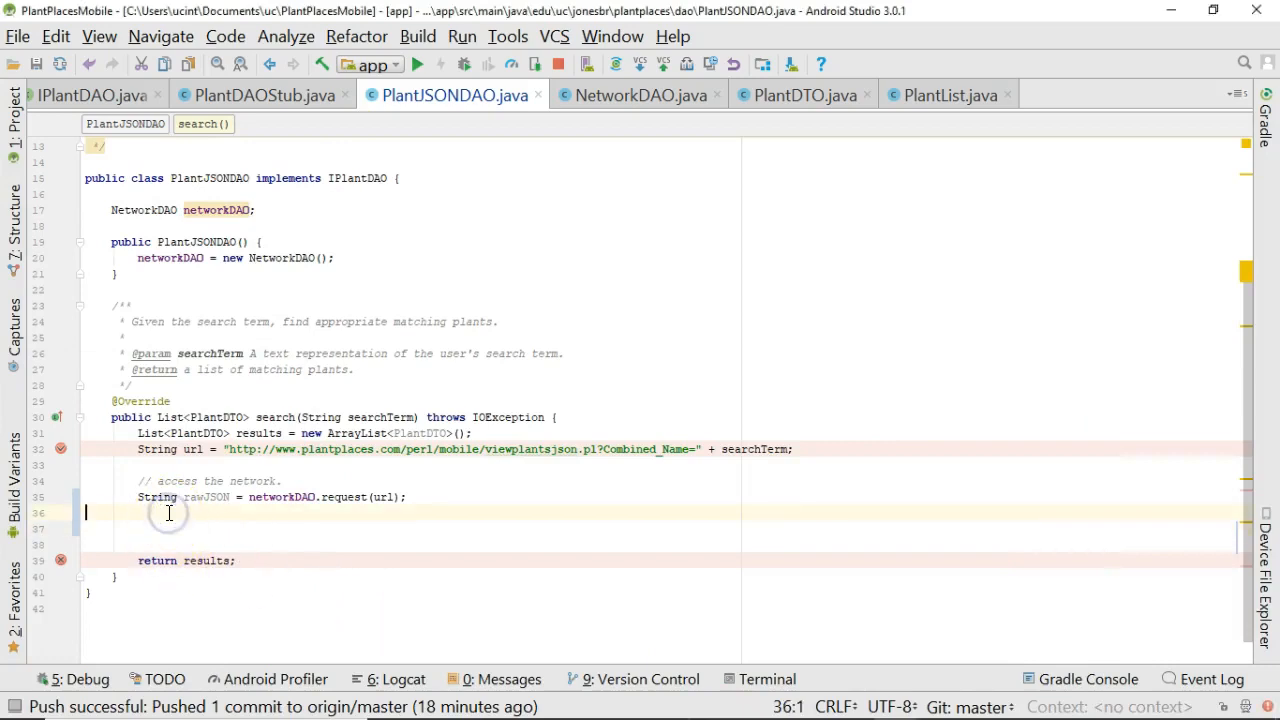
Add a comment and the line 'JSONObject root = new JSONObject(rawJSON);' in search.
{"action": "type", "text": "// let's make a J"}
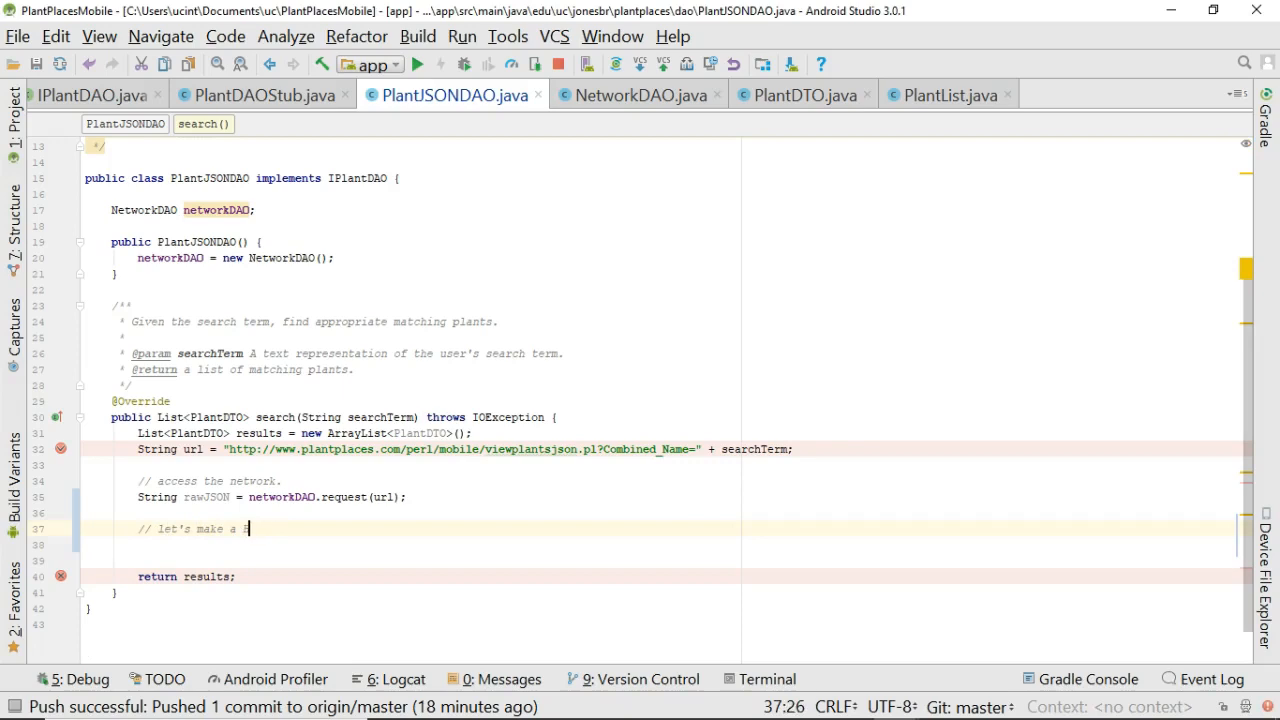
{"action": "type", "text": "Huge JSON object out of this entire st"}
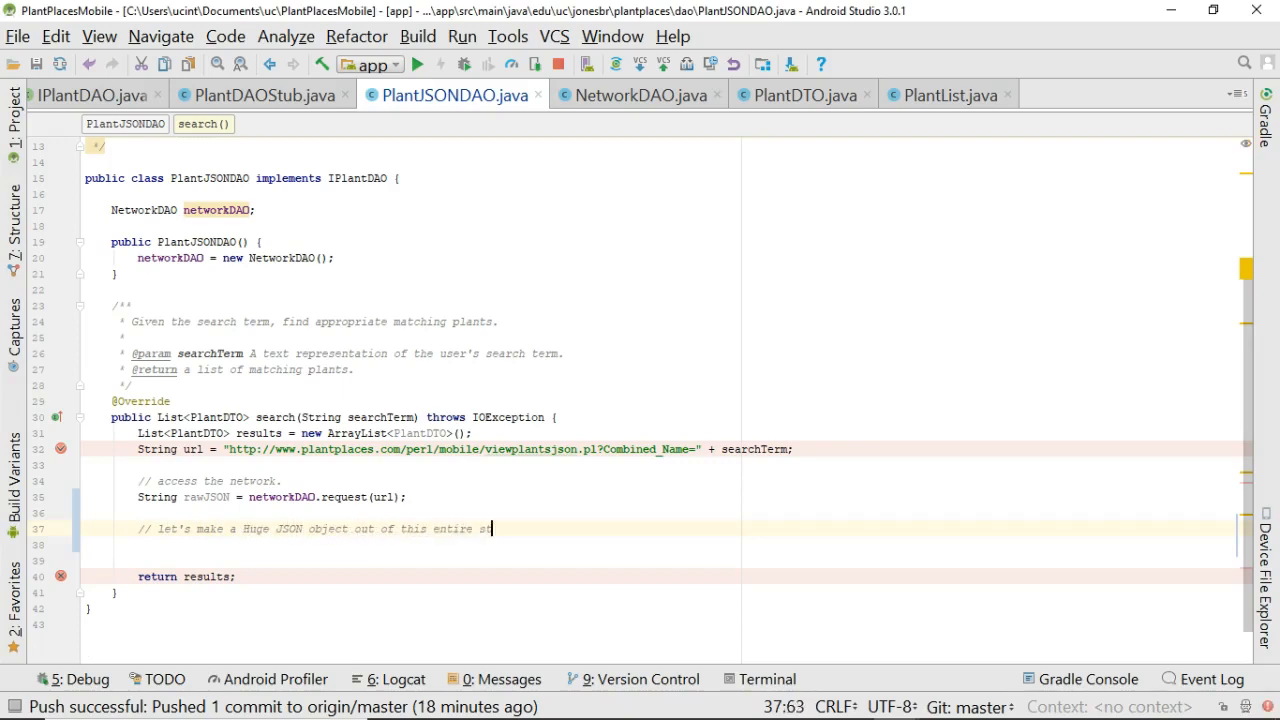
{"action": "type", "text": "ring."}
{"action": "left_click", "coordinate": [660, 544]}
{"action": "type", "text": "JSONObject"}
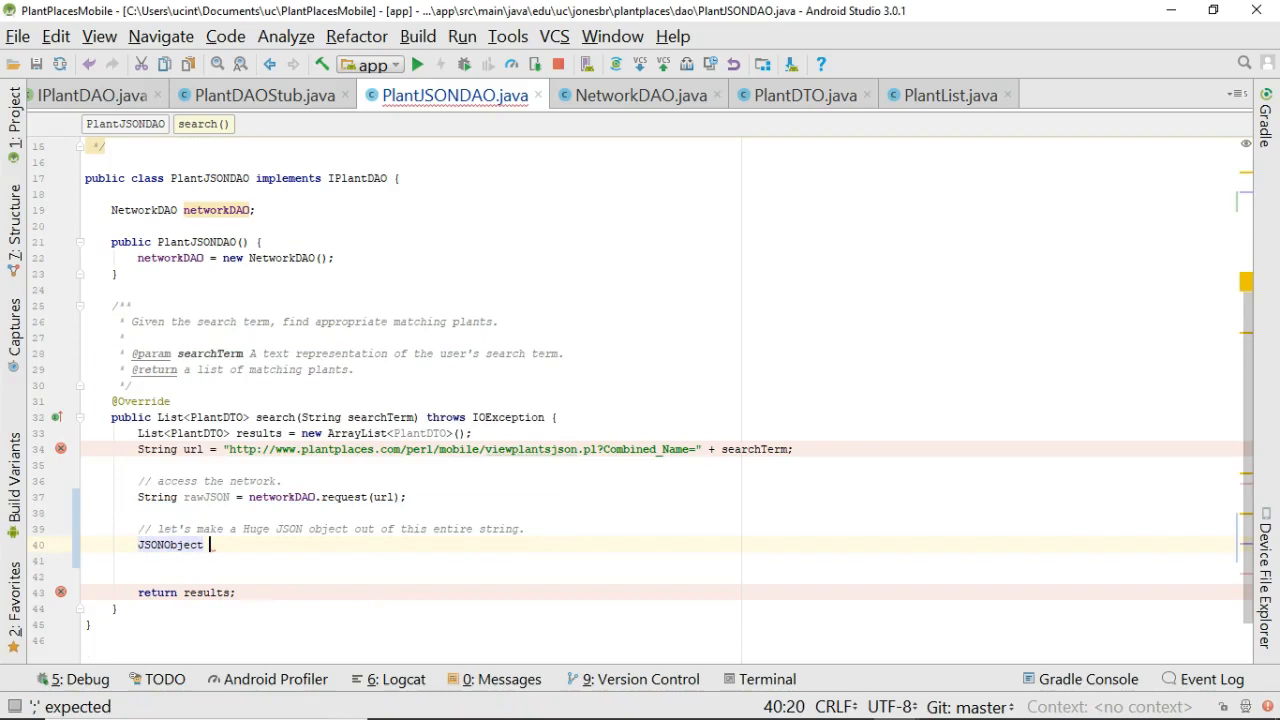
{"action": "type", "text": "root = new"}
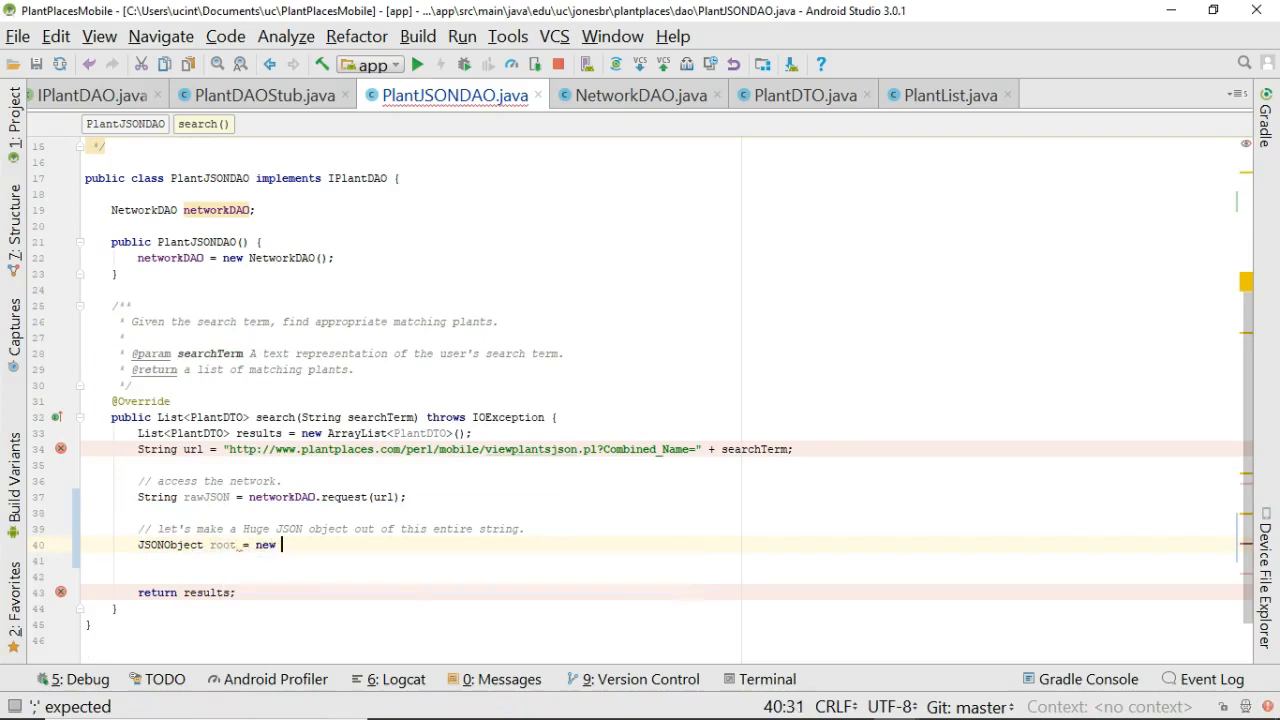
{"action": "type", "text": "JSONOBjects"}
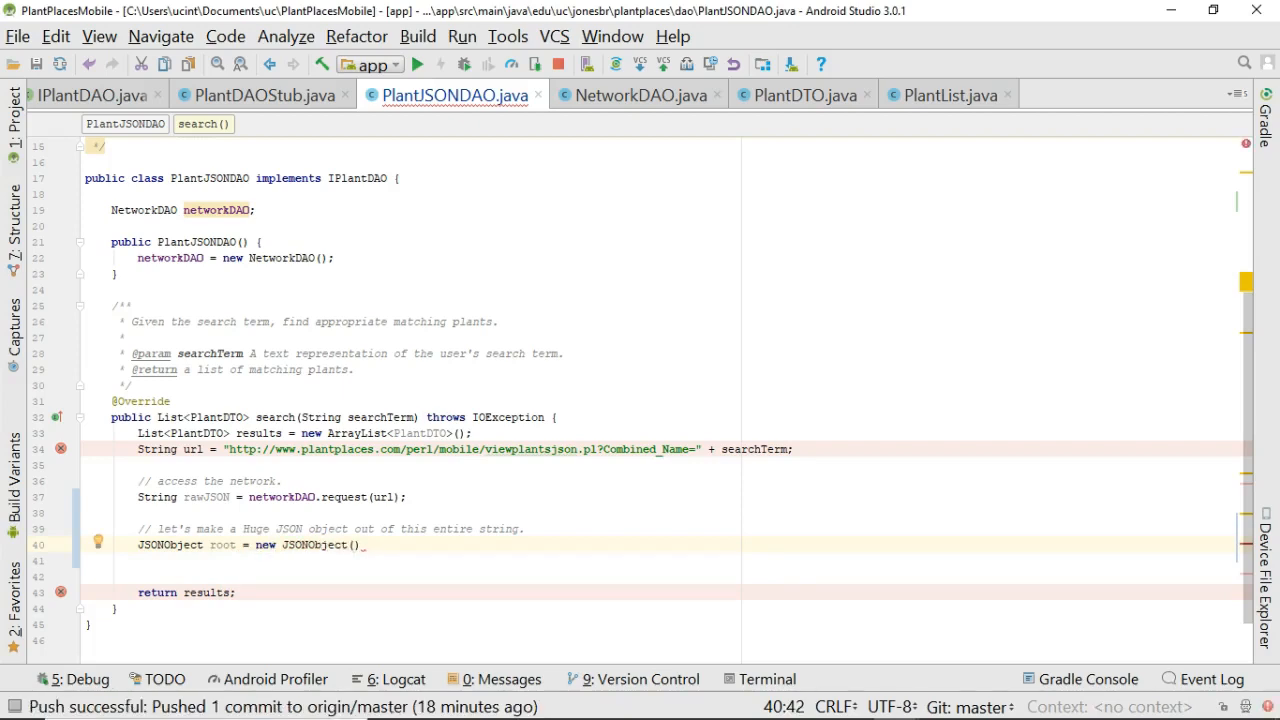
{"action": "type", "text": "rawJSON"}
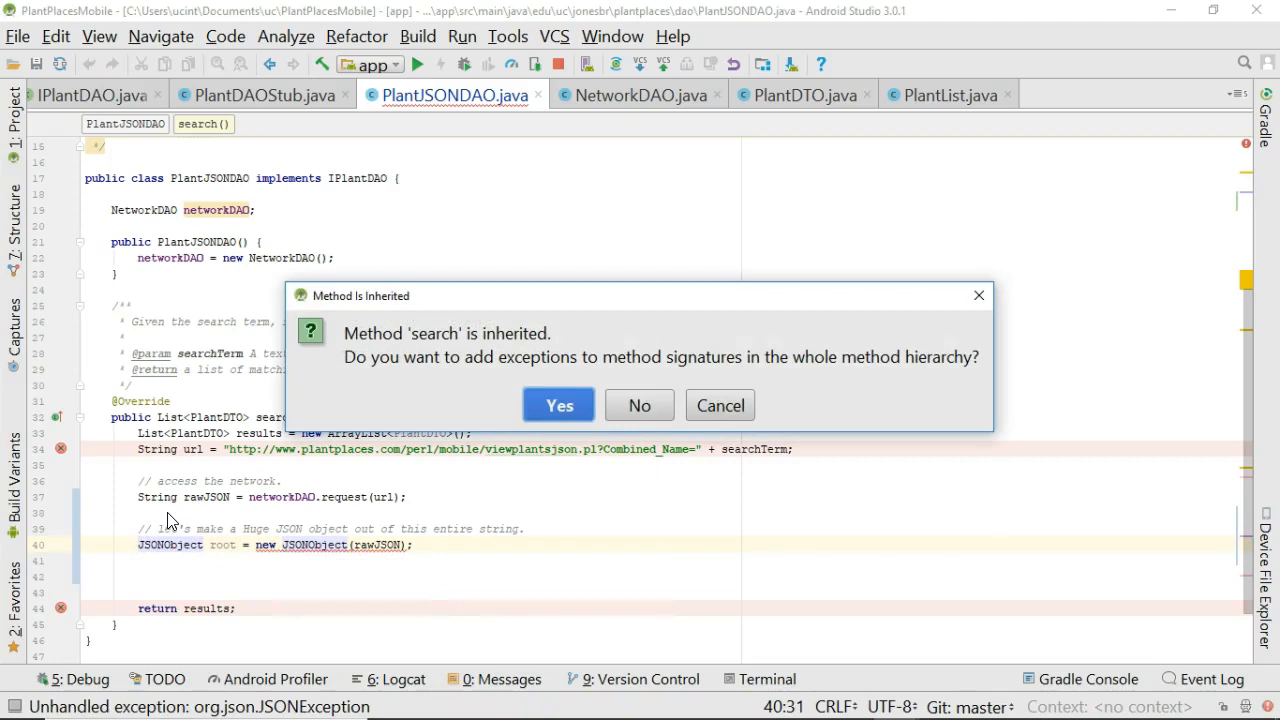
Accept adding JSONException to the search signatures in PlantJSONDAO and the IPlantDAO interface.
{"action": "left_click", "coordinate": [558, 404]}
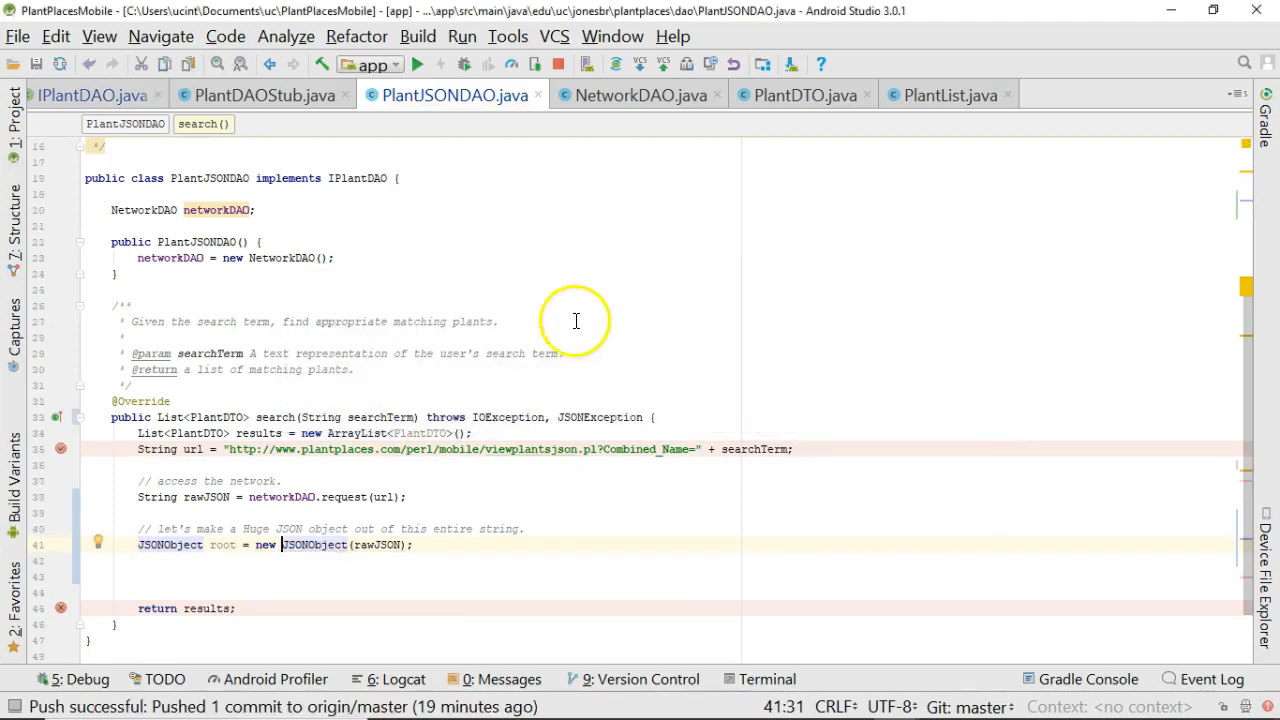
{"action": "left_click", "coordinate": [588, 418]}
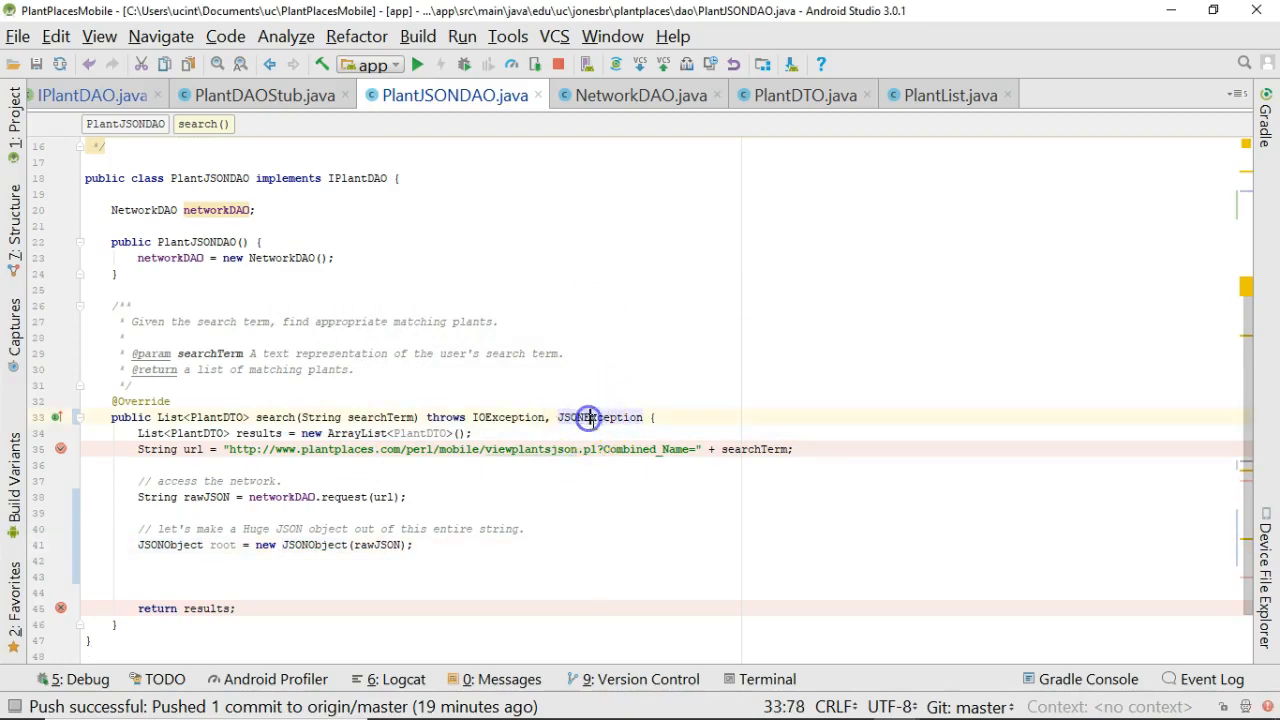
{"action": "double_click", "coordinate": [570, 418]}
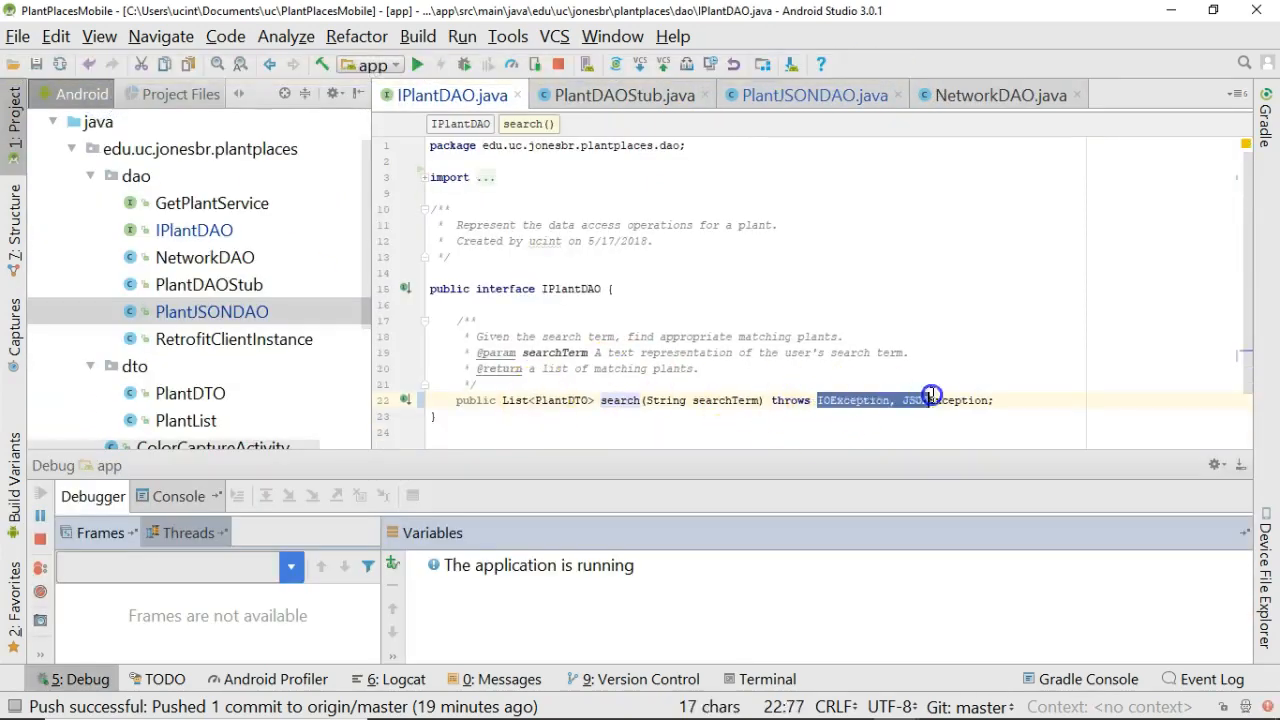
{"action": "type", "text": "Exception, JSONException {"}
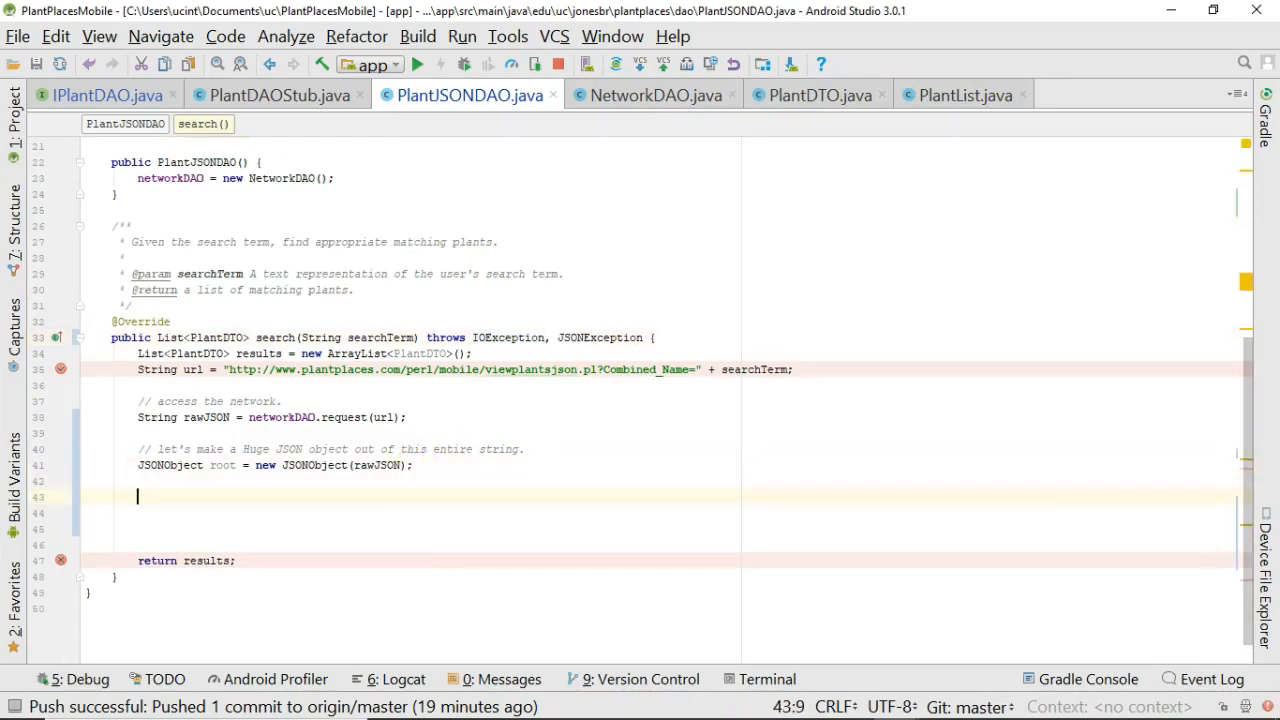
Add a 'get the collection' comment and expand the plants array in the JSON viewer for reference.
{"action": "type", "text": "// ge the collection of plants from this obj"}
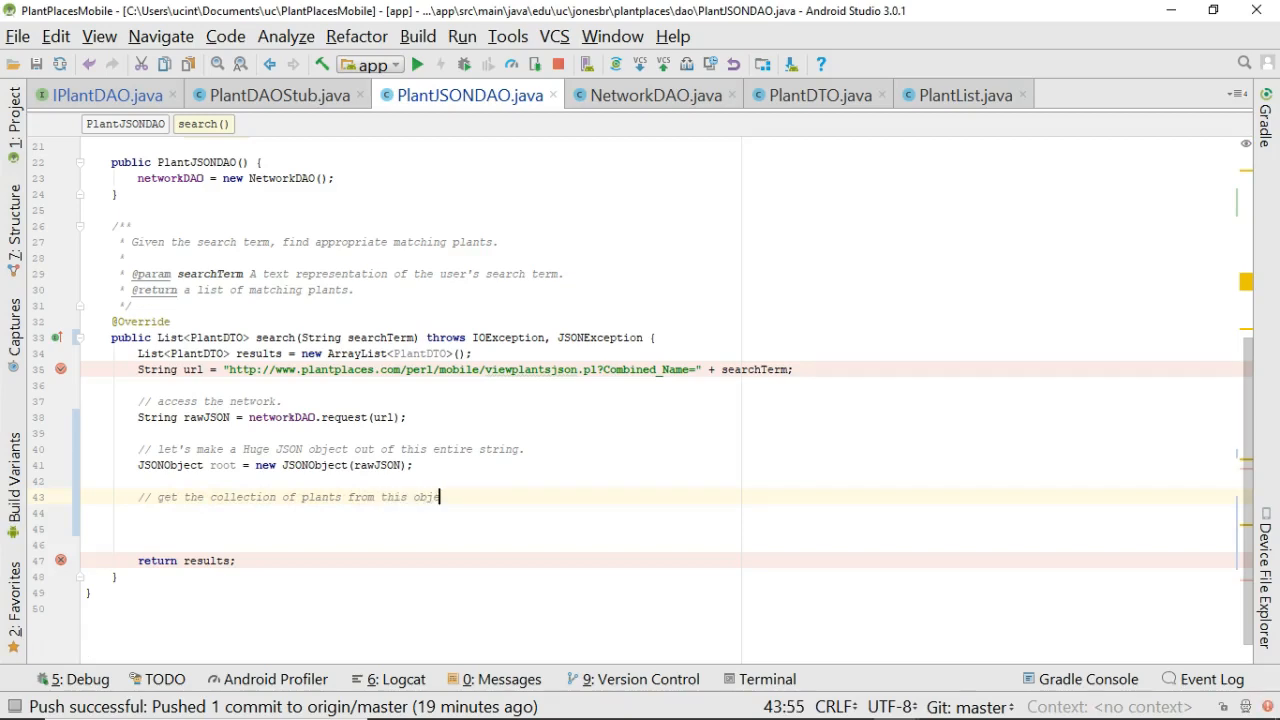
{"action": "type", "text": "ect."}
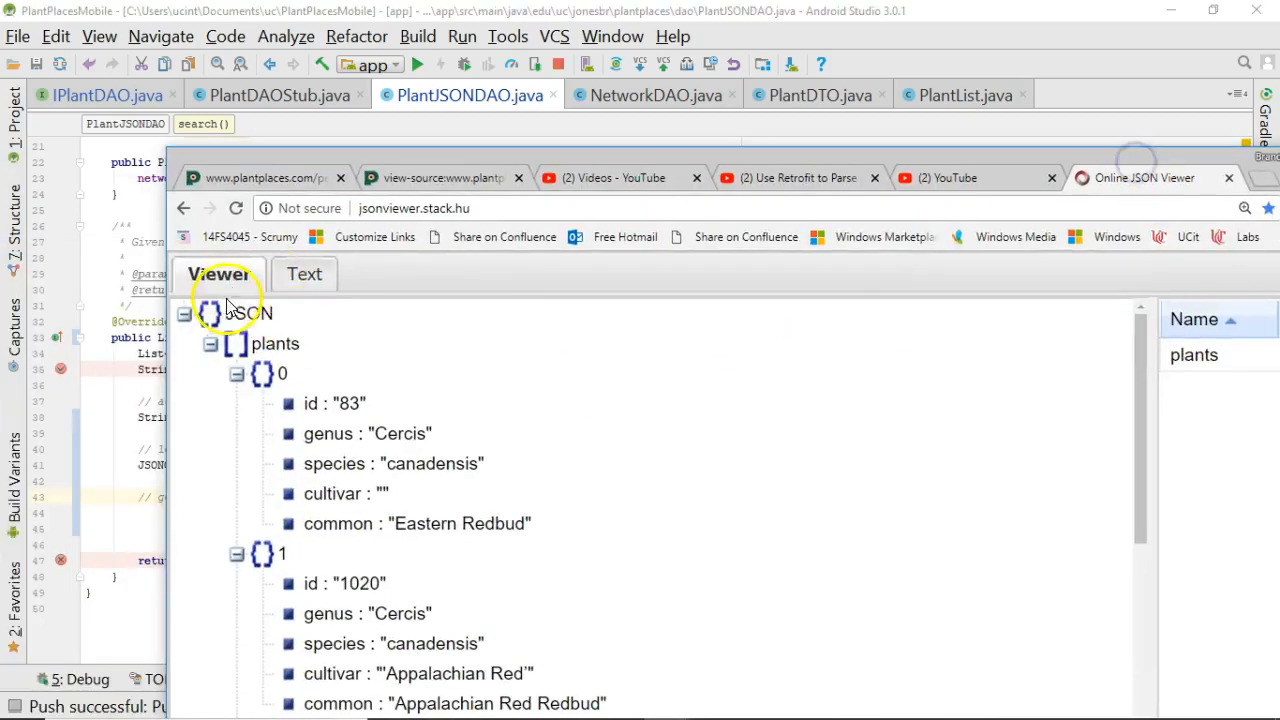
{"action": "left_click", "coordinate": [212, 344]}
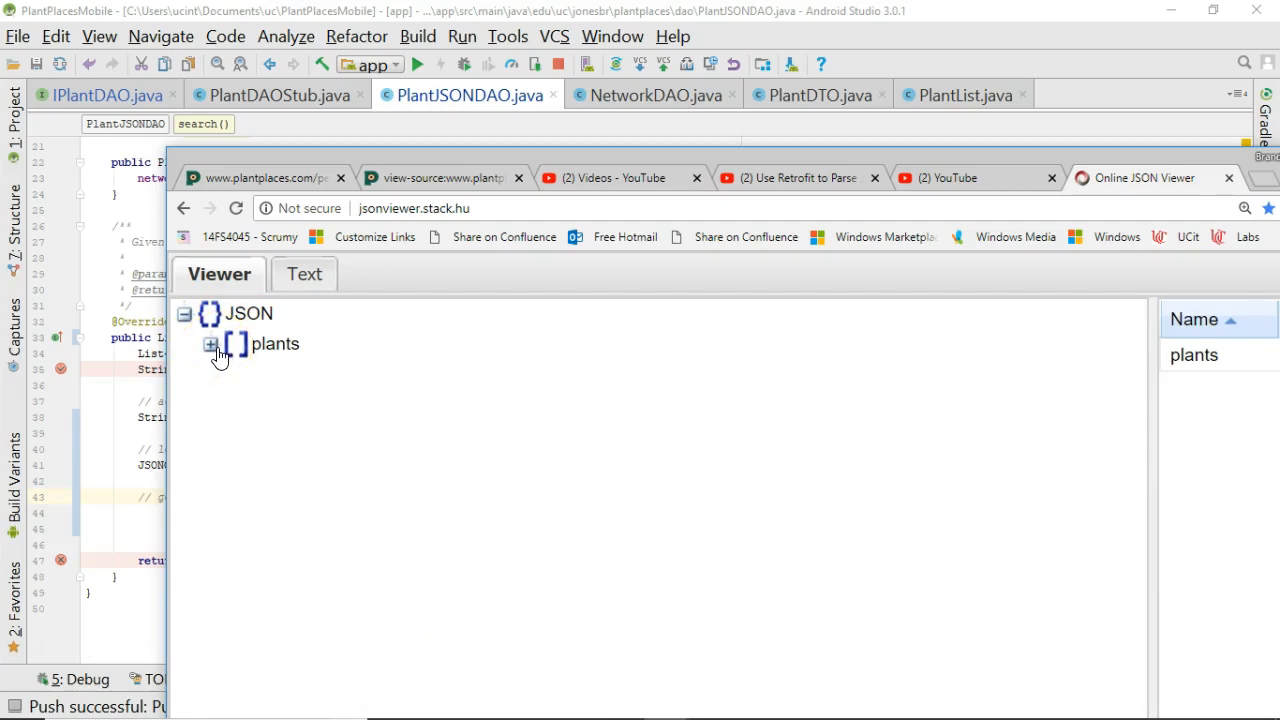
{"action": "left_click", "coordinate": [212, 344]}
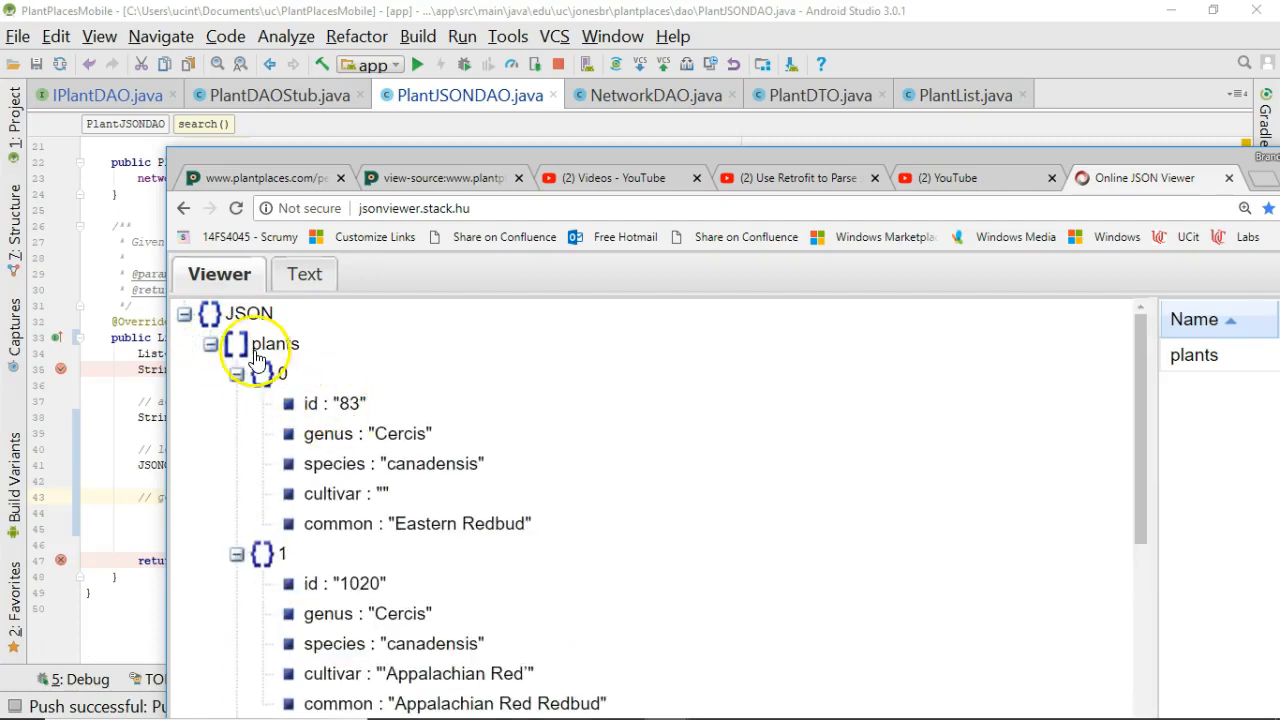
{"action": "left_click", "coordinate": [210, 344]}
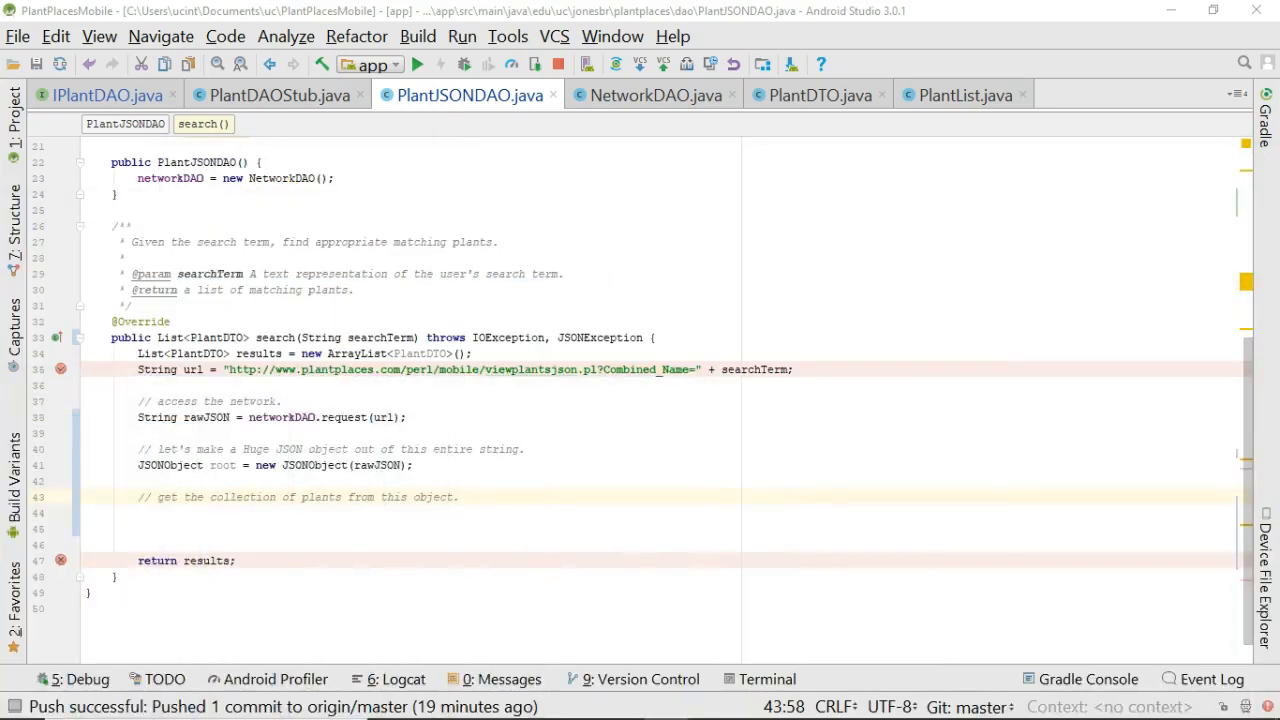
Start a 'root.g' getter call below the plants comment in the search method.
{"action": "left_click", "coordinate": [236, 512]}
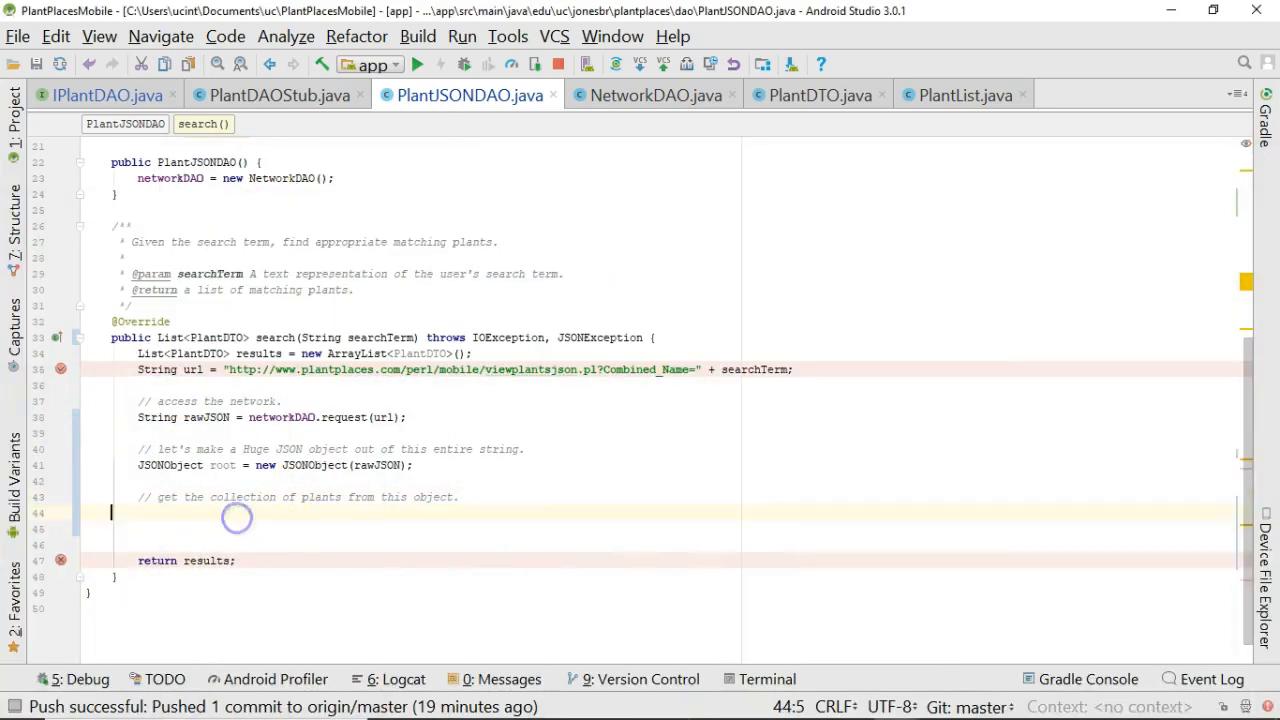
{"action": "type", "text": "r"}
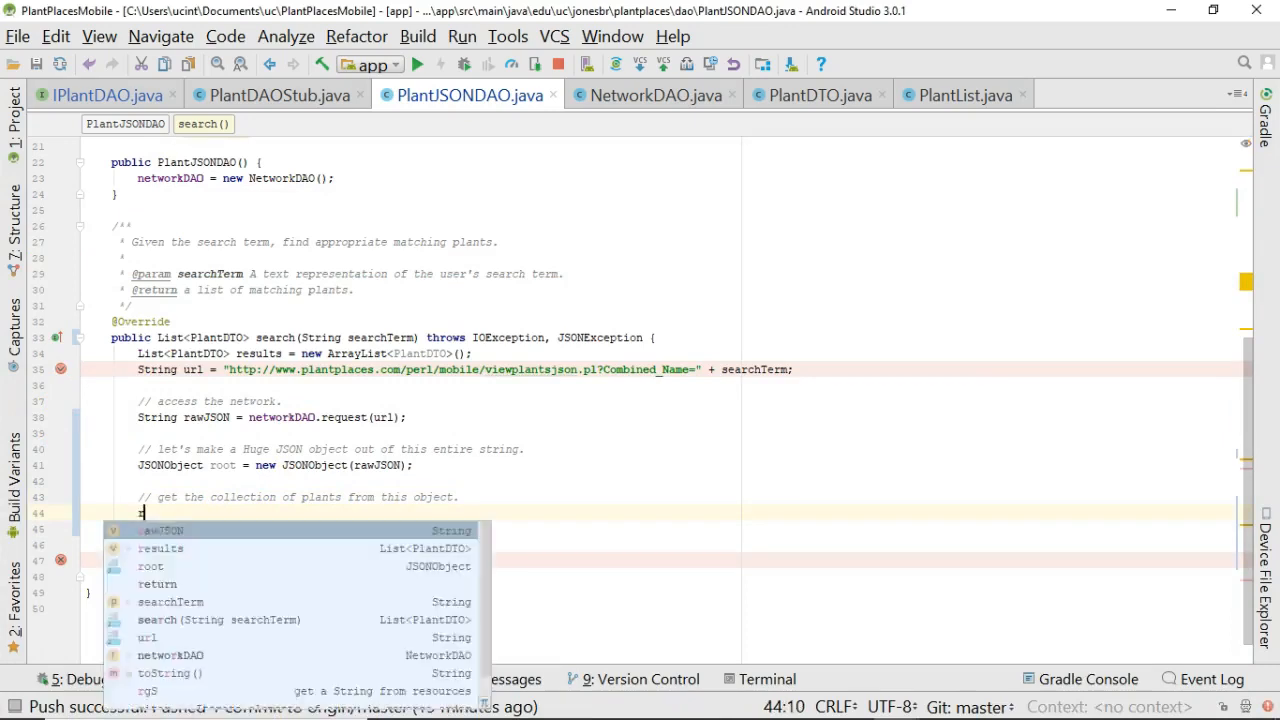
{"action": "type", "text": "root"}
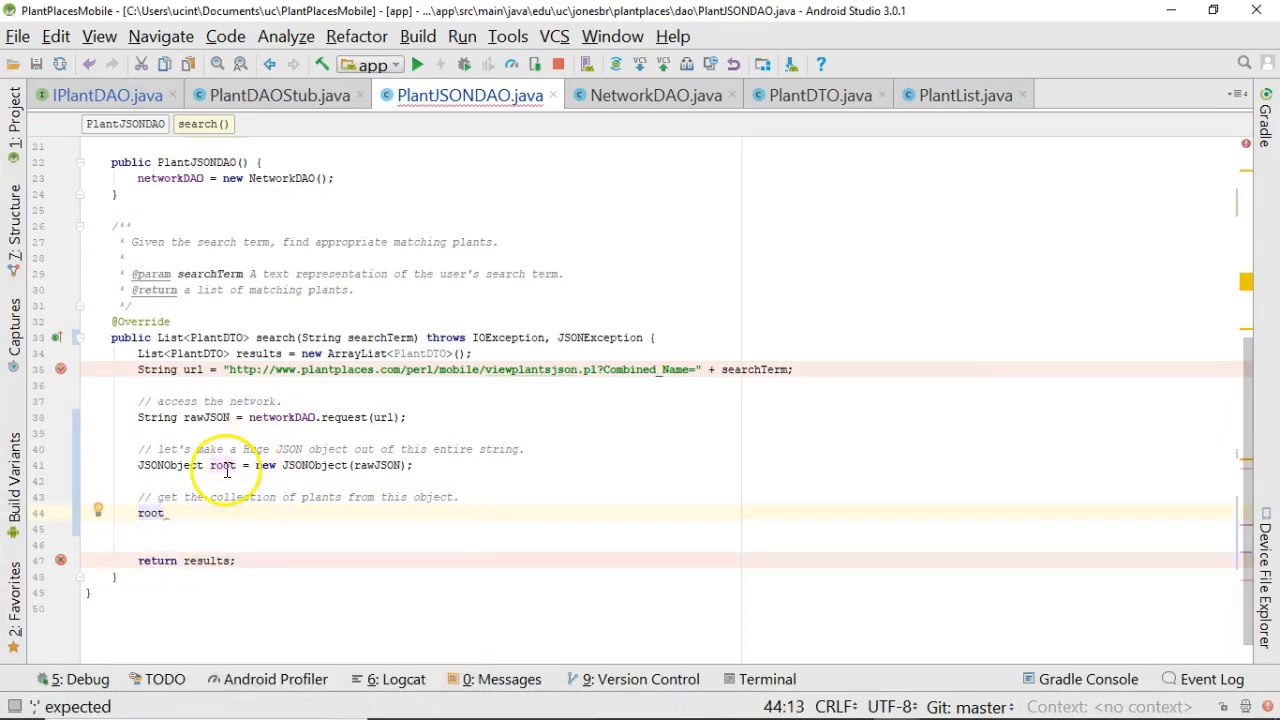
{"action": "type", "text": ".g"}
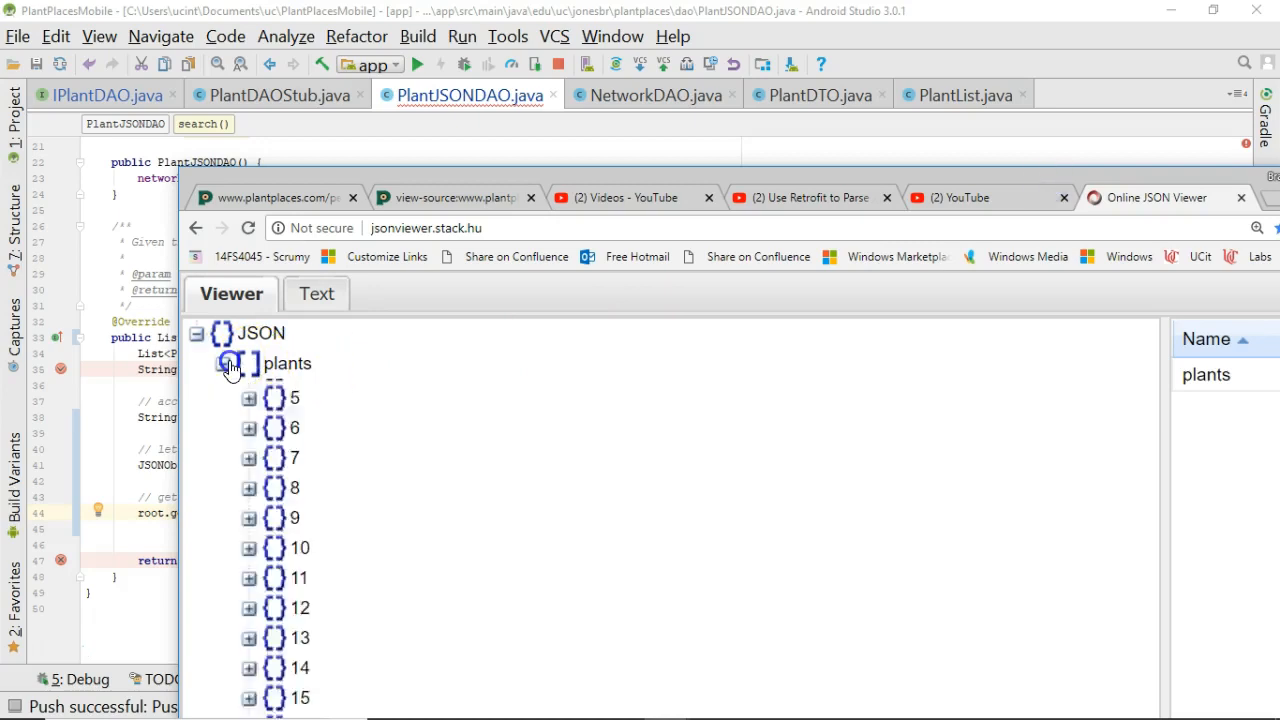
Complete the plants JSONArray line and write a for loop over plants.length().
{"action": "left_click", "coordinate": [224, 364]}
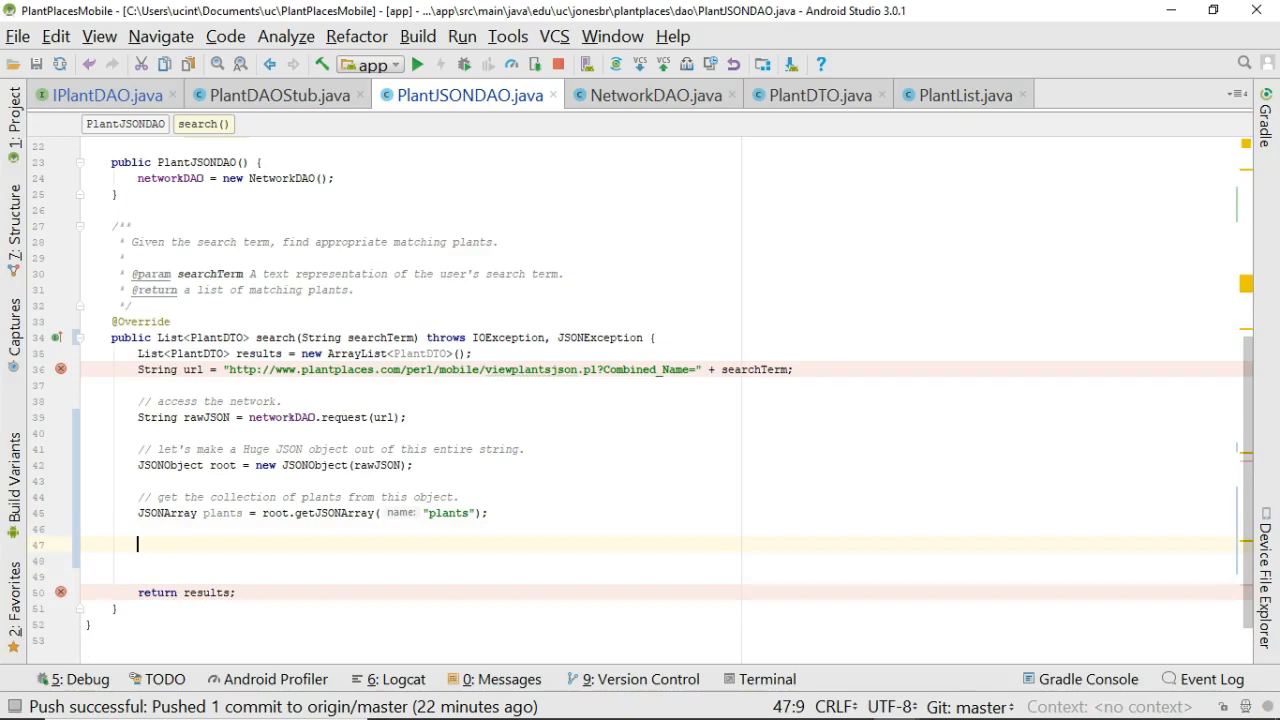
{"action": "type", "text": "for ("}
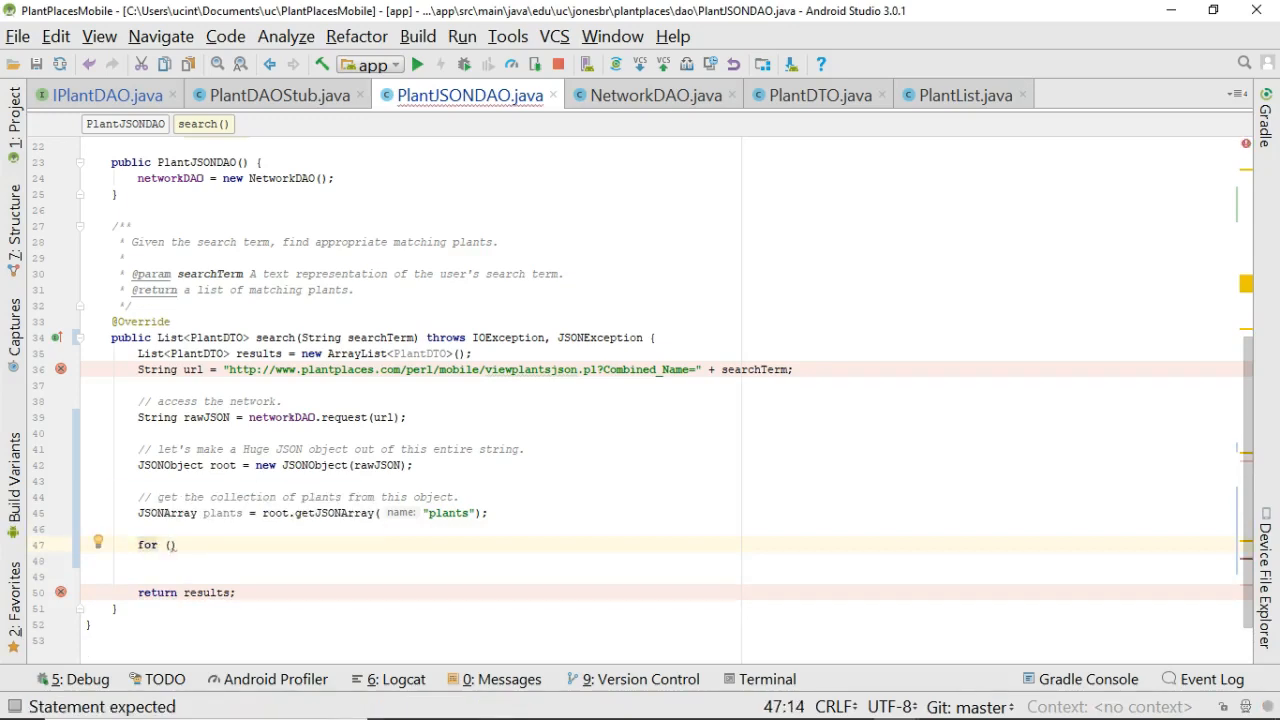
{"action": "type", "text": "int i = 0; i <"}
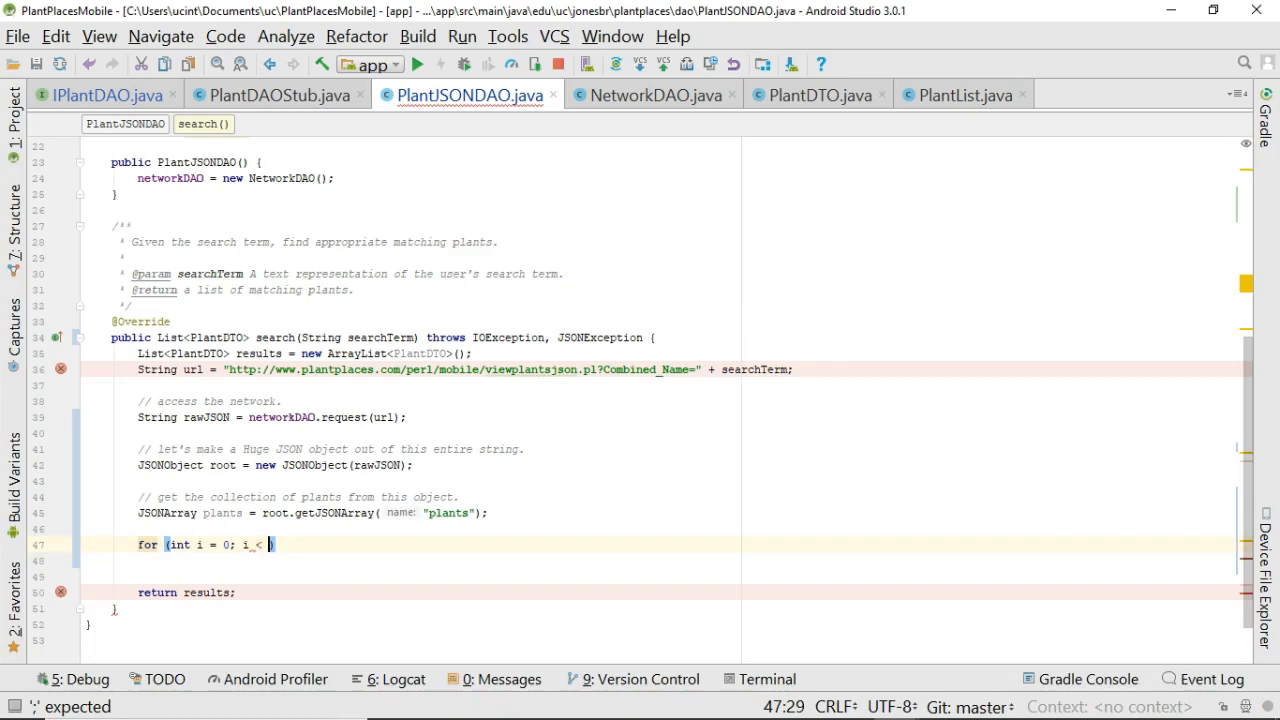
{"action": "type", "text": "plant."}
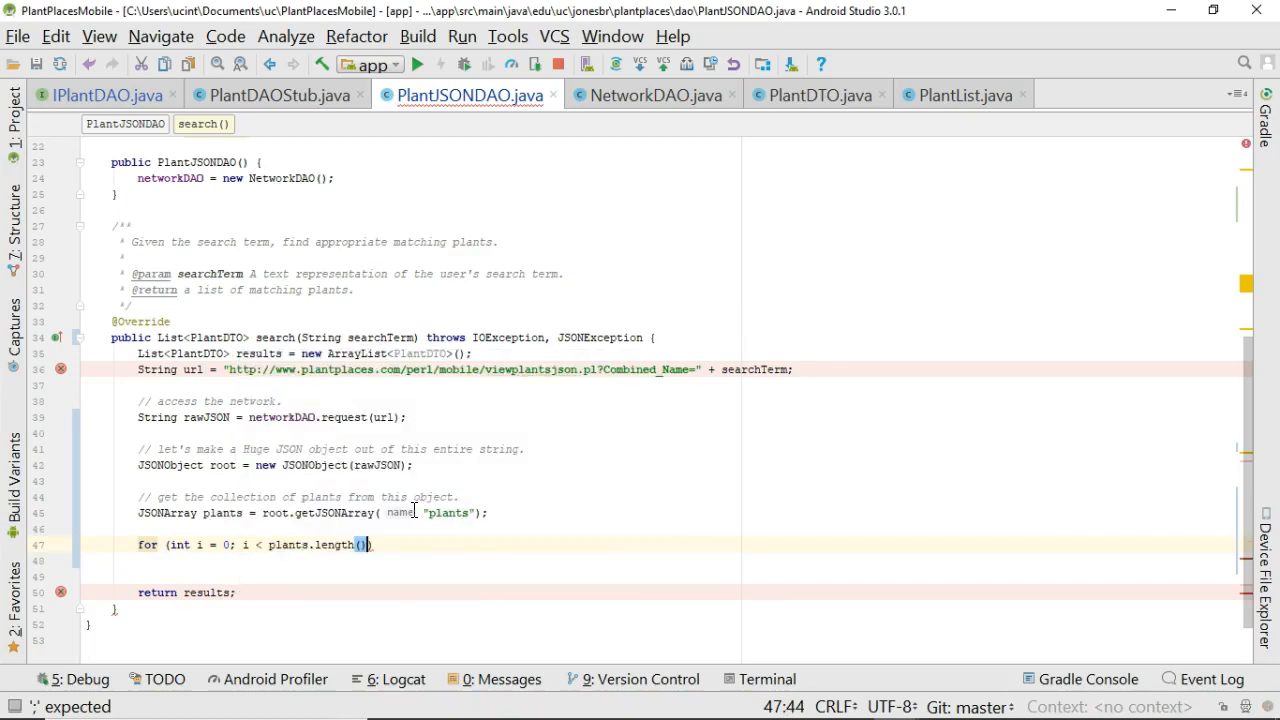
{"action": "type", "text": ";"}
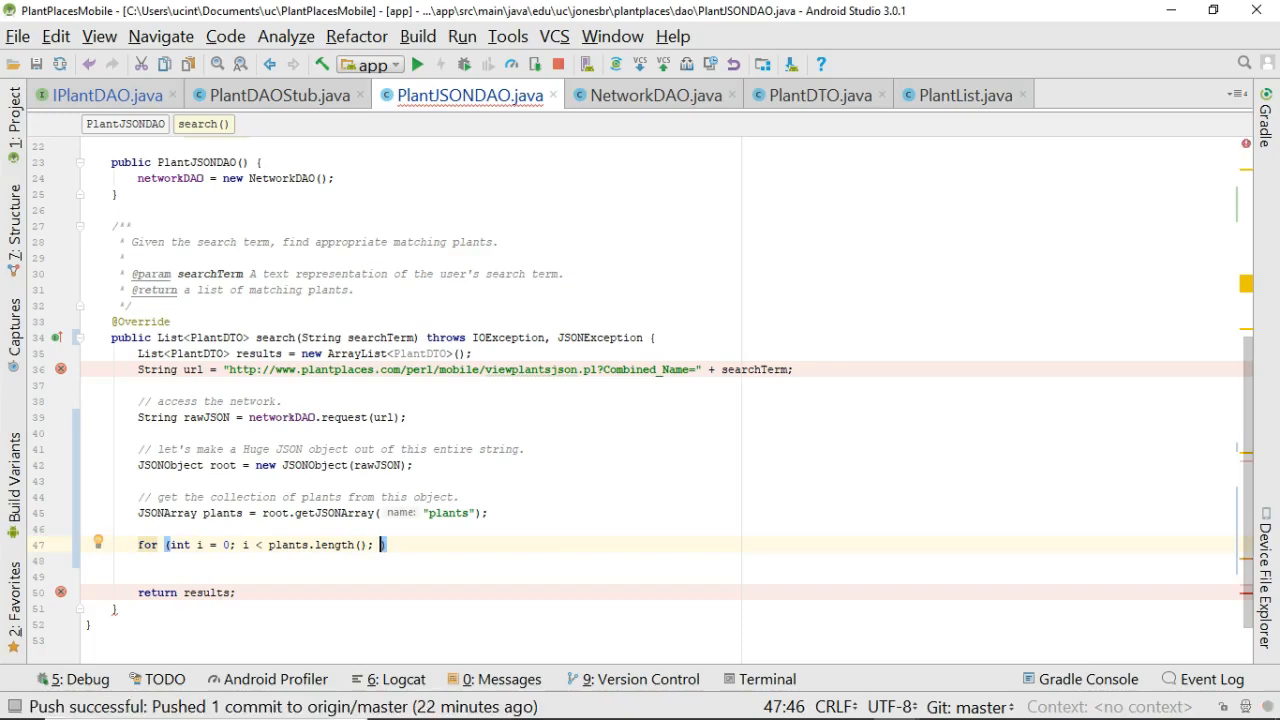
{"action": "type", "text": "i++"}
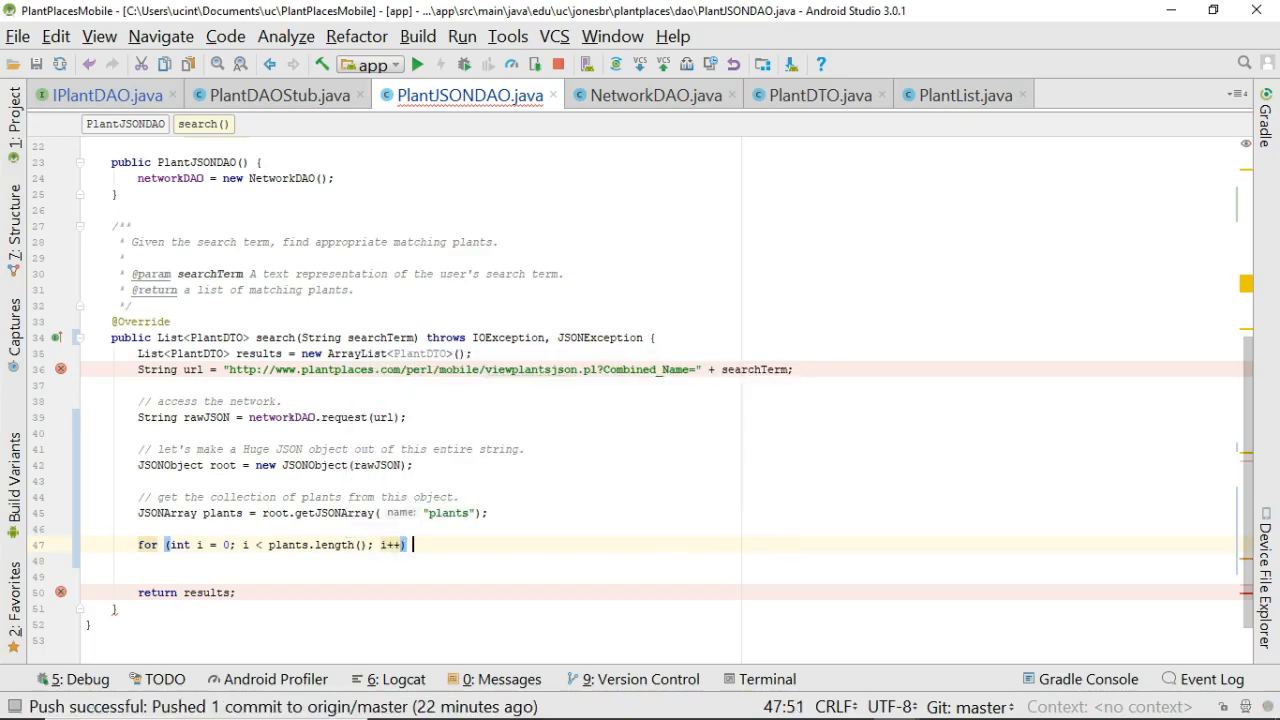
{"action": "type", "text": "{"}
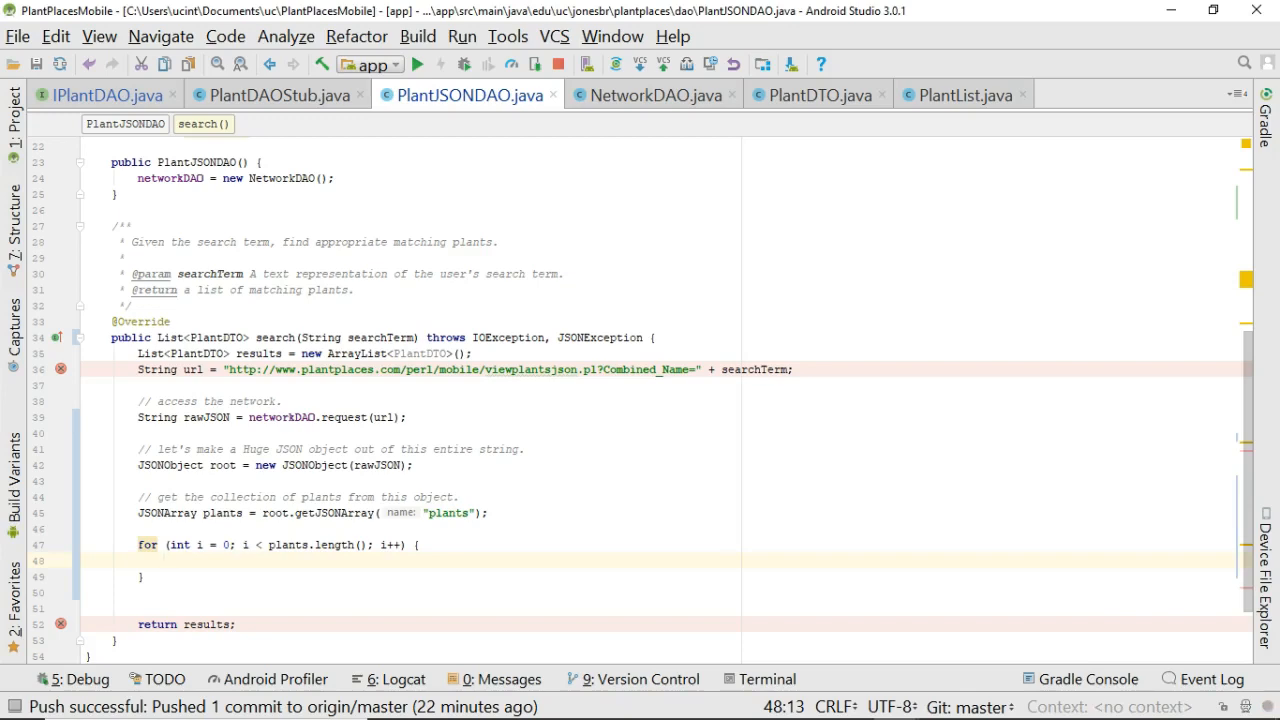
Begin a '// get the current plant' comment inside the loop.
{"action": "type", "text": "/"}
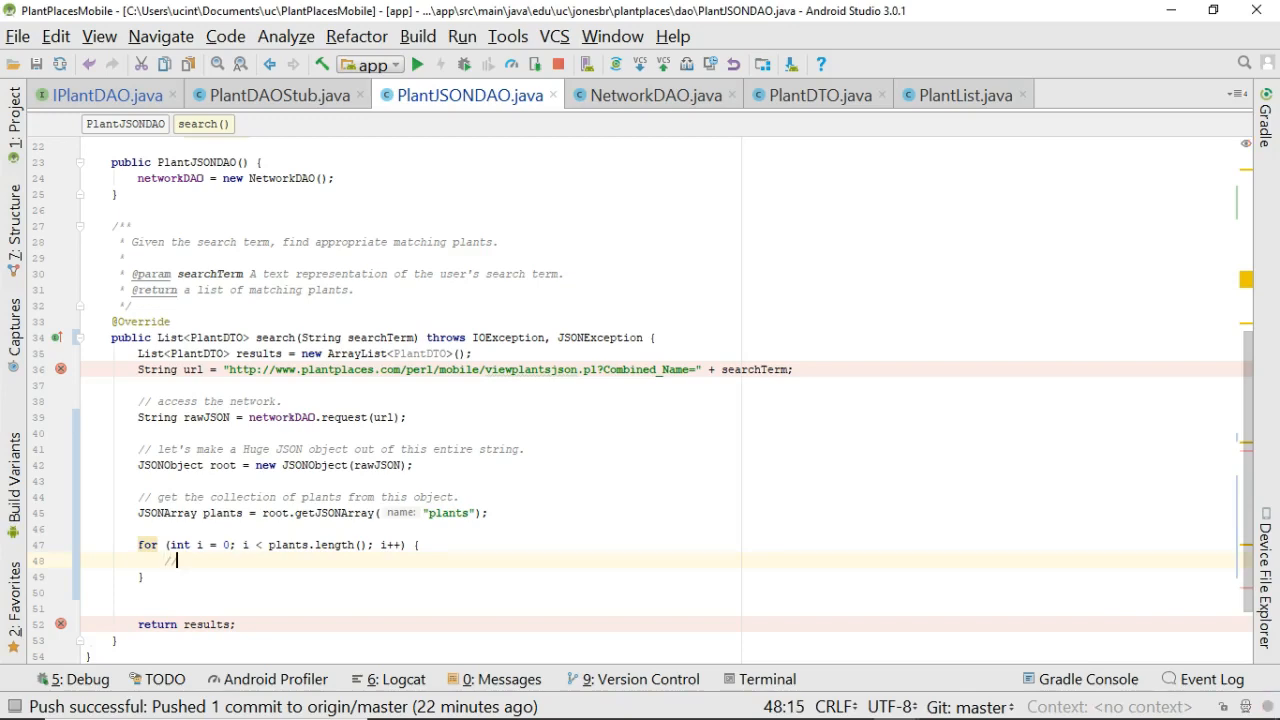
{"action": "type", "text": "// get the current pla"}
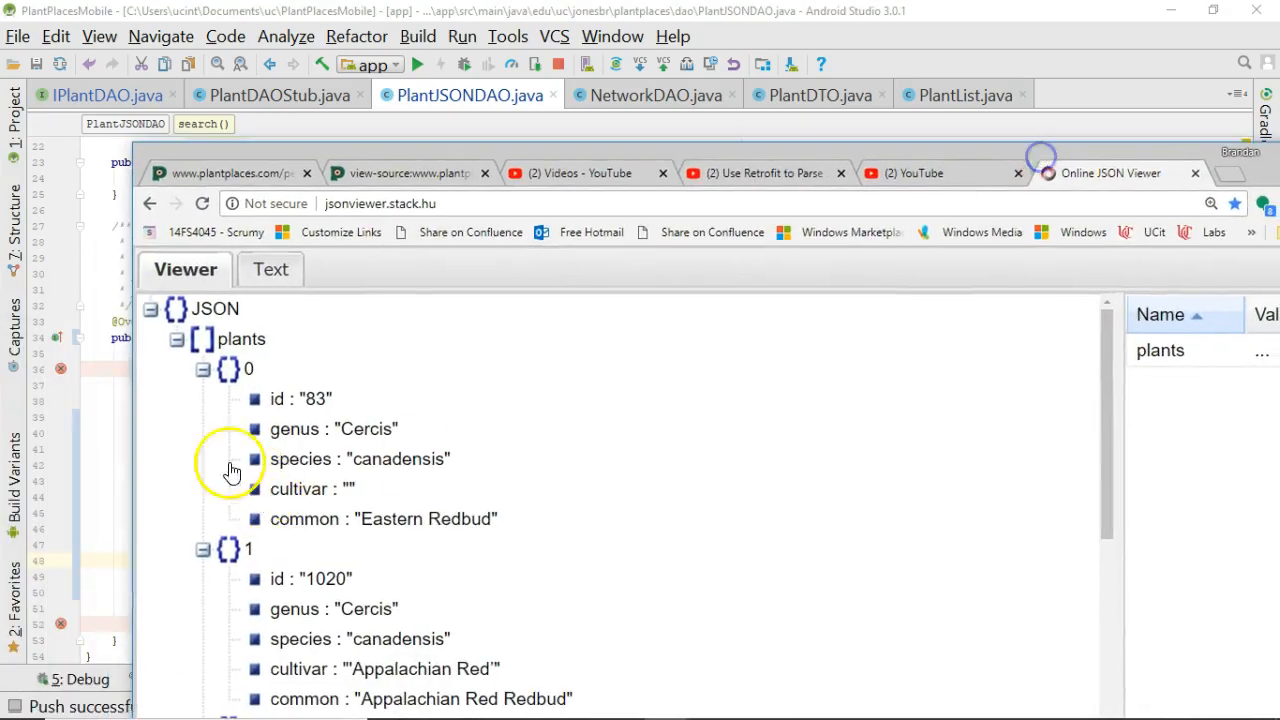
Collapse the second plant entry in the JSON viewer and return to the loop code.
{"action": "left_click", "coordinate": [202, 368]}
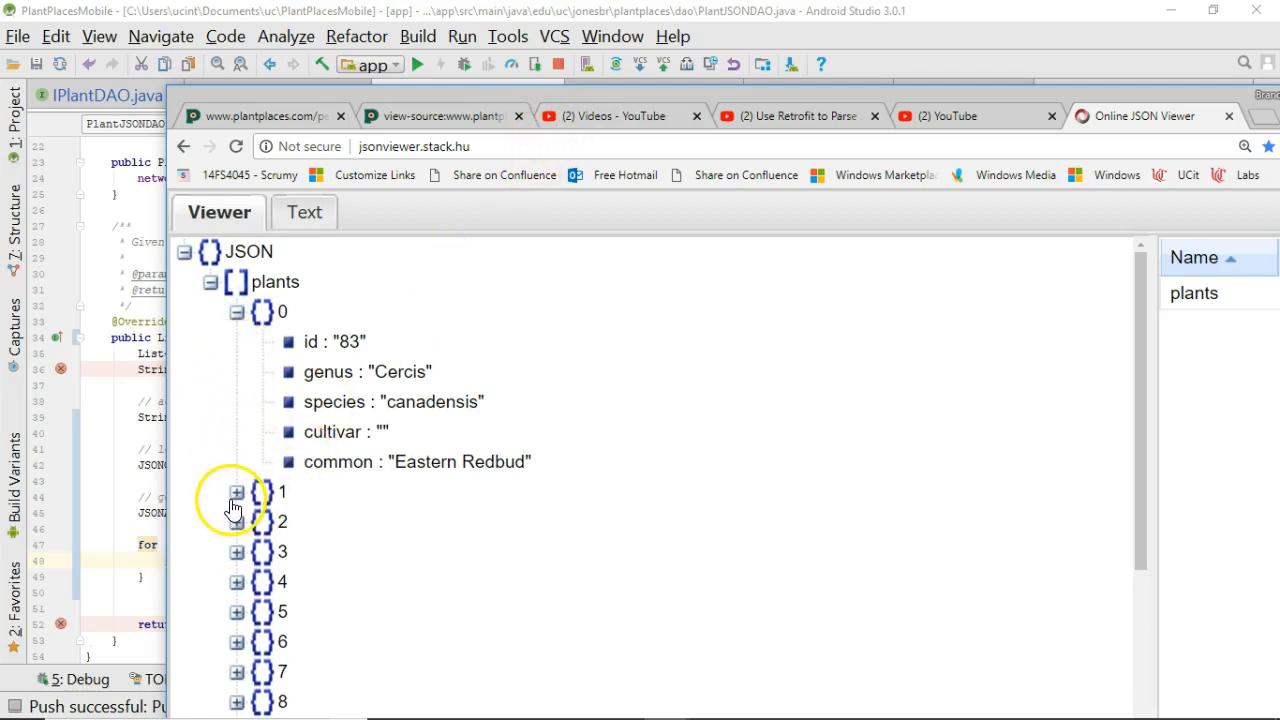
{"action": "left_click", "coordinate": [236, 492]}
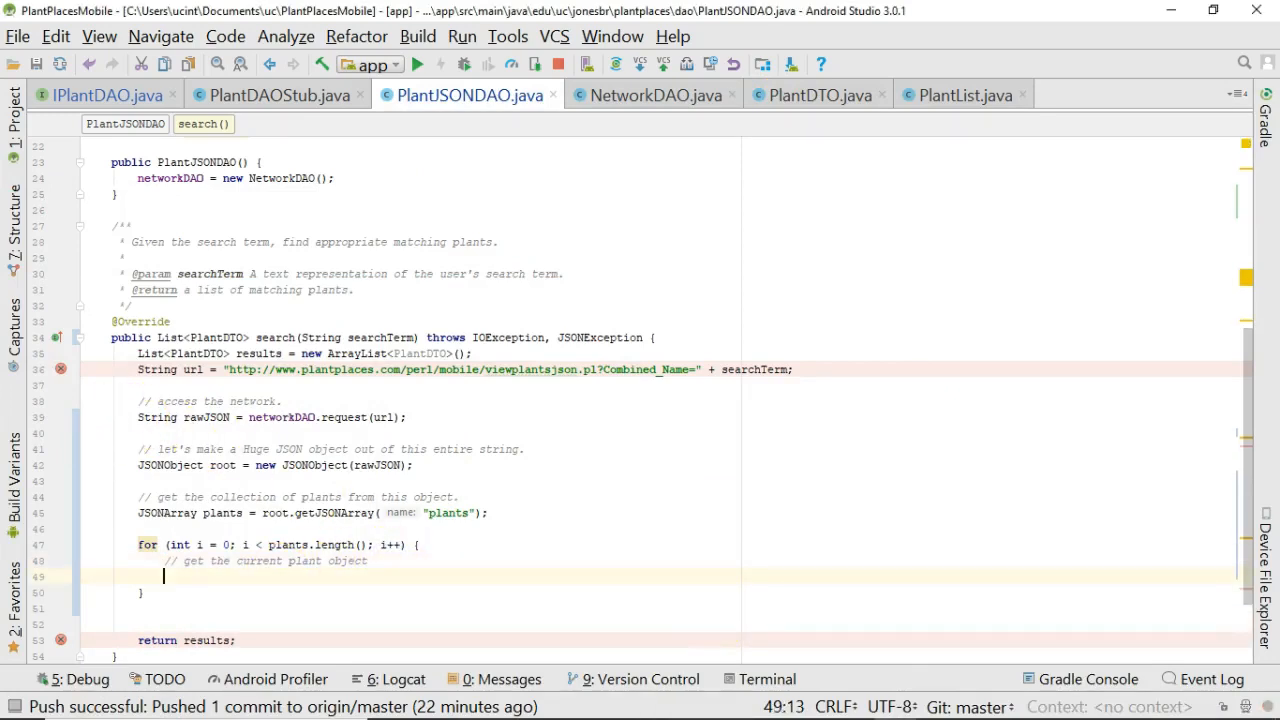
Store 'JSONObject jsonPlant = plants.getJSONObject(i);' and start a call on jsonPlant.
{"action": "type", "text": "plants.get"}
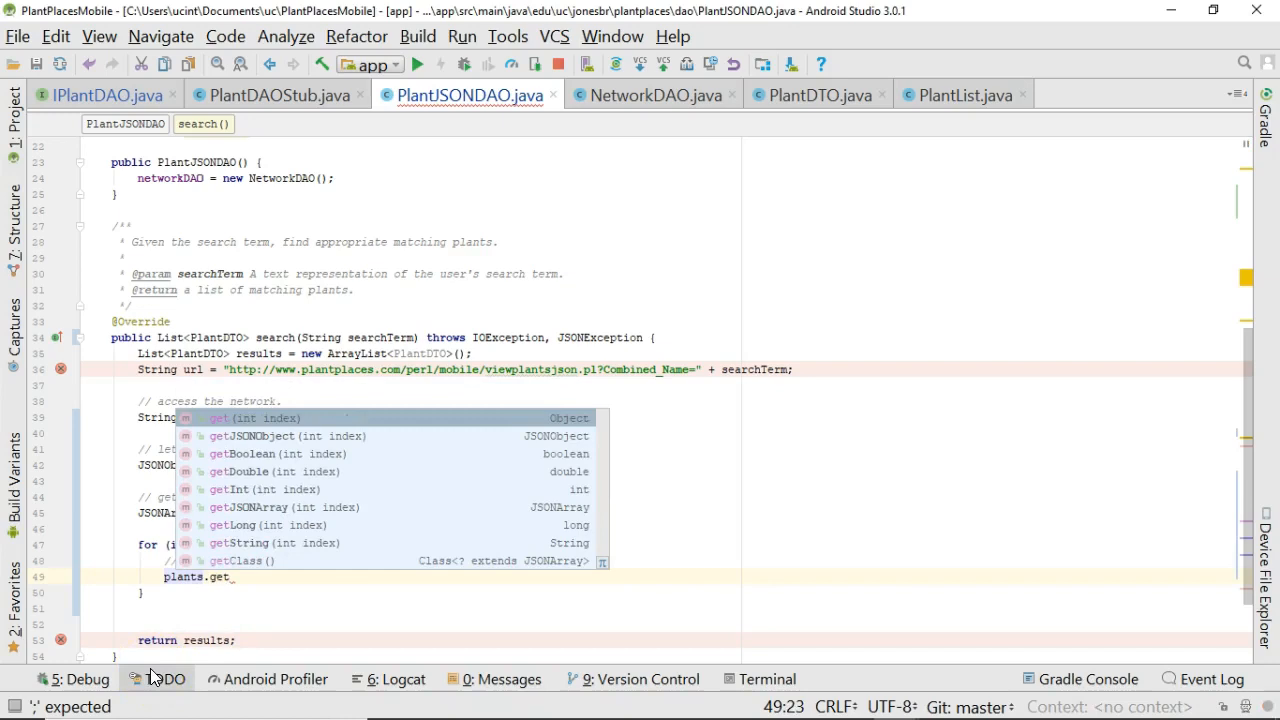
{"action": "key", "text": "Down"}
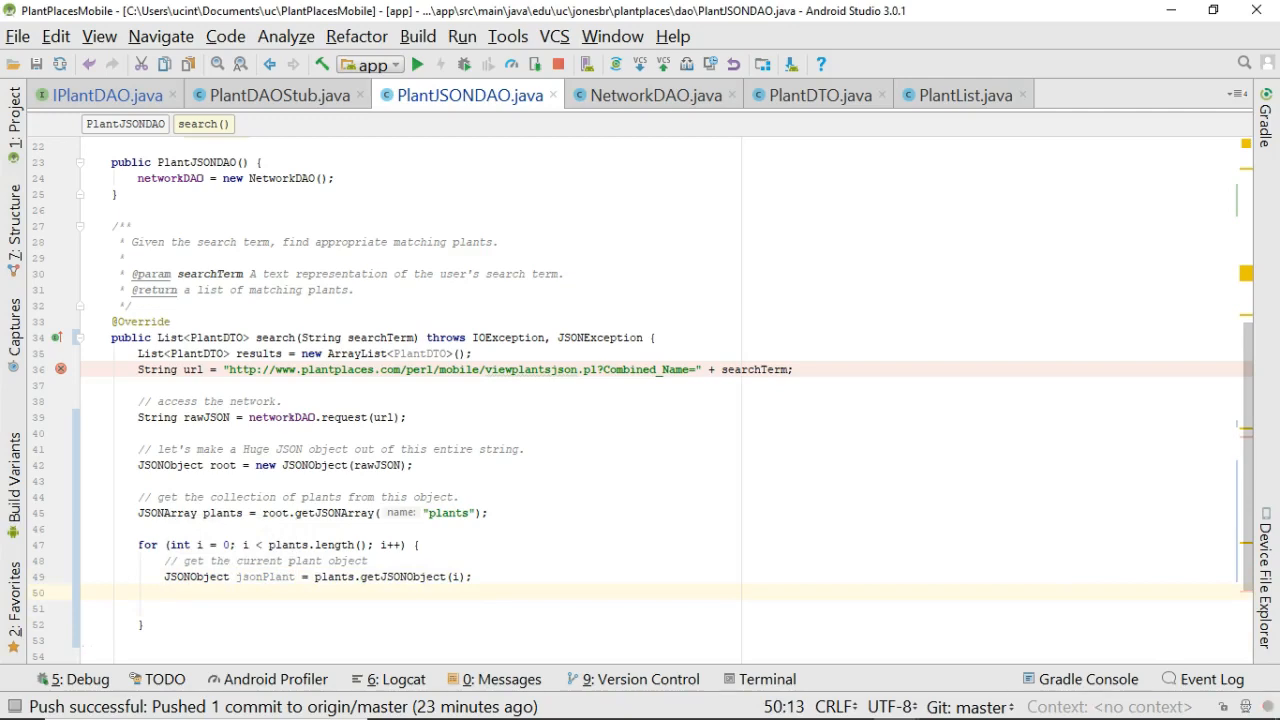
{"action": "type", "text": "js"}
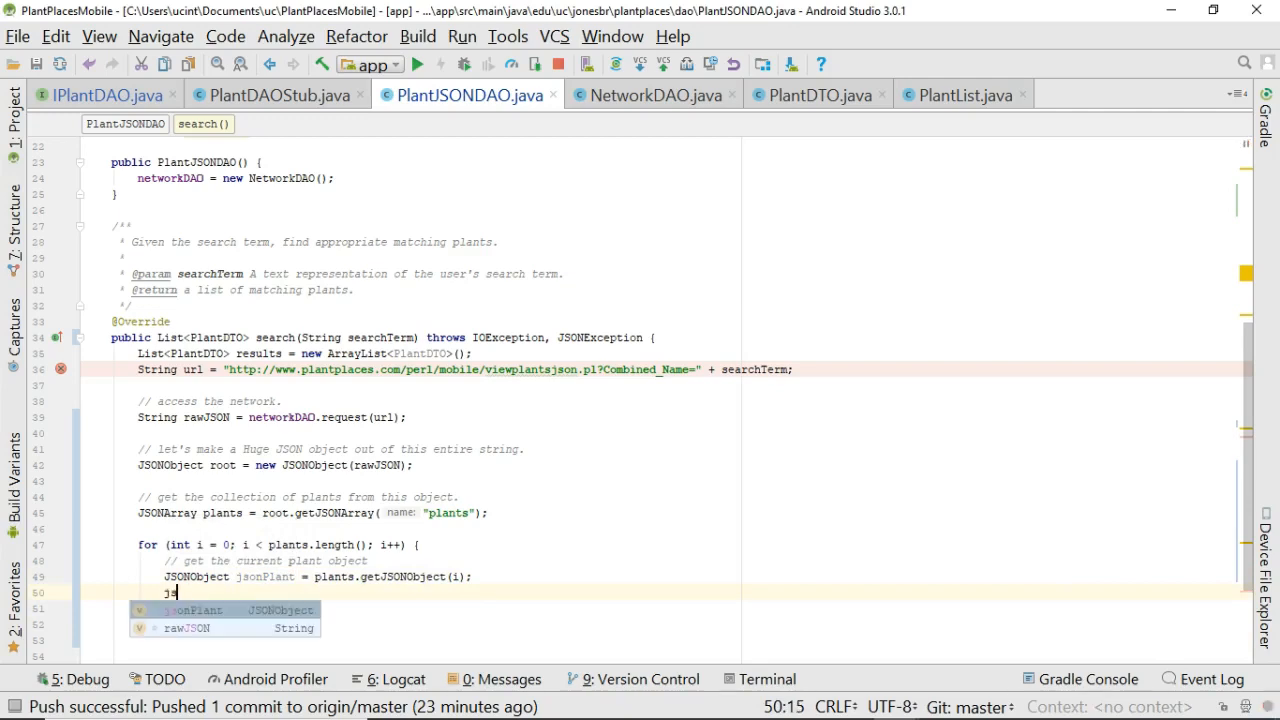
{"action": "type", "text": "."}
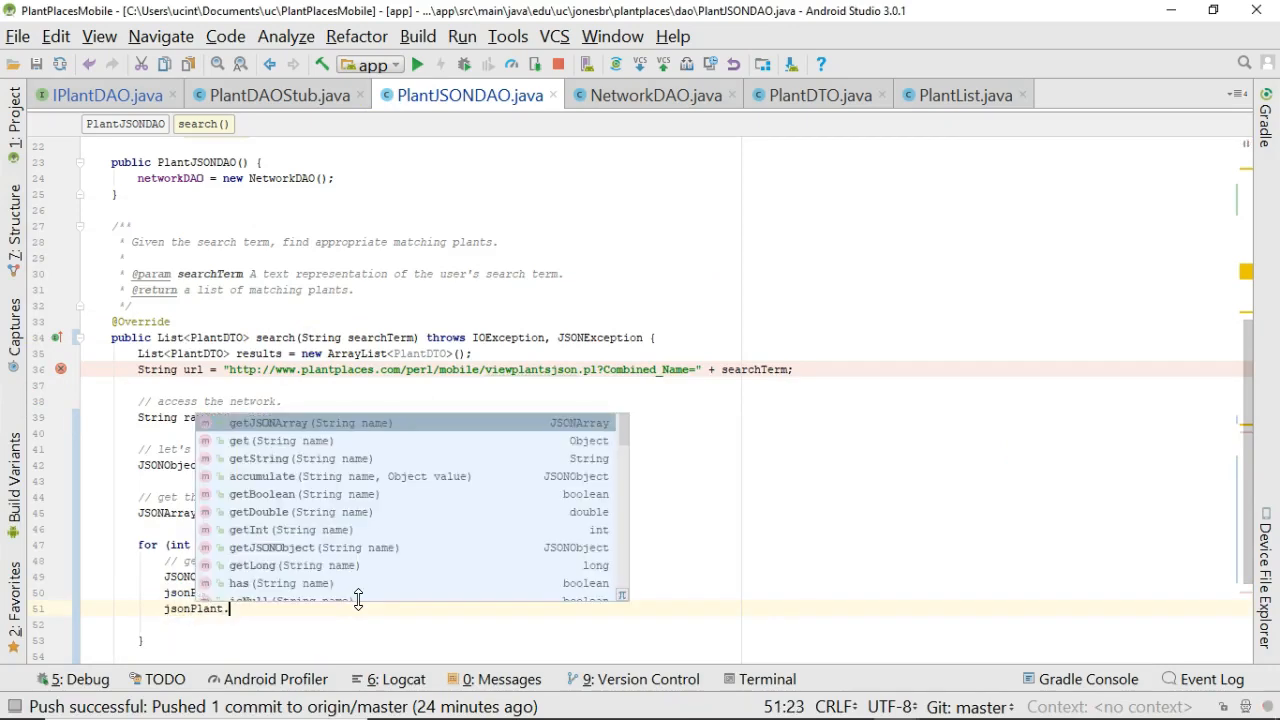
Read int id via jsonPlant.getInt("id") and genus, species, cultivar, common via getString into locals.
{"action": "type", "text": "getString(\"genus"}
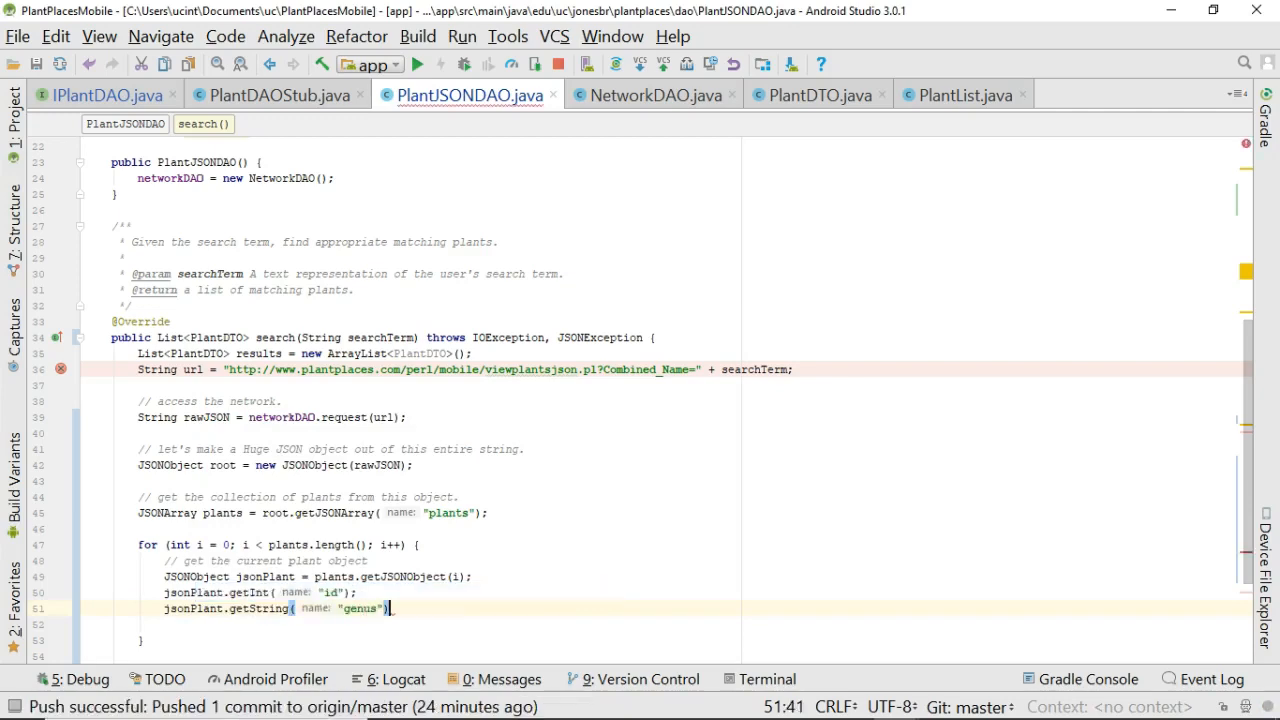
{"action": "type", "text": "jsonPla"}
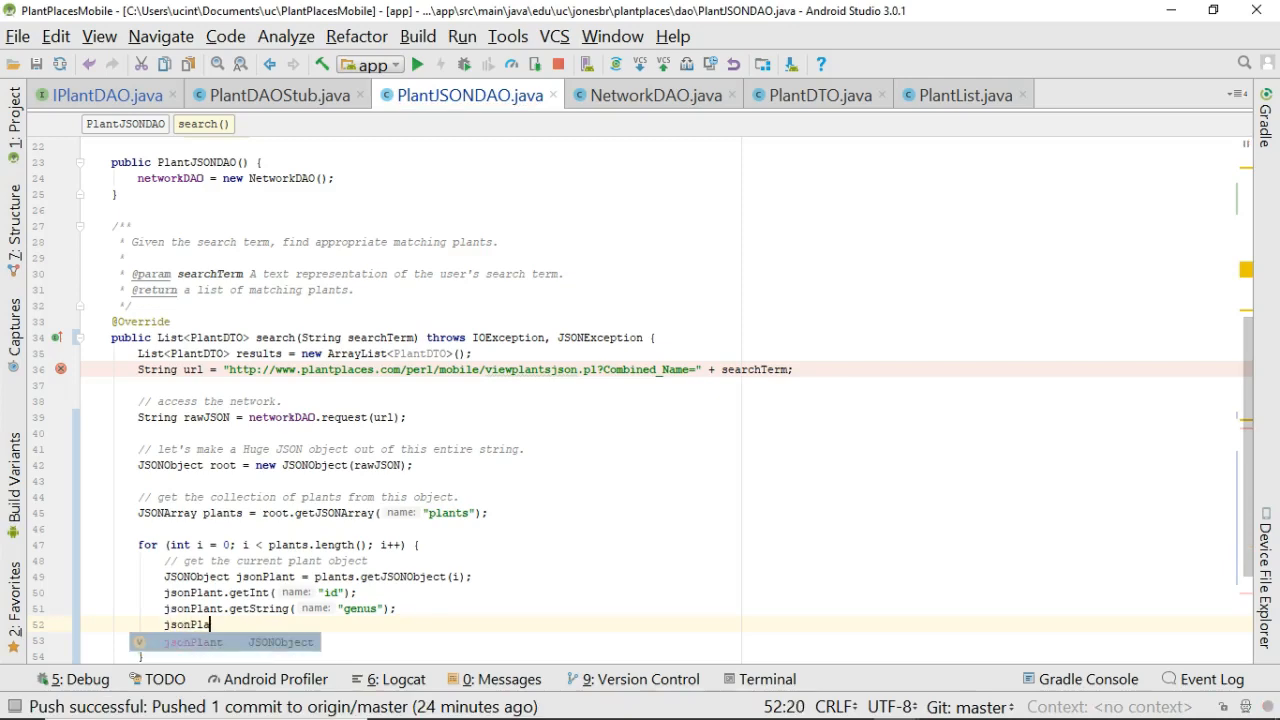
{"action": "type", "text": "getString(\"species\");"}
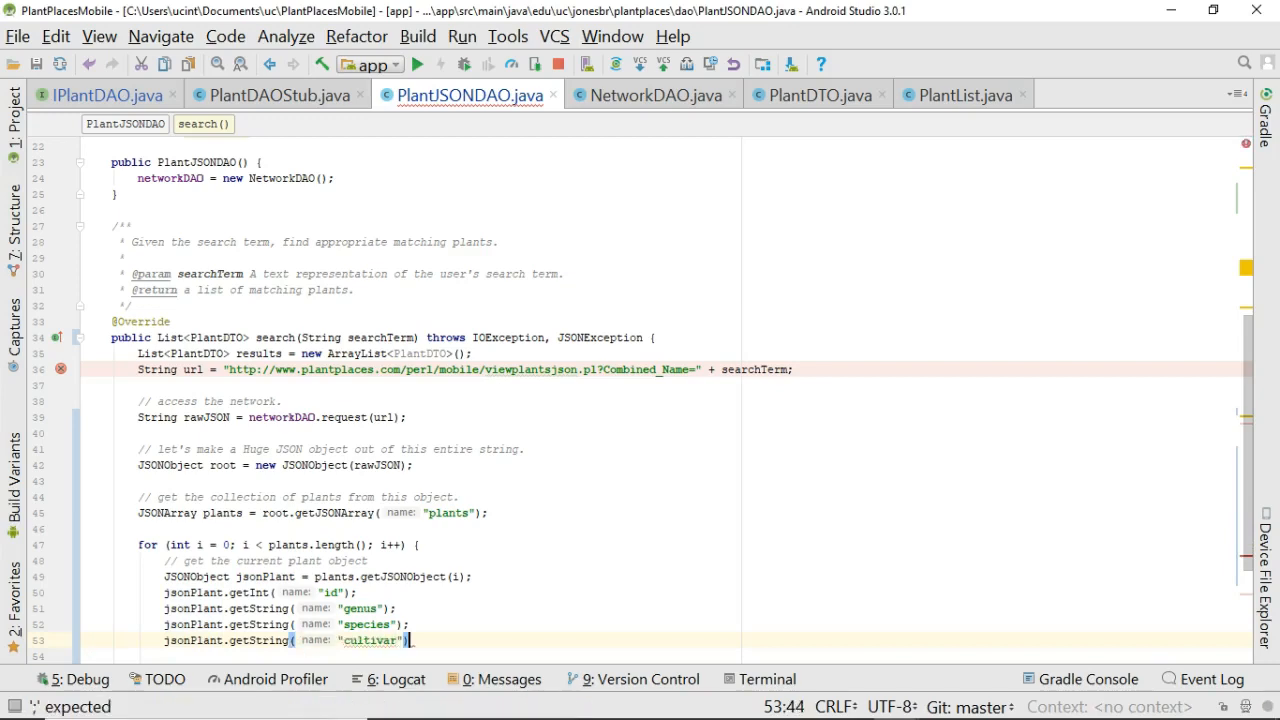
{"action": "type", "text": "jsonPlant"}
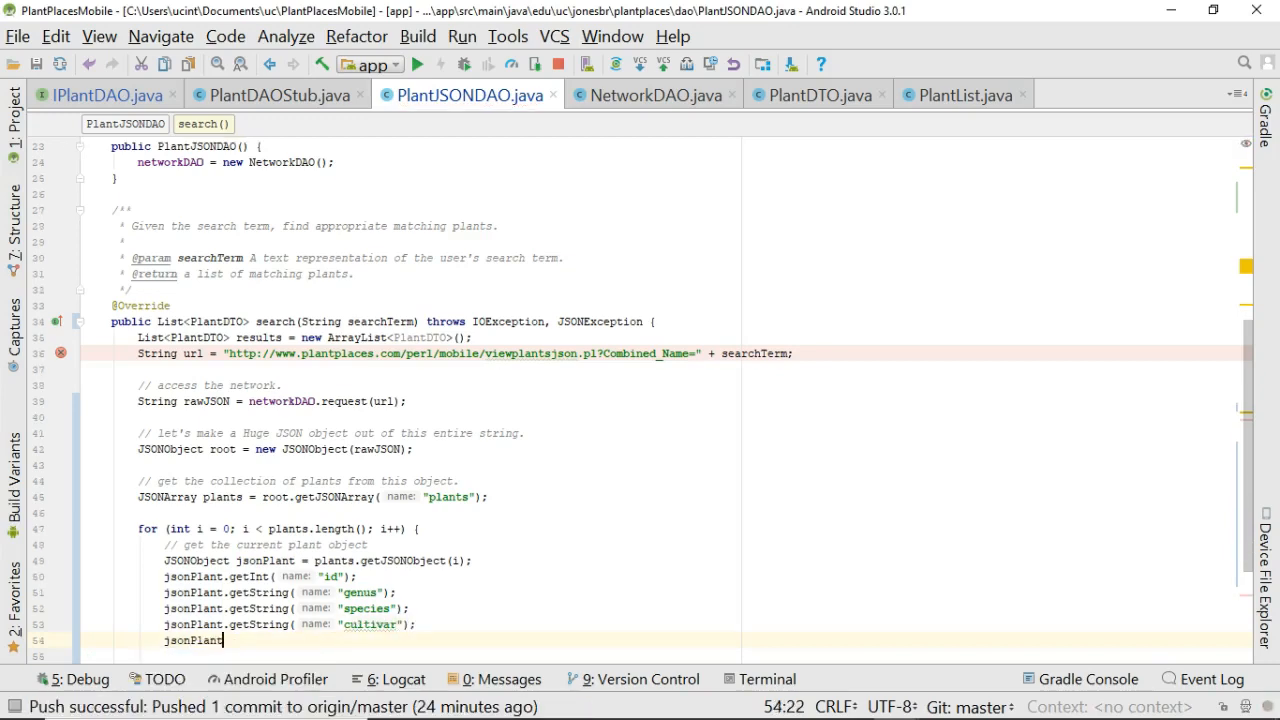
{"action": "type", "text": ".getString( name: \"common\");"}
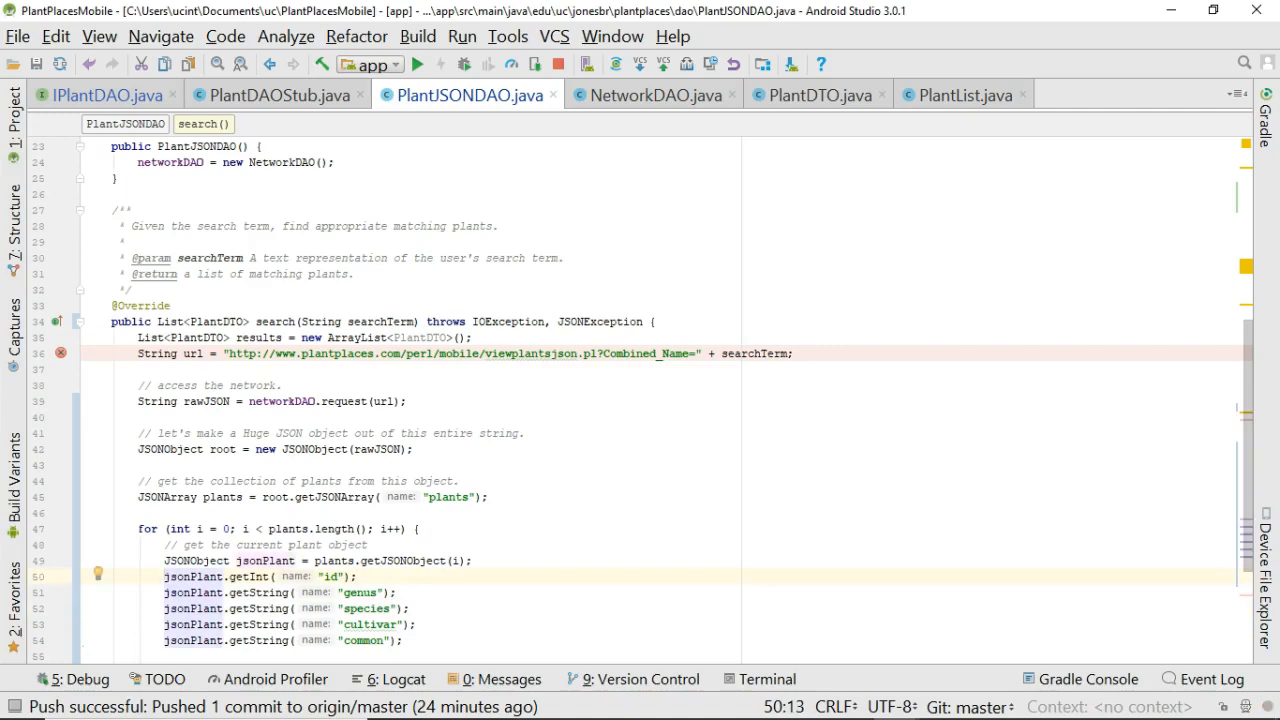
{"action": "type", "text": "int id ="}
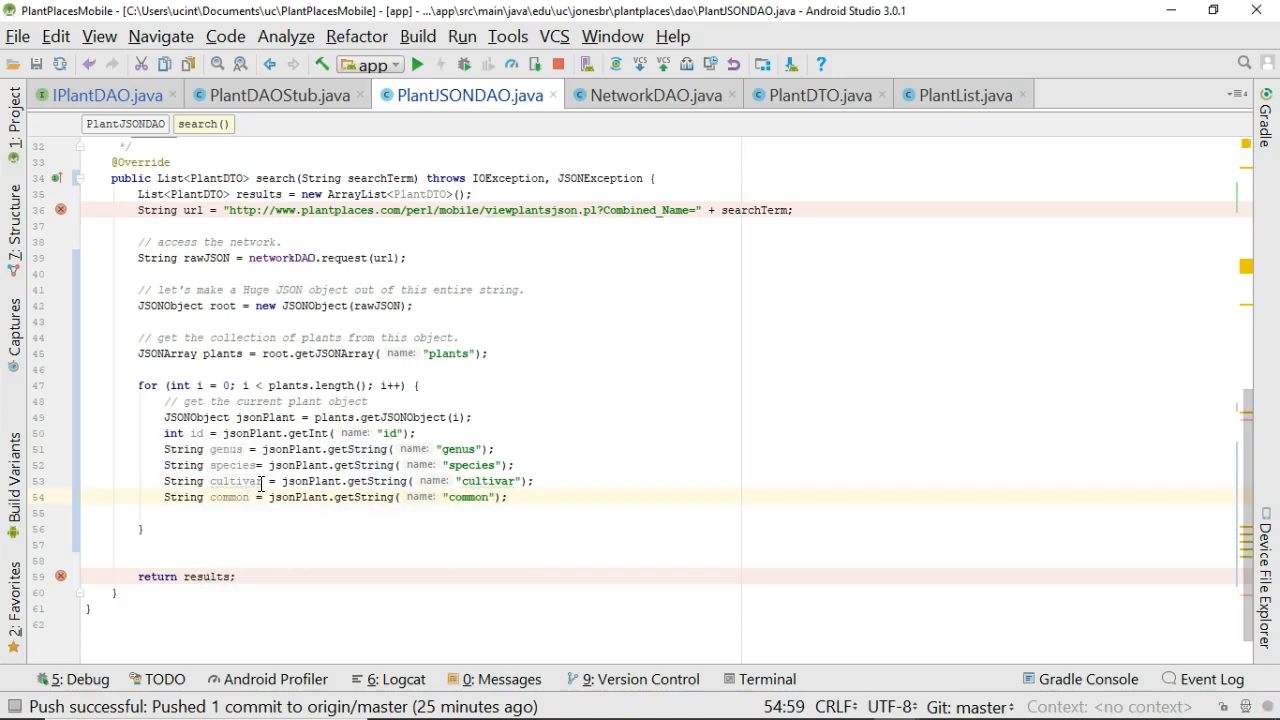
Add a '// create a' comment and declare PlantDTO plant = new PlantDTO() in the loop.
{"action": "key", "text": "enter"}
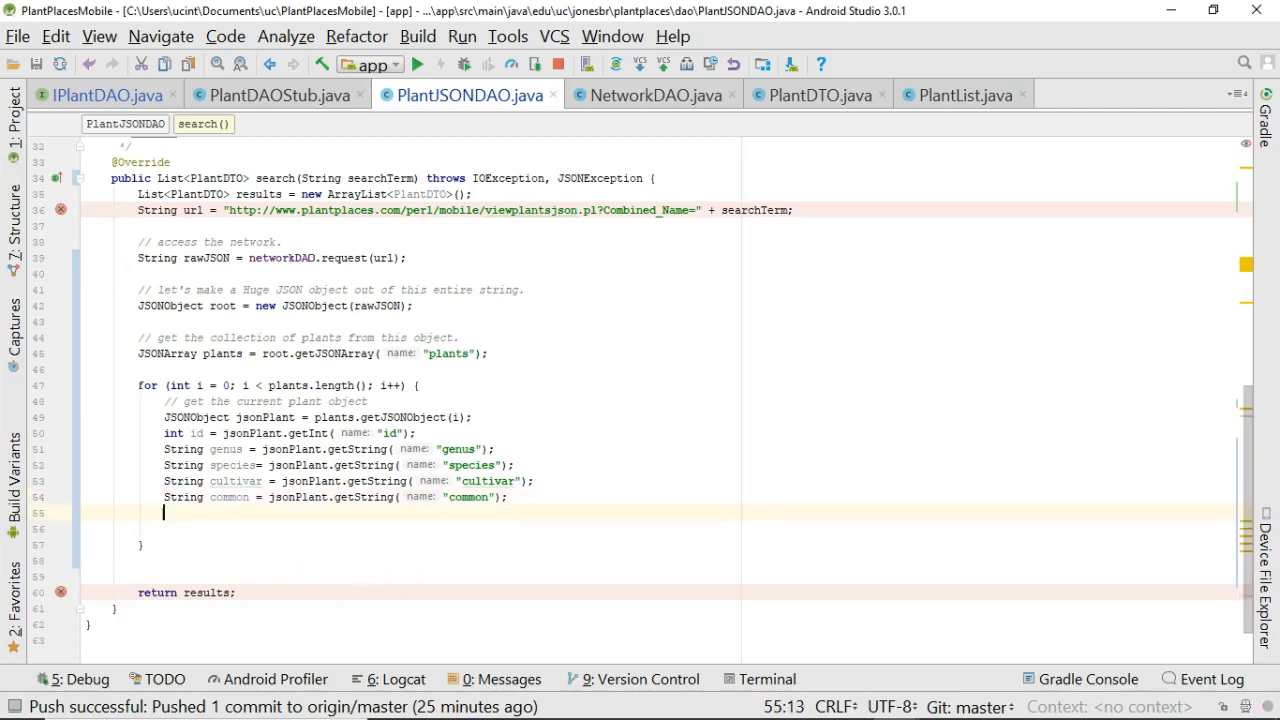
{"action": "type", "text": "// create a new plant object."}
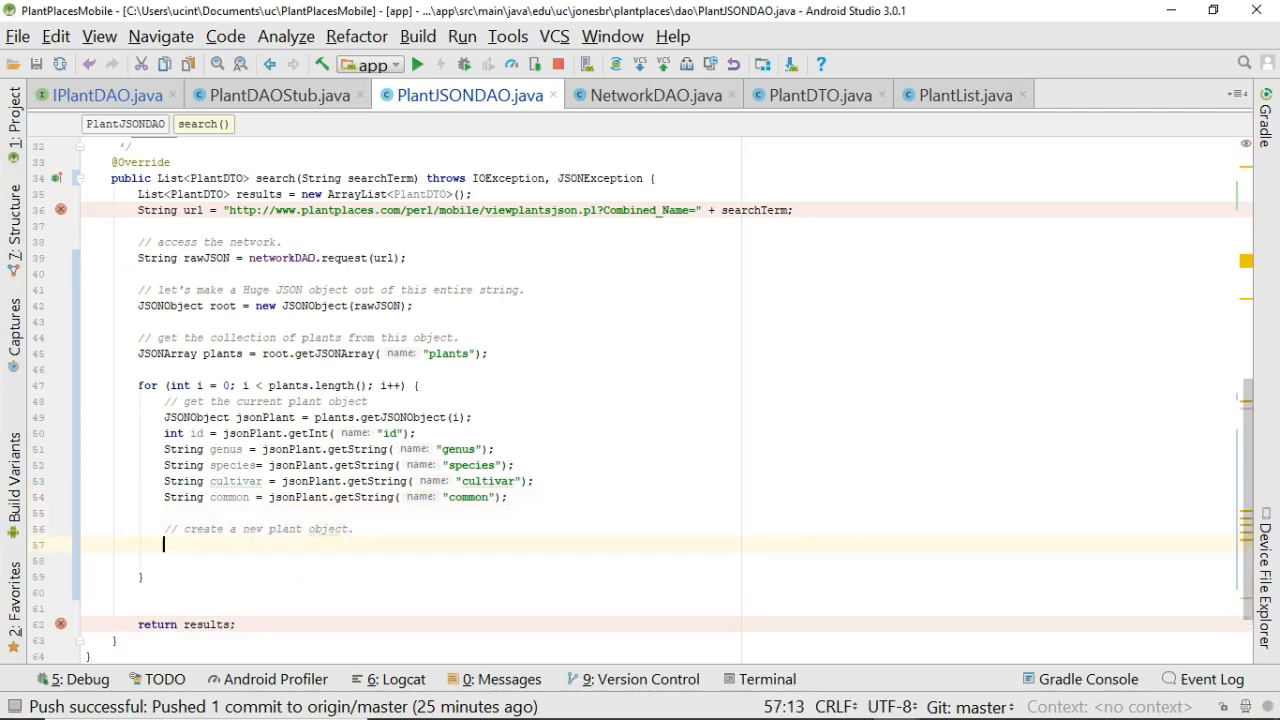
{"action": "type", "text": "PlantDTO plant = new"}
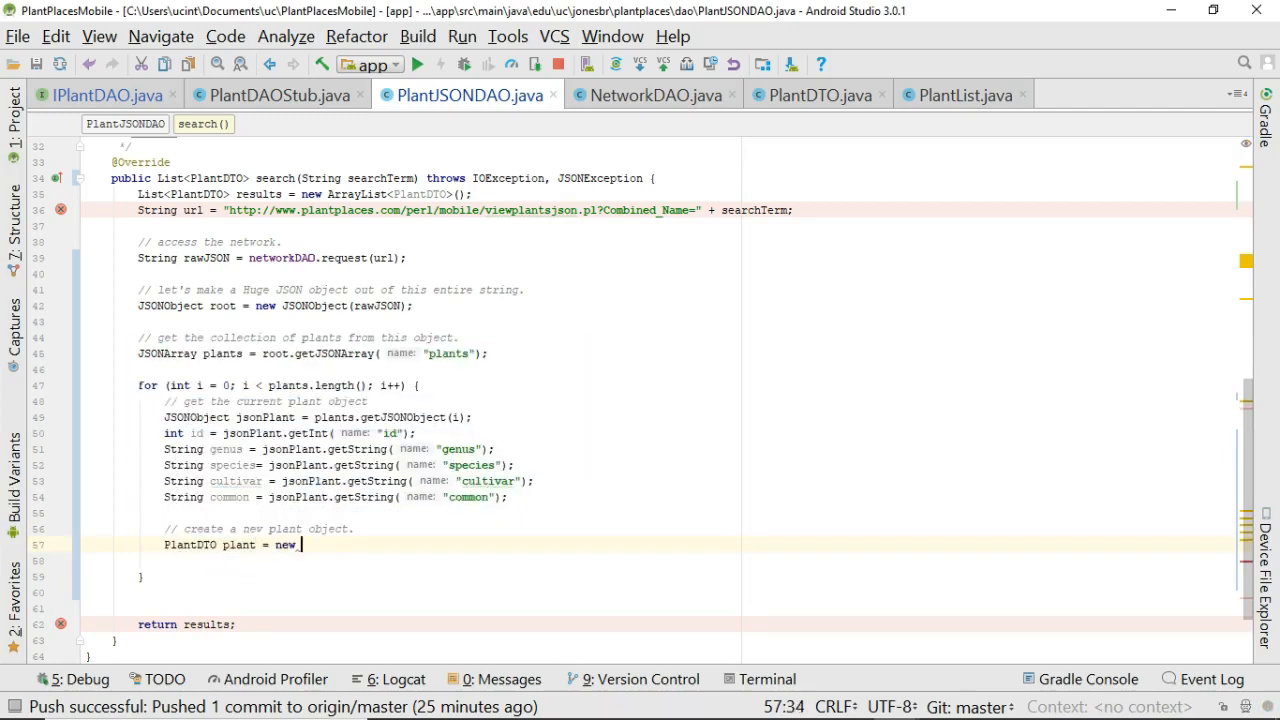
{"action": "type", "text": "PlantDTO();"}
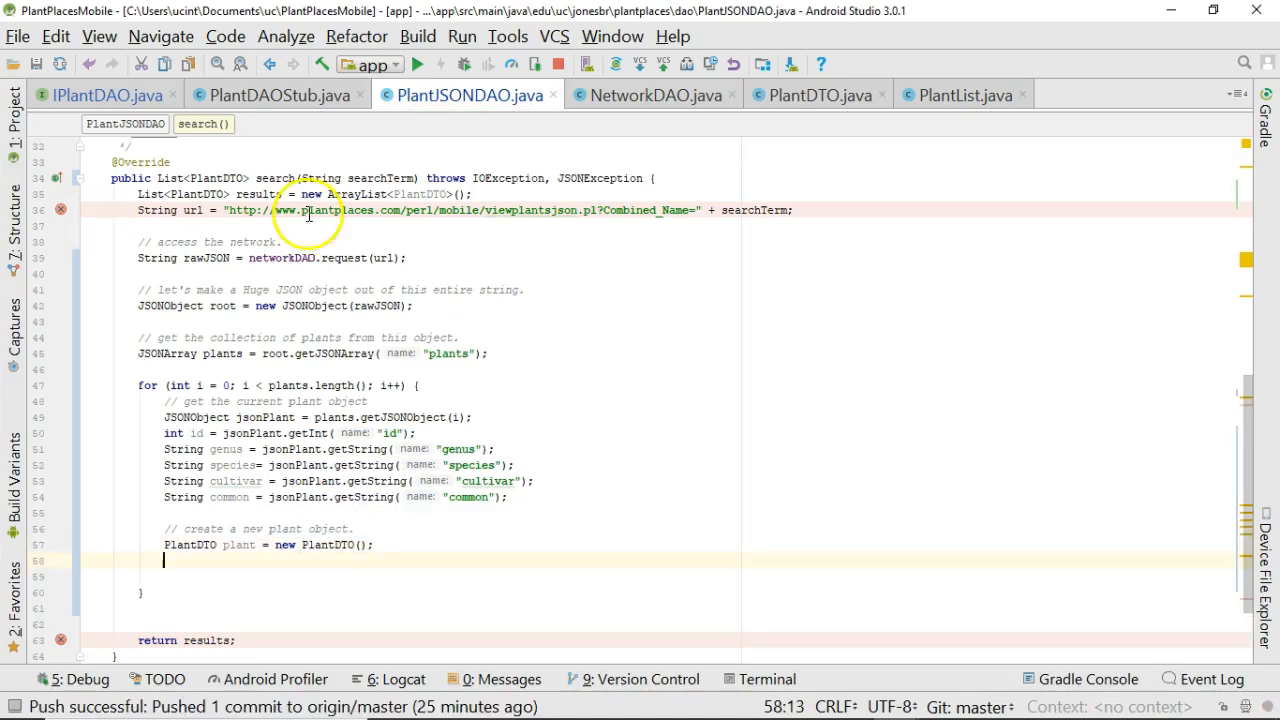
{"action": "scroll", "scroll_direction": "down", "scroll_amount": 3}
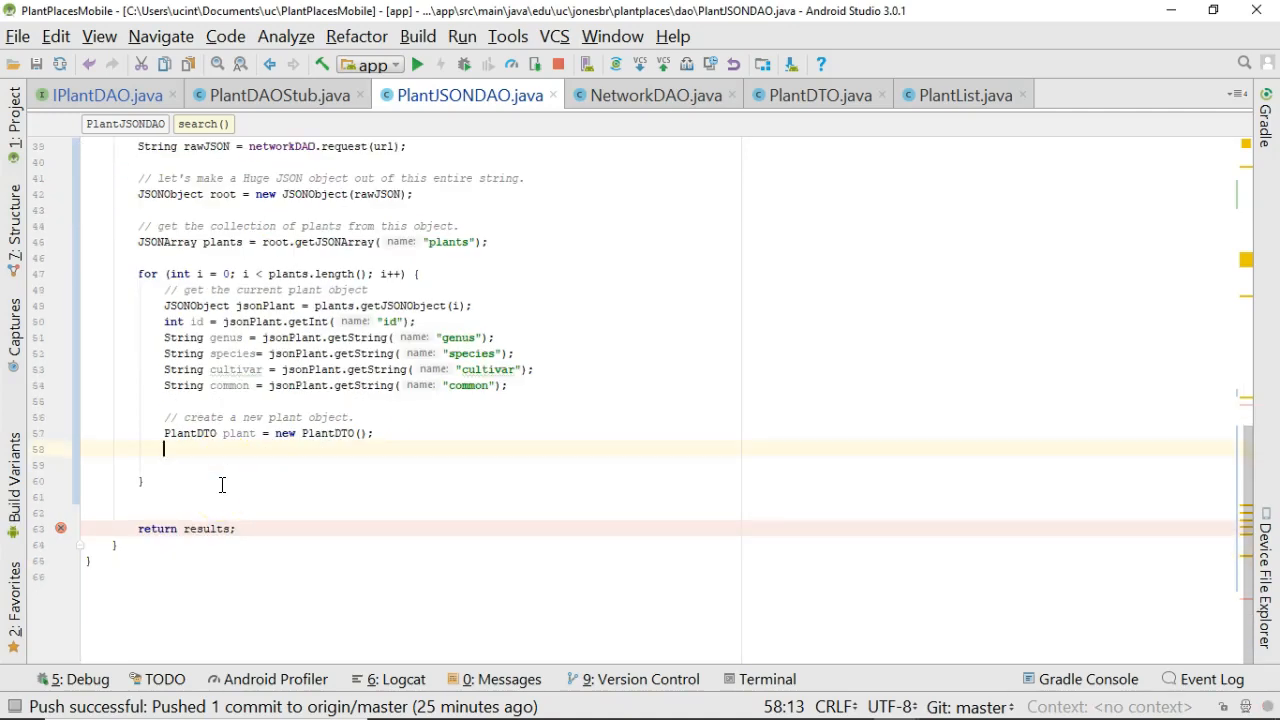
Call plant.setGuid(id), setGenus, setSpecies, setCommon and setCultivar with the parsed values.
{"action": "type", "text": "plant.setGuid(id);"}
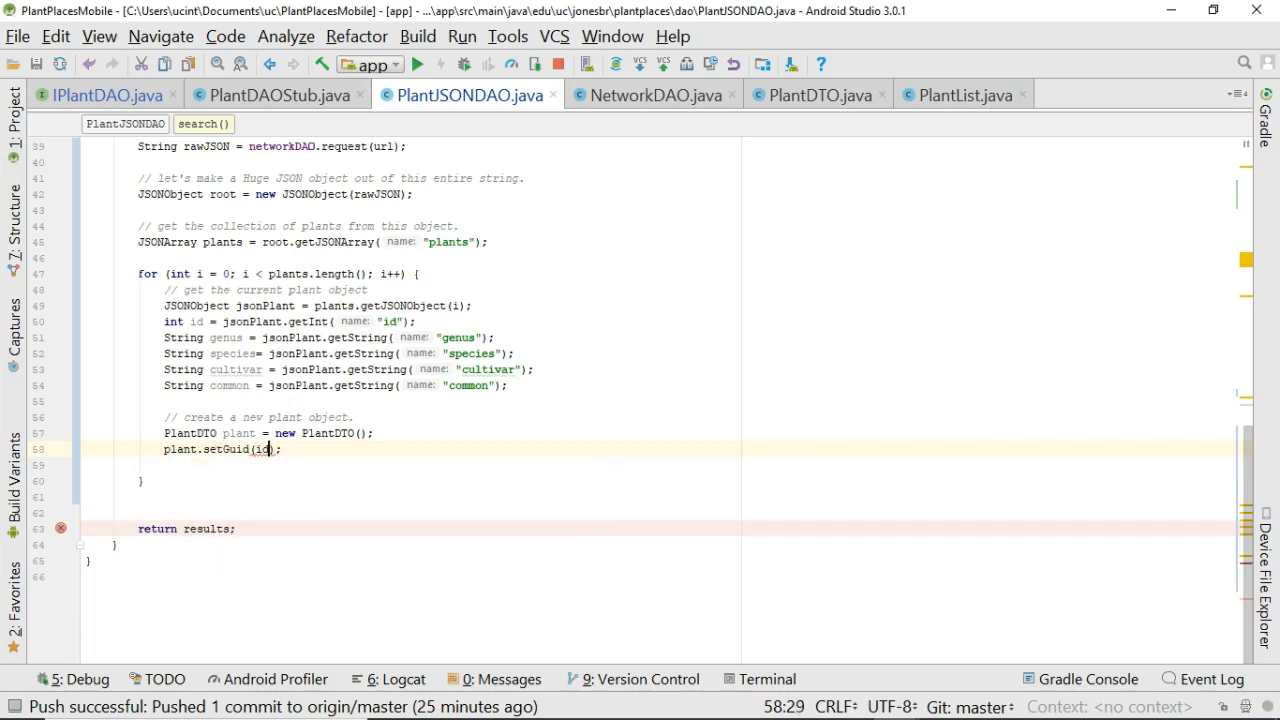
{"action": "type", "text": "plant.se"}
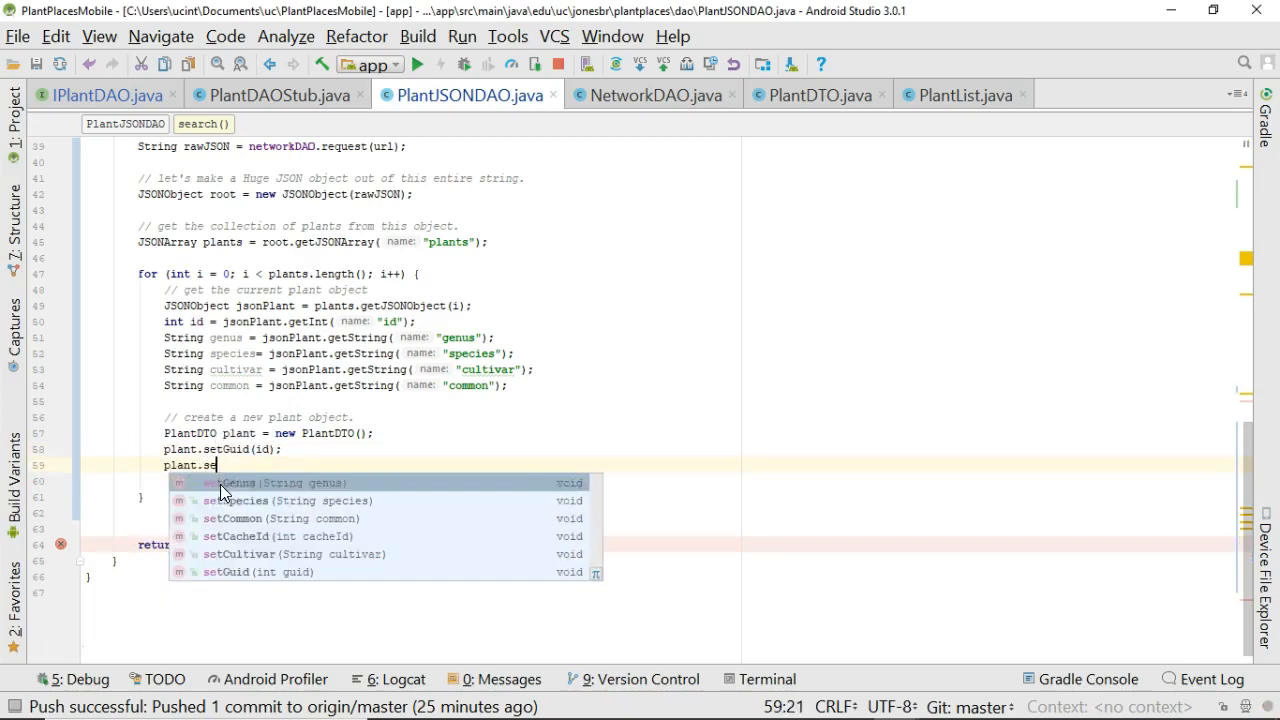
{"action": "left_click", "coordinate": [236, 482]}
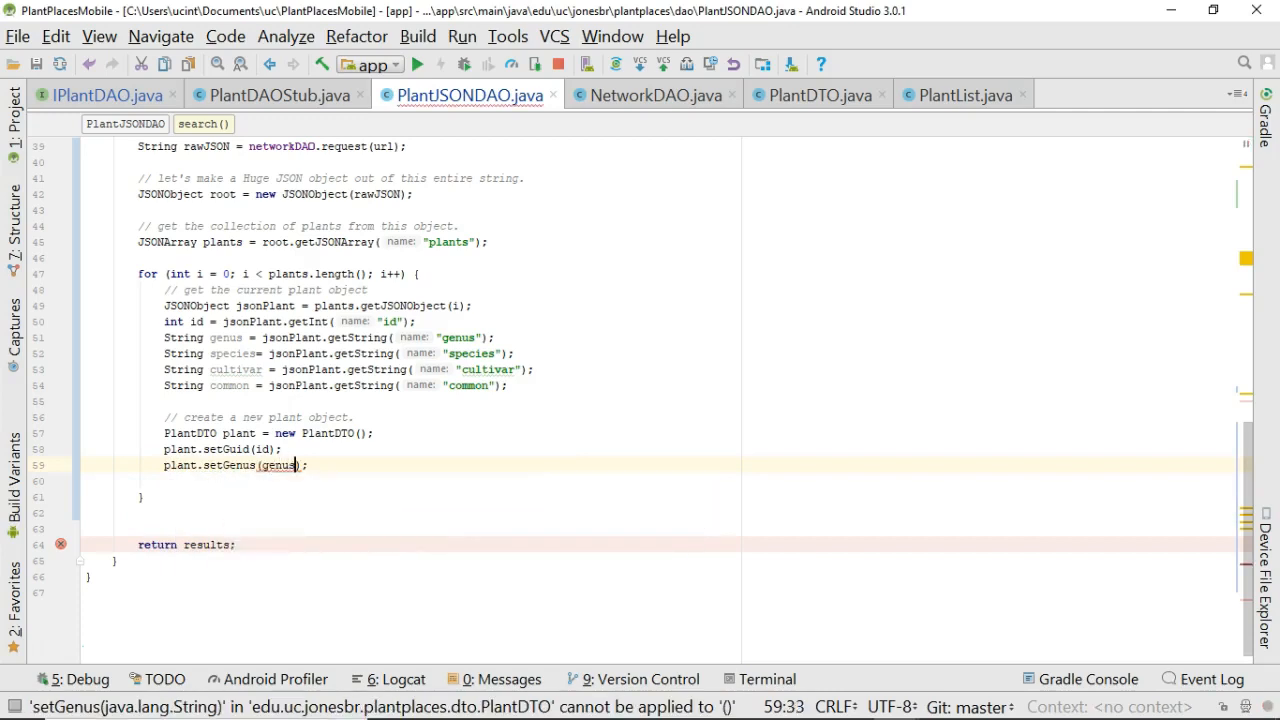
{"action": "type", "text": "plant.setSpecies(species);"}
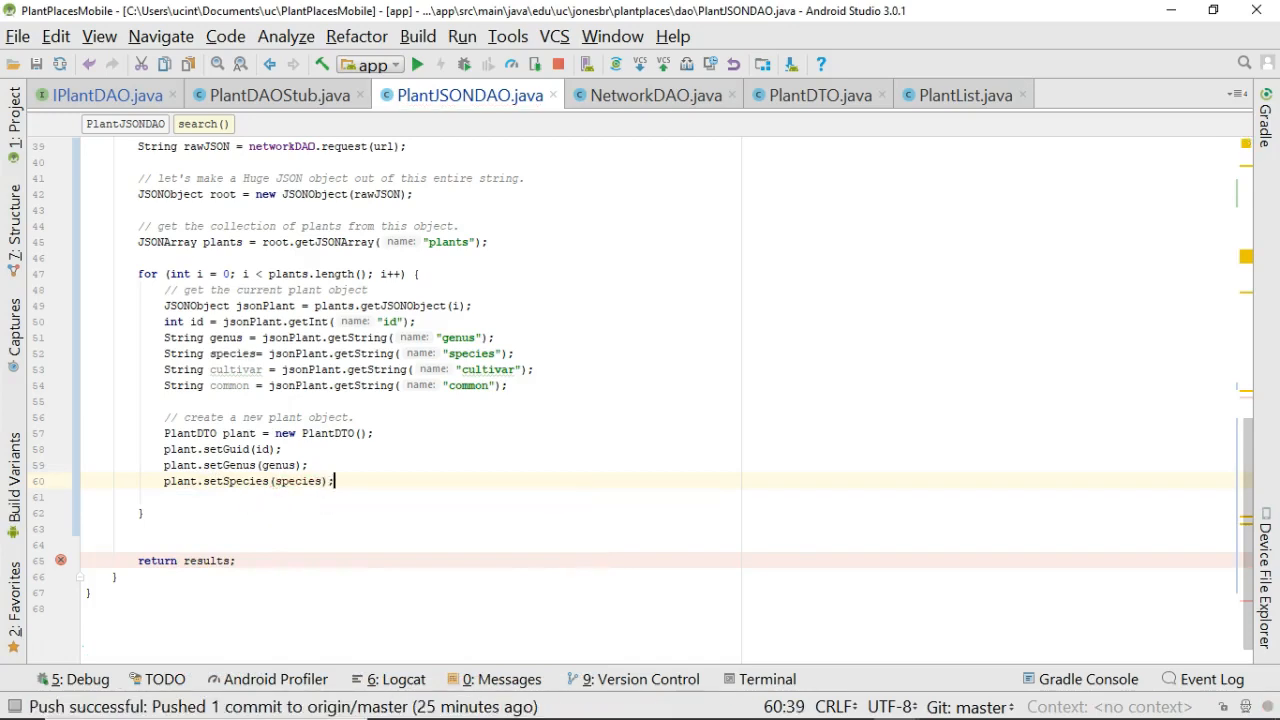
{"action": "type", "text": "plant.st"}
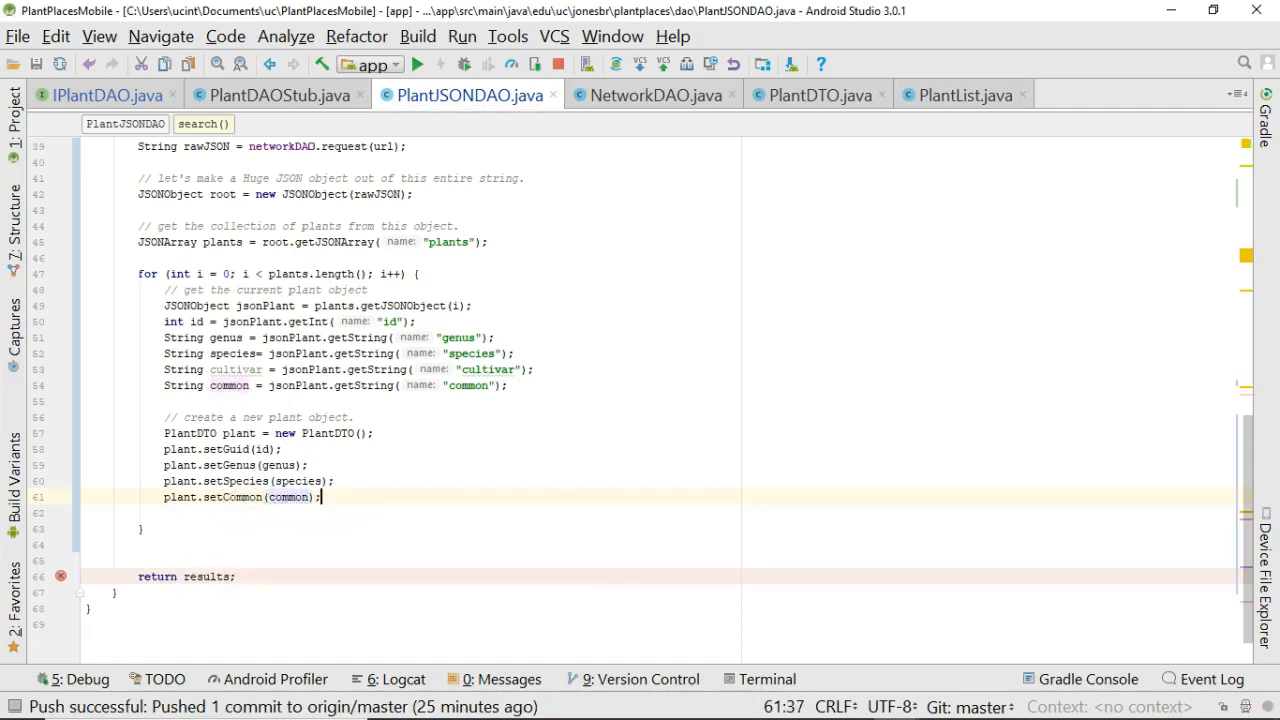
{"action": "type", "text": "plant.setCultivar();"}
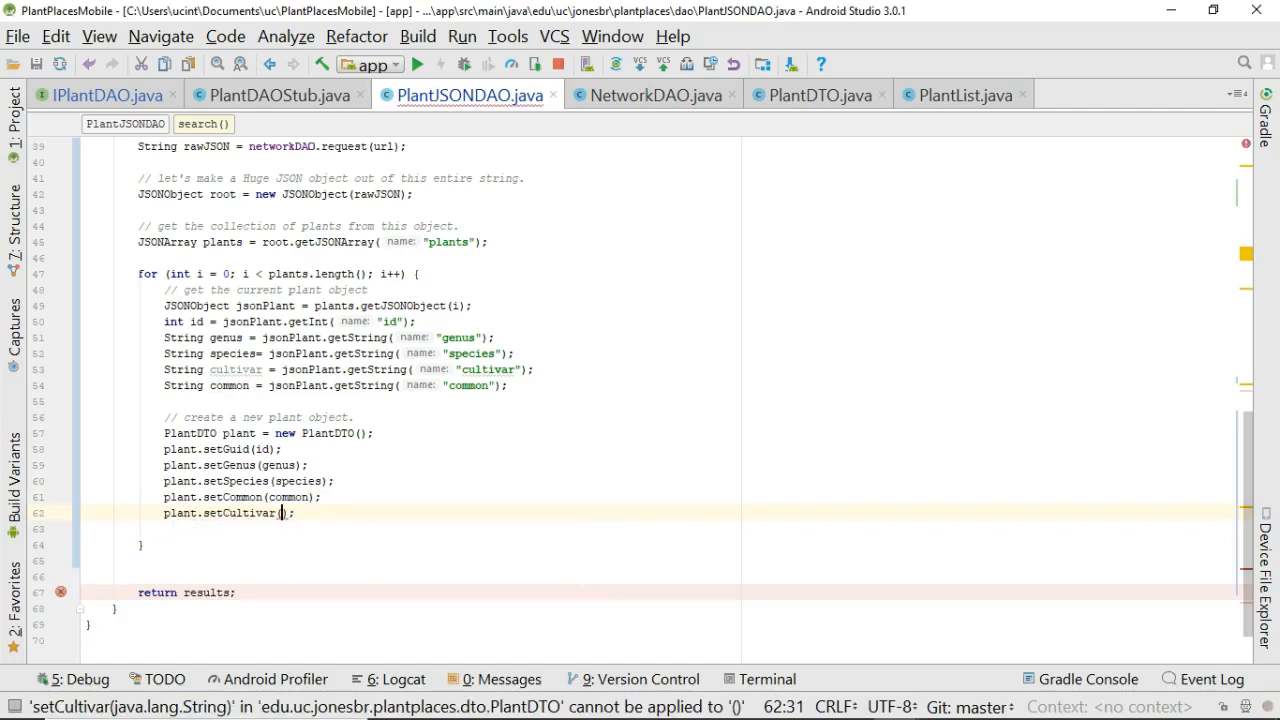
{"action": "type", "text": "cultivar"}
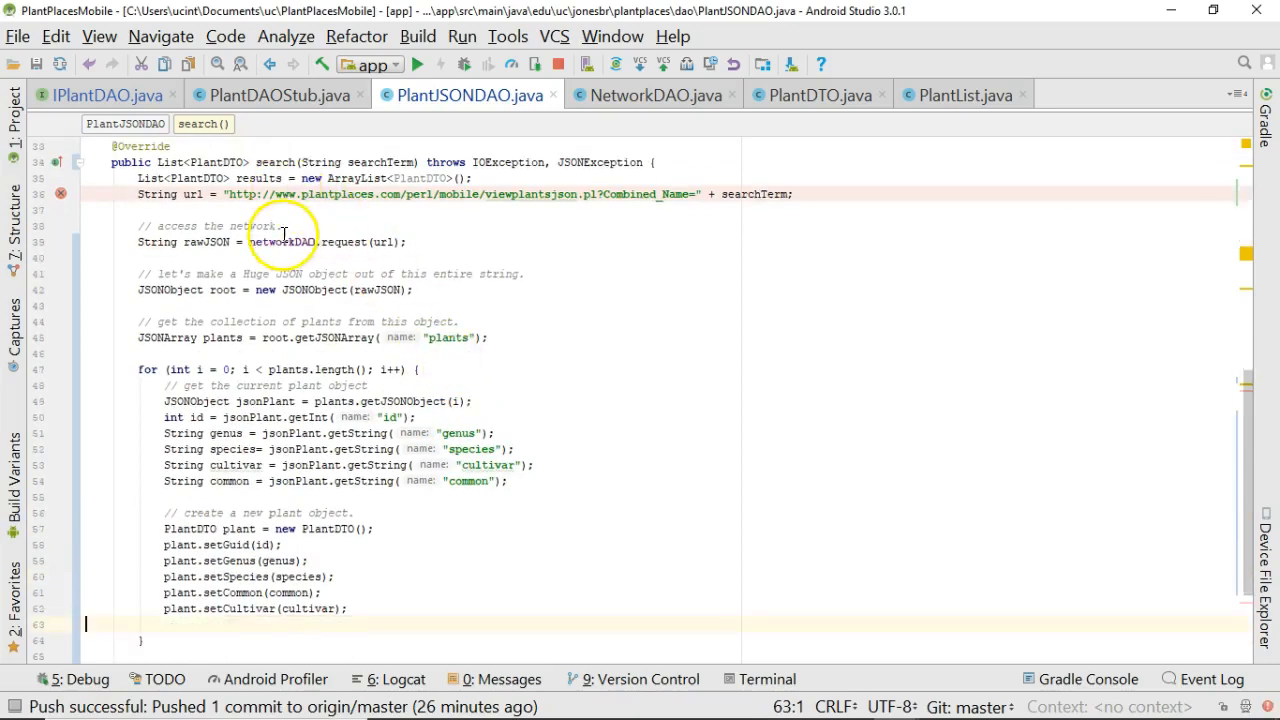
{"action": "left_click", "coordinate": [262, 178]}
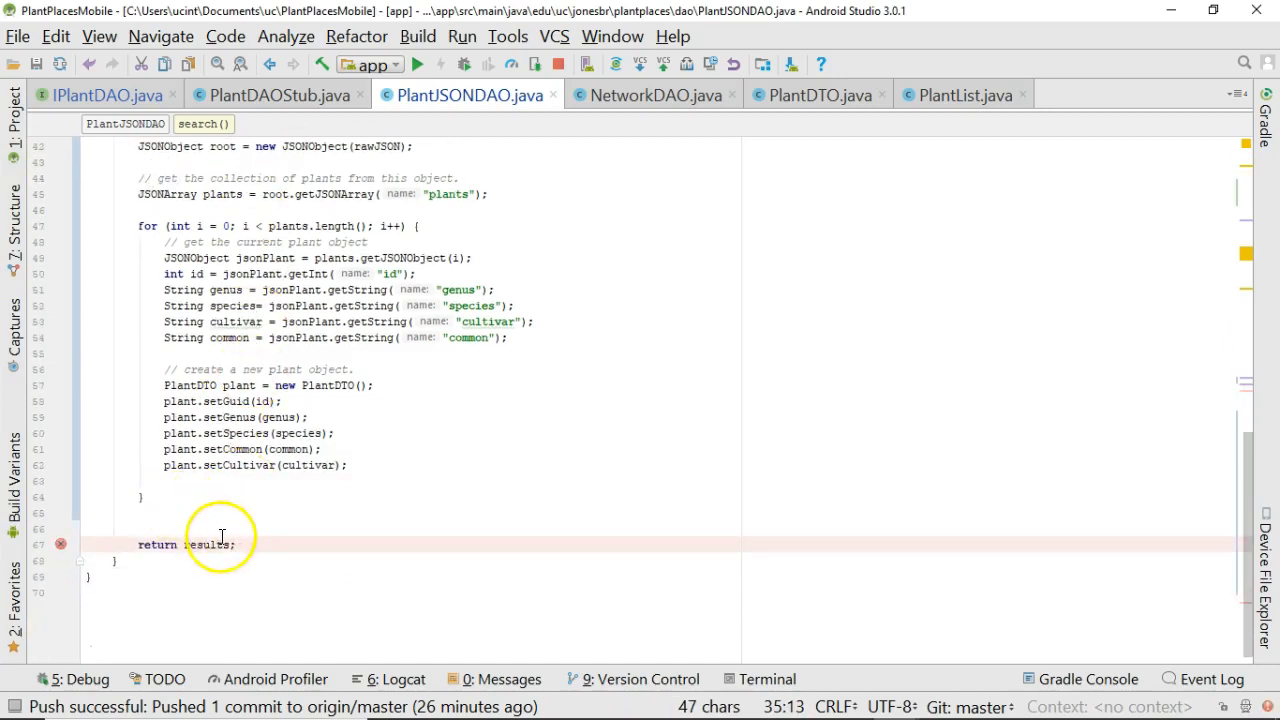
{"action": "left_click", "coordinate": [348, 464]}
{"action": "type", "text": "//"}
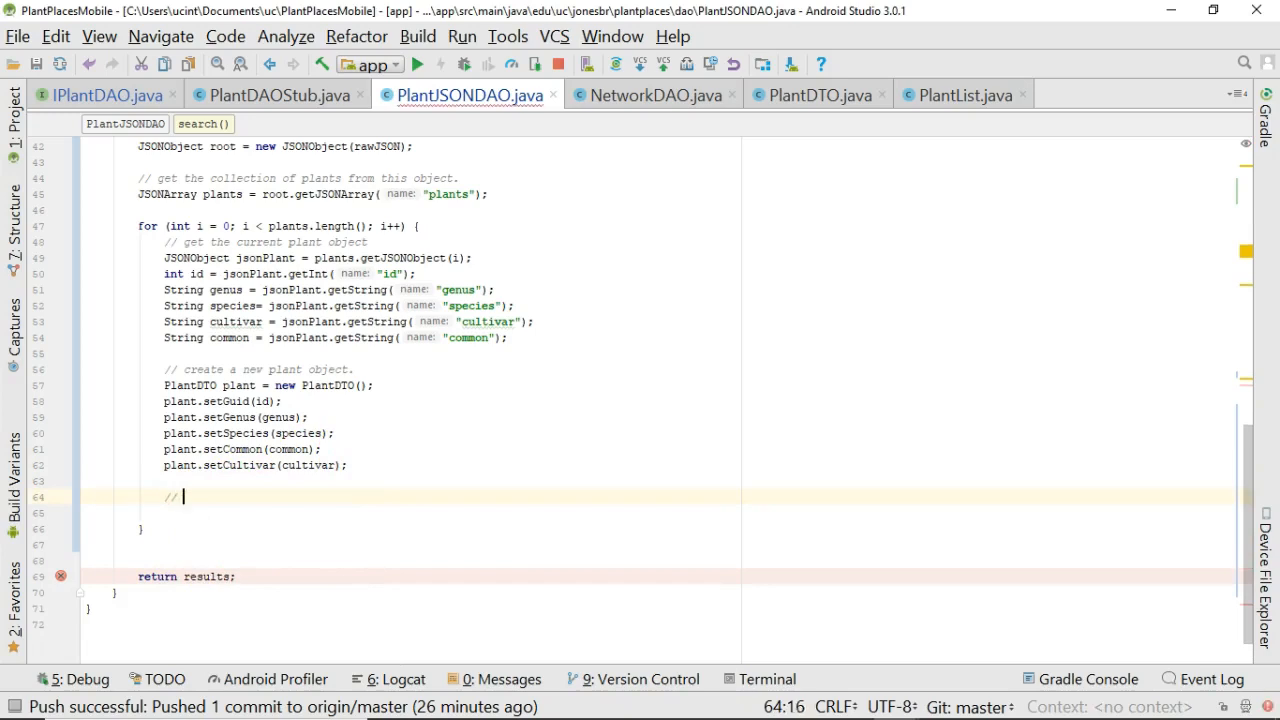
Comment 'add this plant to our results.' and add results.add(plant) in the loop.
{"action": "type", "text": "add this plant to our"}
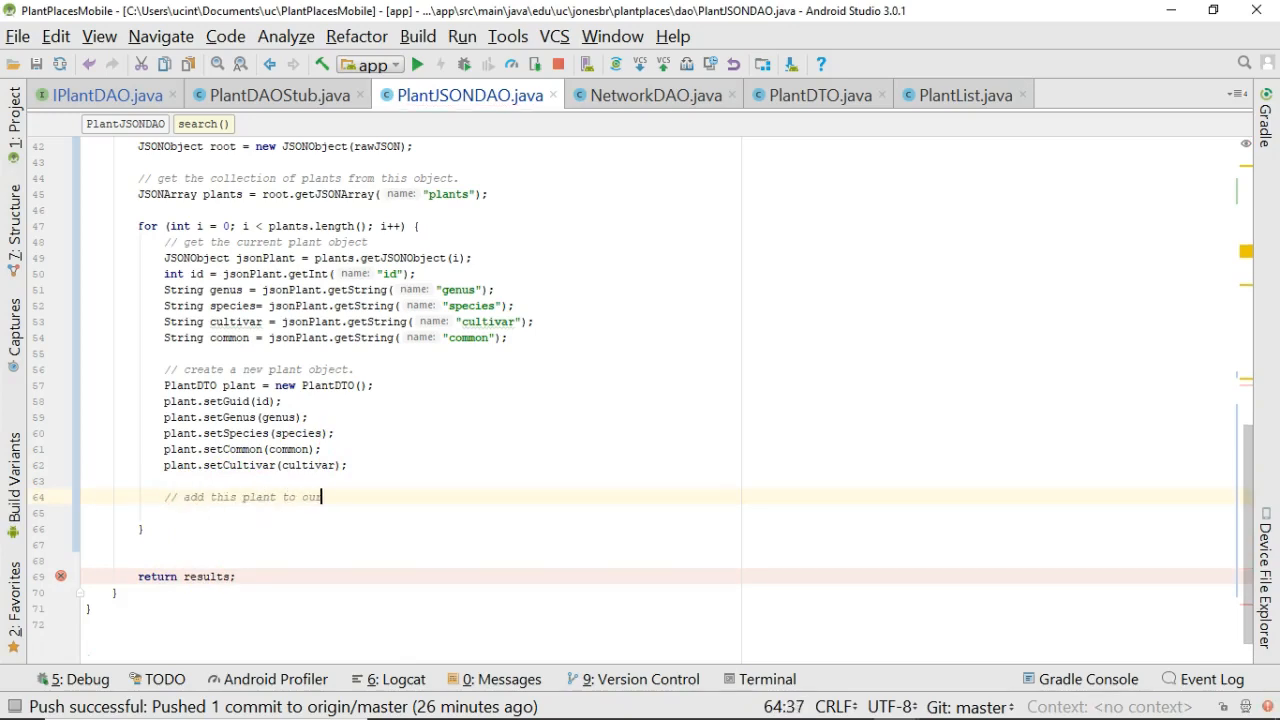
{"action": "type", "text": "results."}
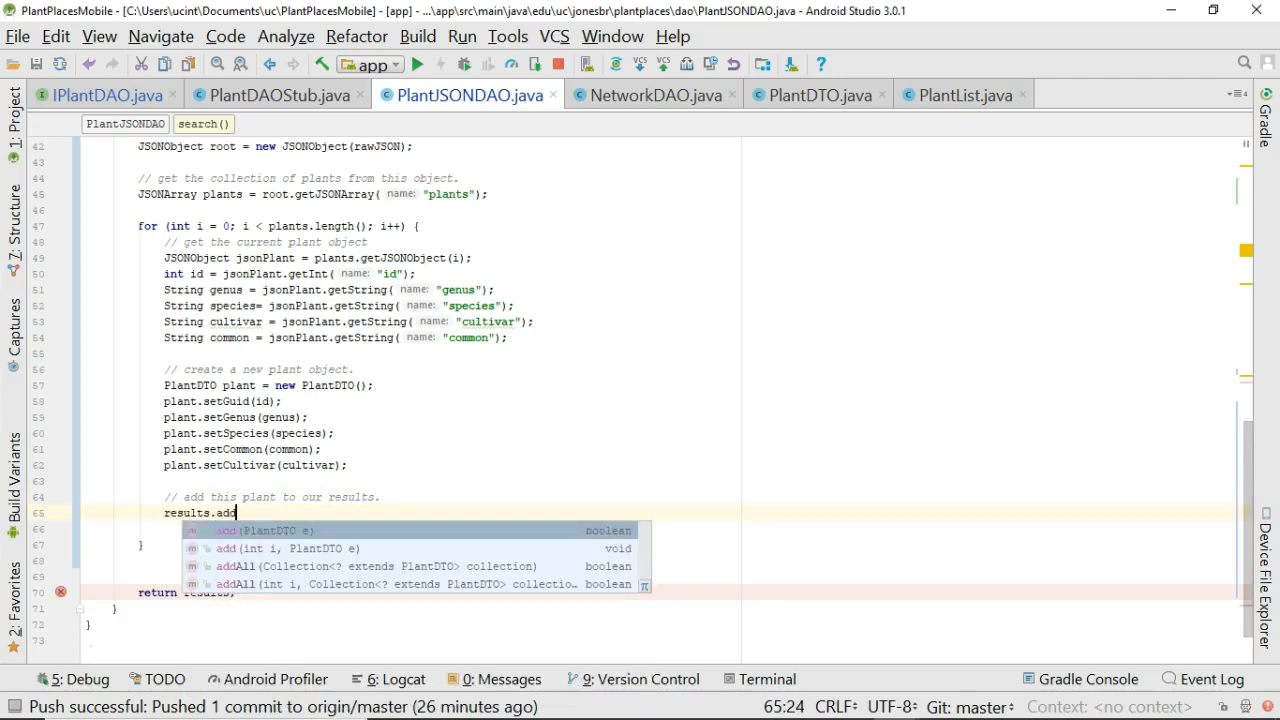
{"action": "type", "text": "plant"}
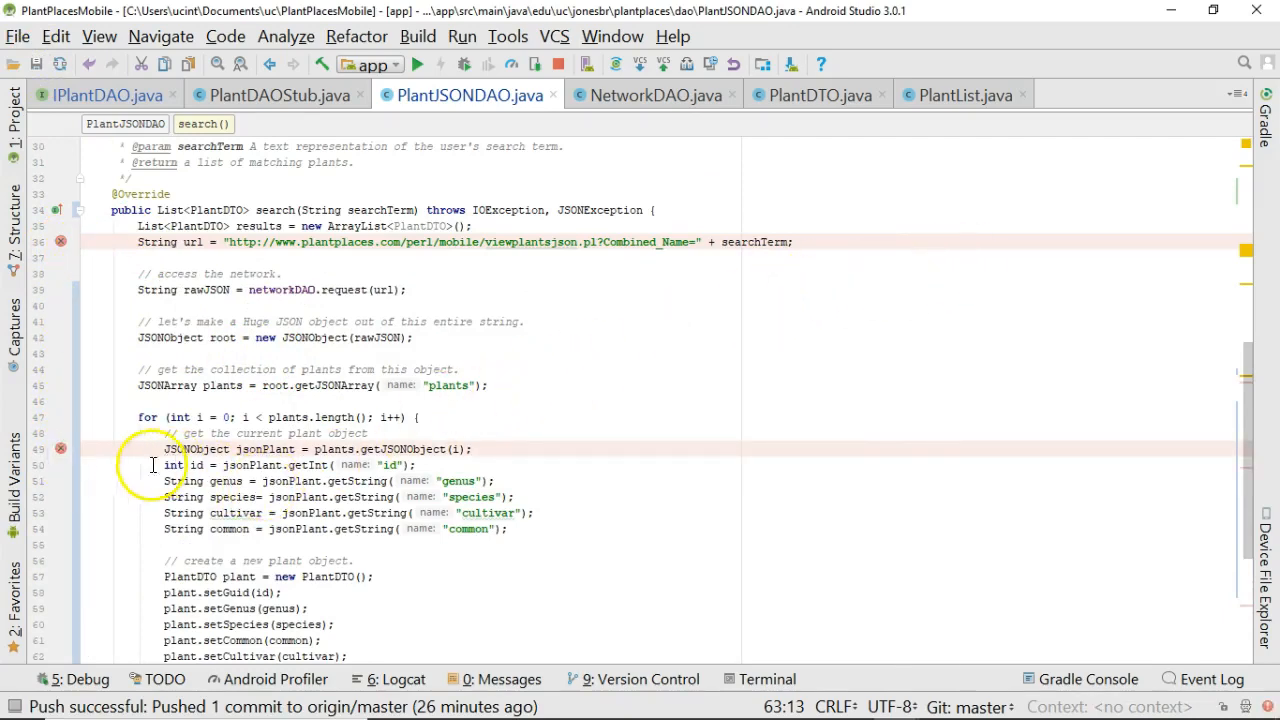
{"action": "mouse_move", "coordinate": [366, 304]}
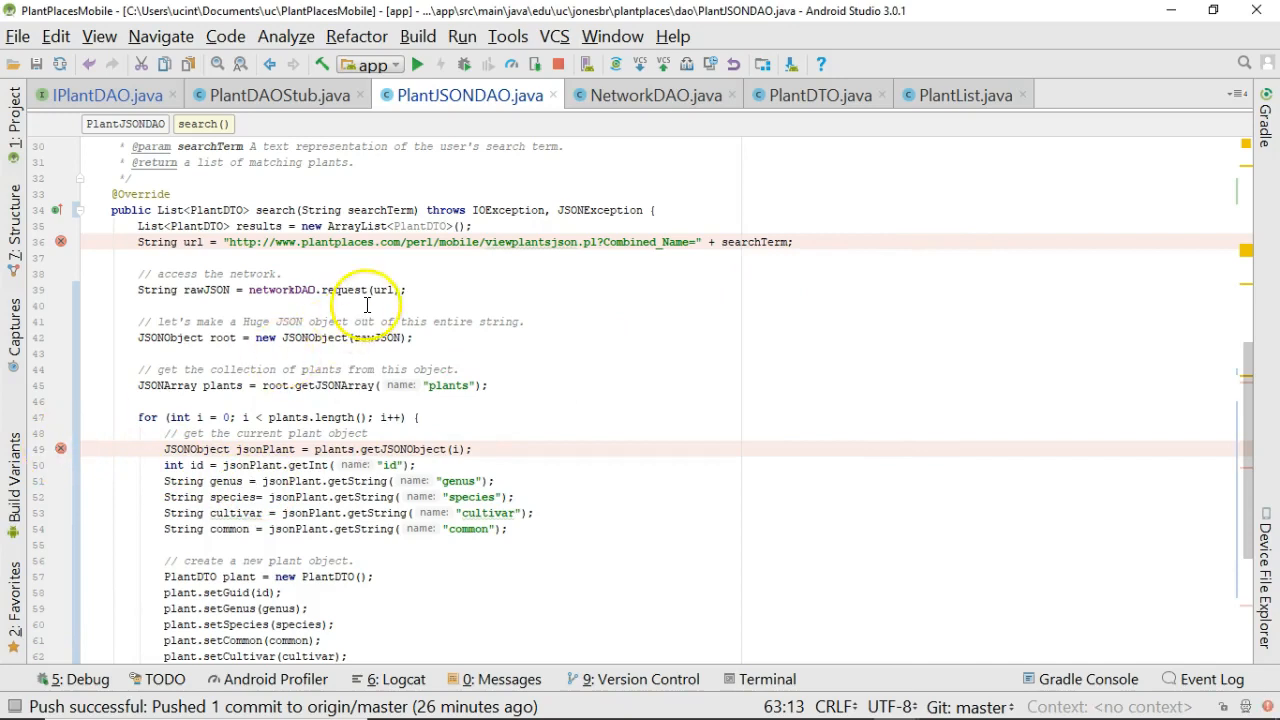
{"action": "mouse_move", "coordinate": [562, 316]}
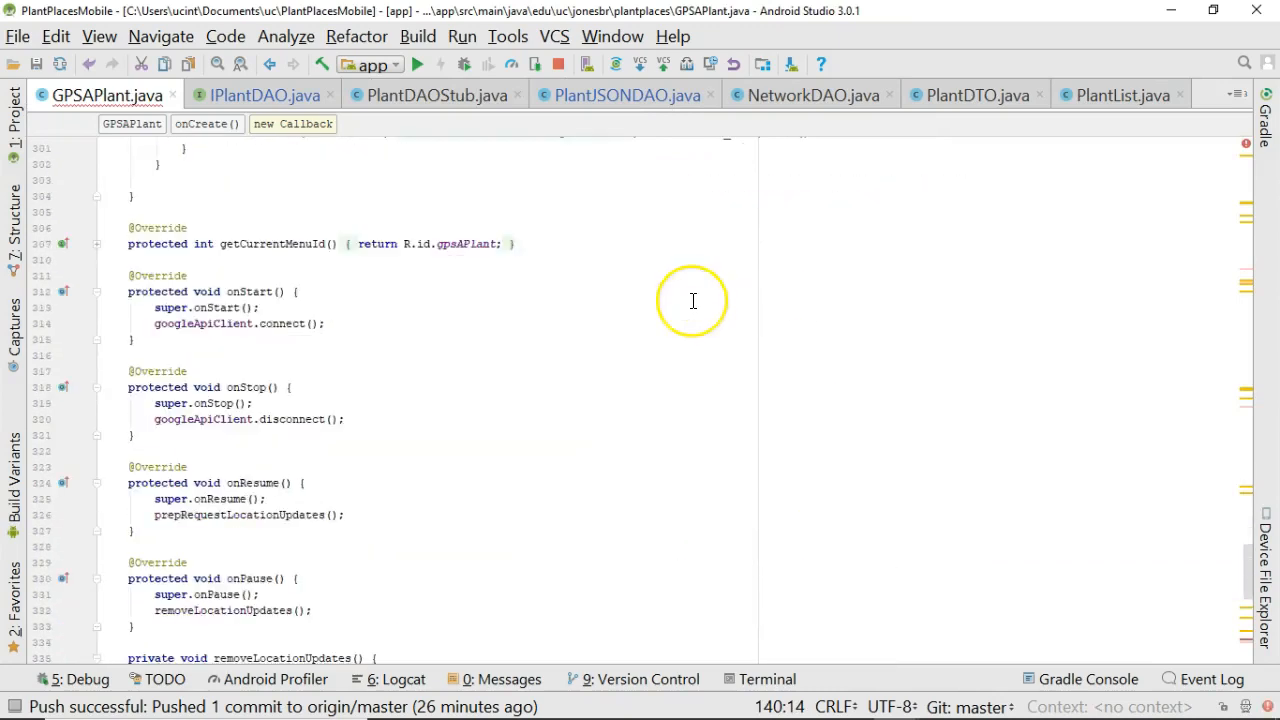
Change GPSAPlant's doInBackground catch (IOException e) to catch (Exception e) after checking PlantJSONDAO.
{"action": "scroll", "scroll_direction": "down", "scroll_amount": 3}
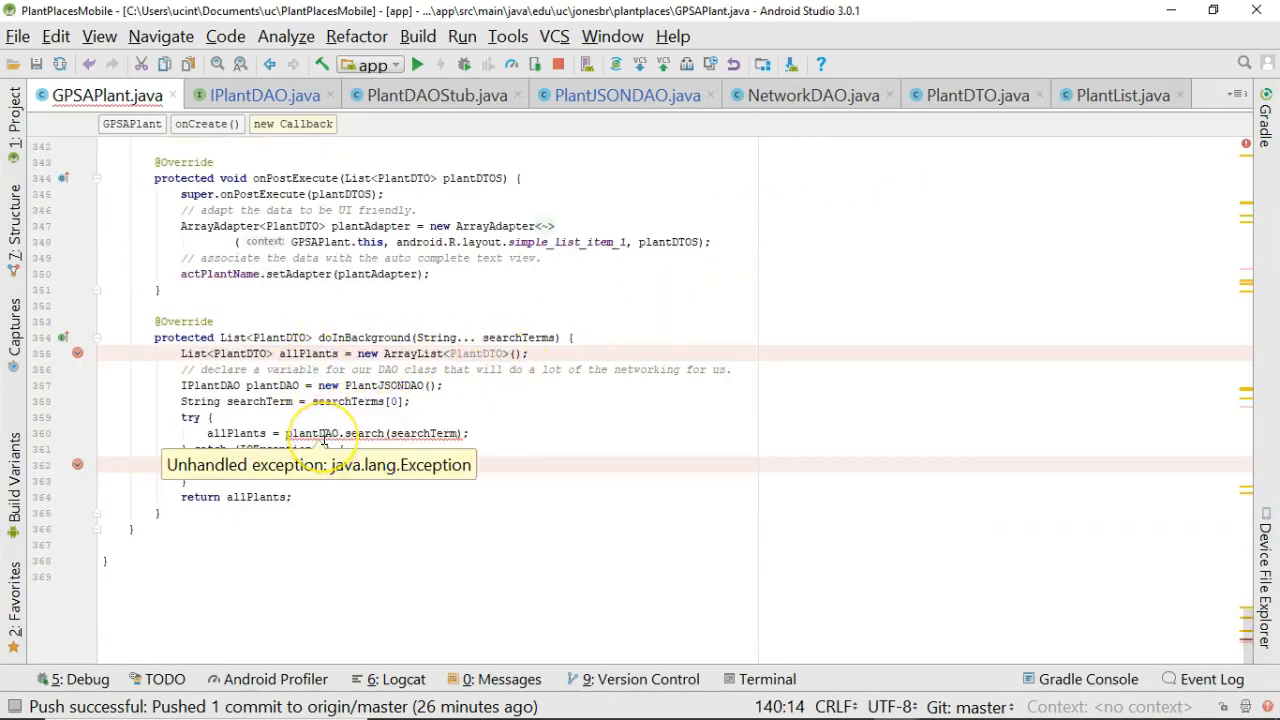
{"action": "mouse_move", "coordinate": [410, 428]}
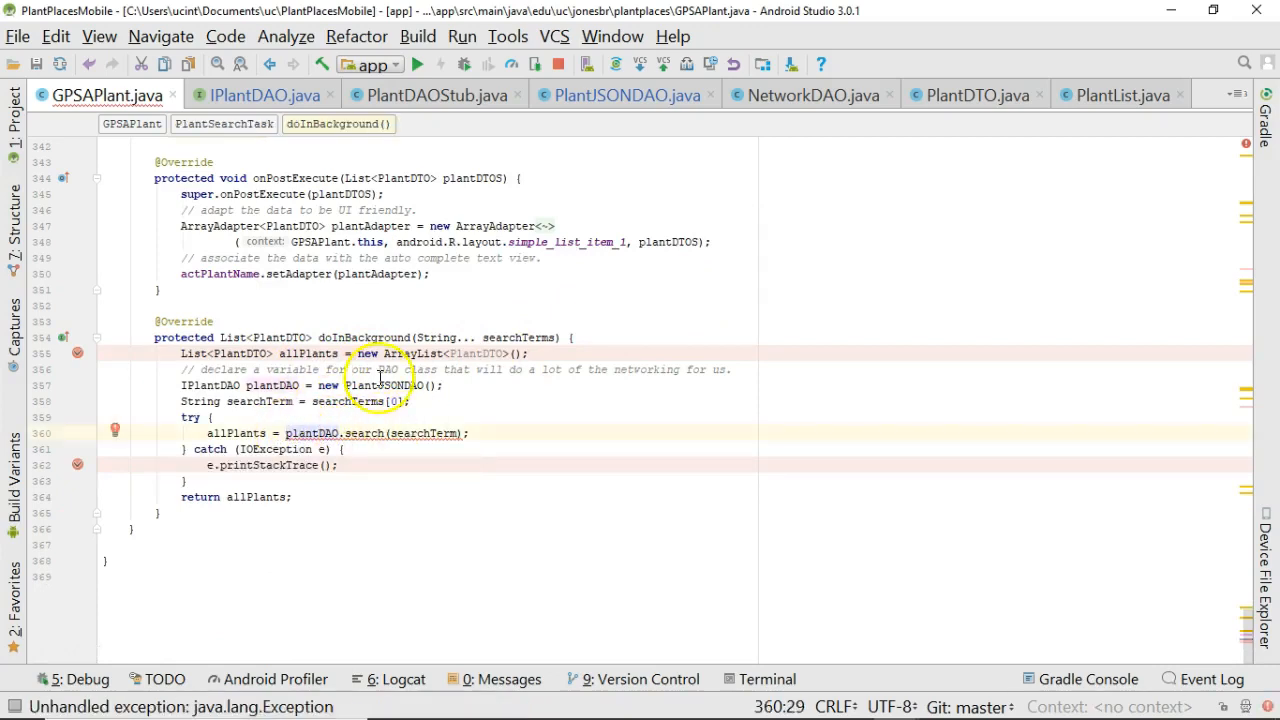
{"action": "left_click", "coordinate": [622, 94]}
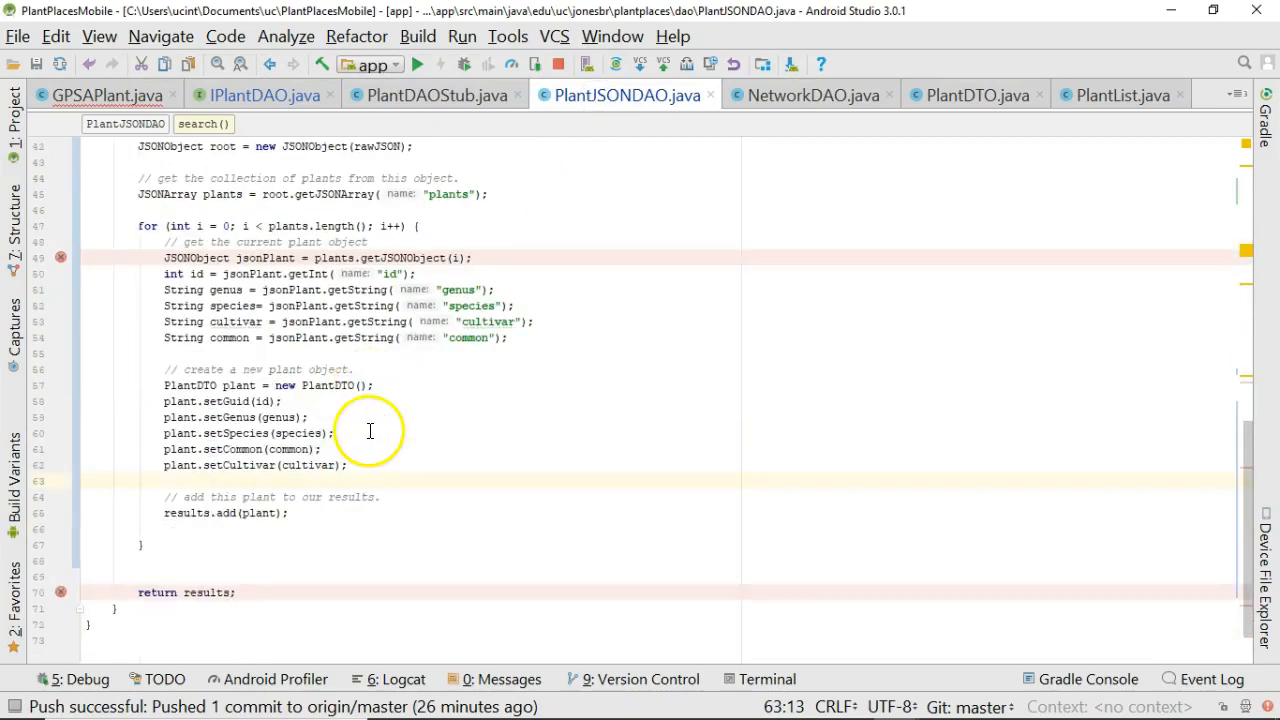
{"action": "left_click", "coordinate": [204, 592]}
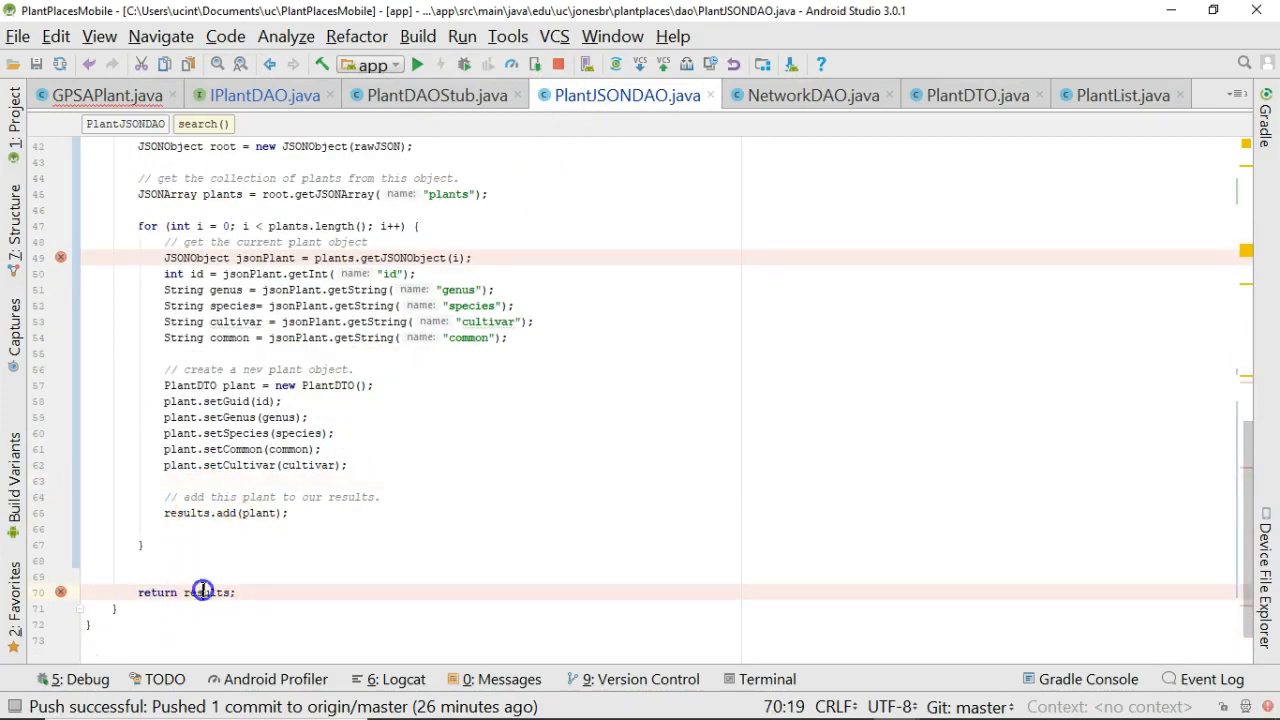
{"action": "left_click", "coordinate": [108, 94]}
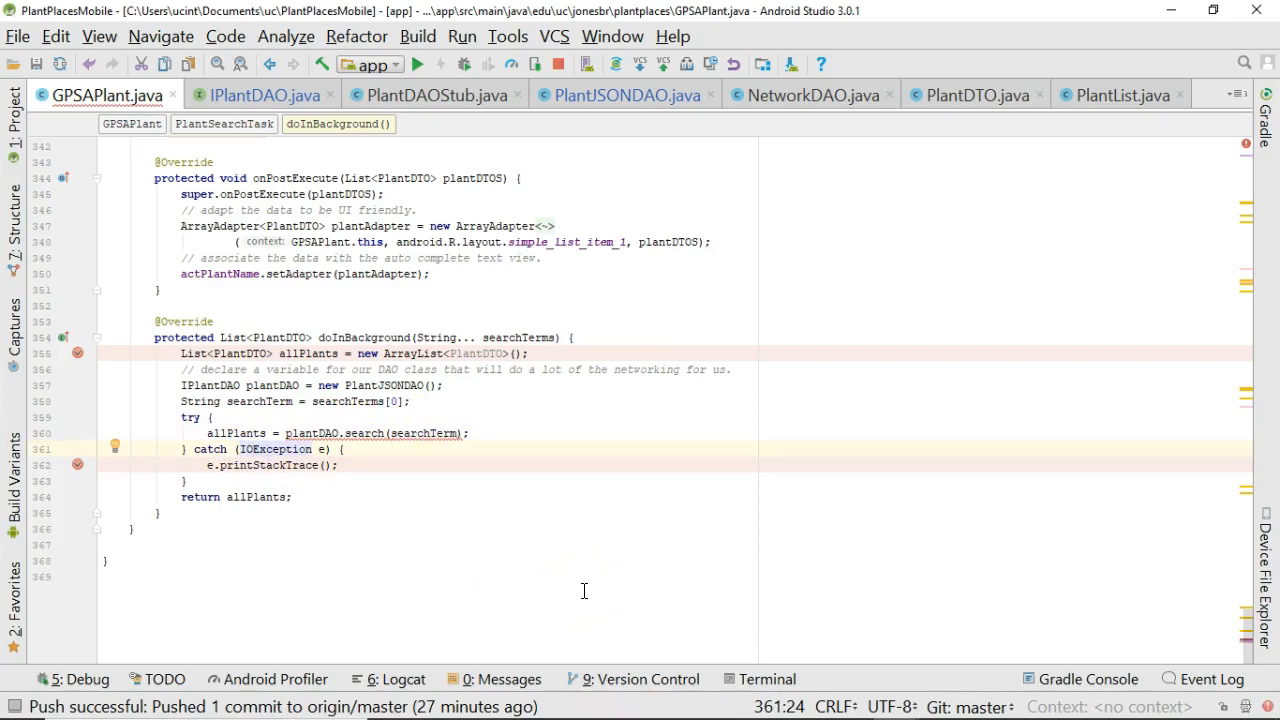
{"action": "left_click", "coordinate": [252, 448]}
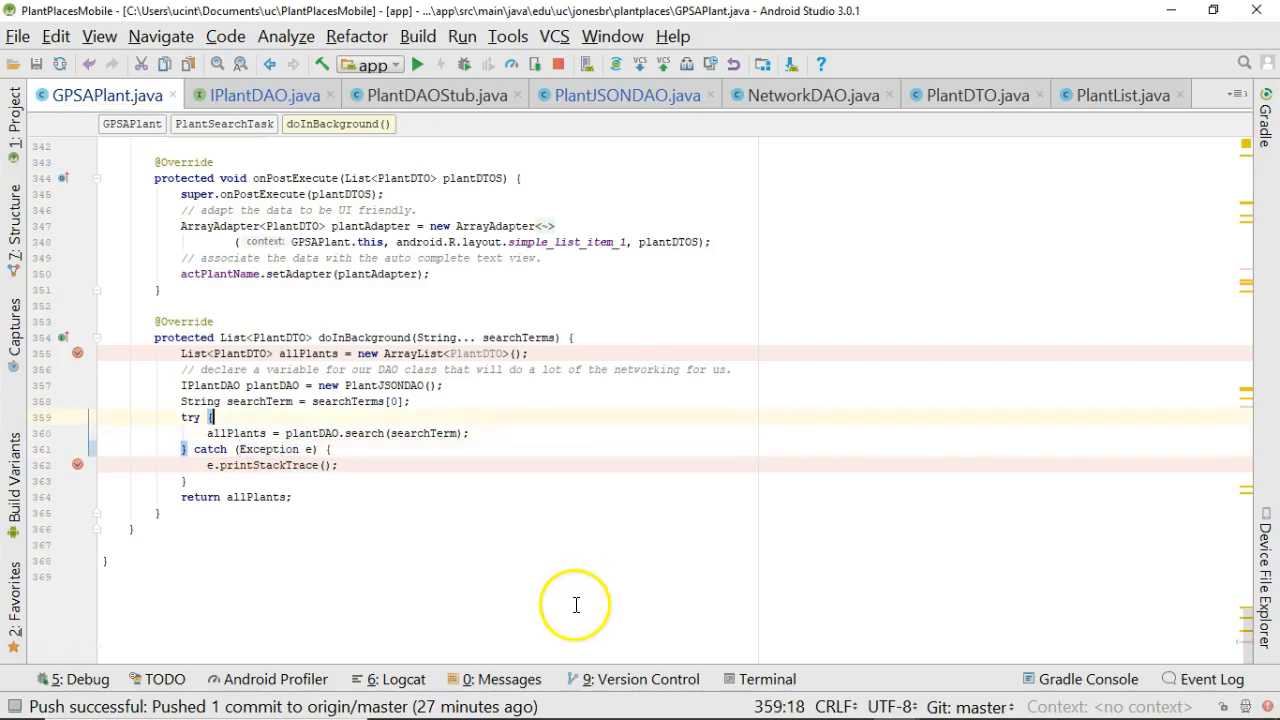
{"action": "mouse_move", "coordinate": [464, 528]}
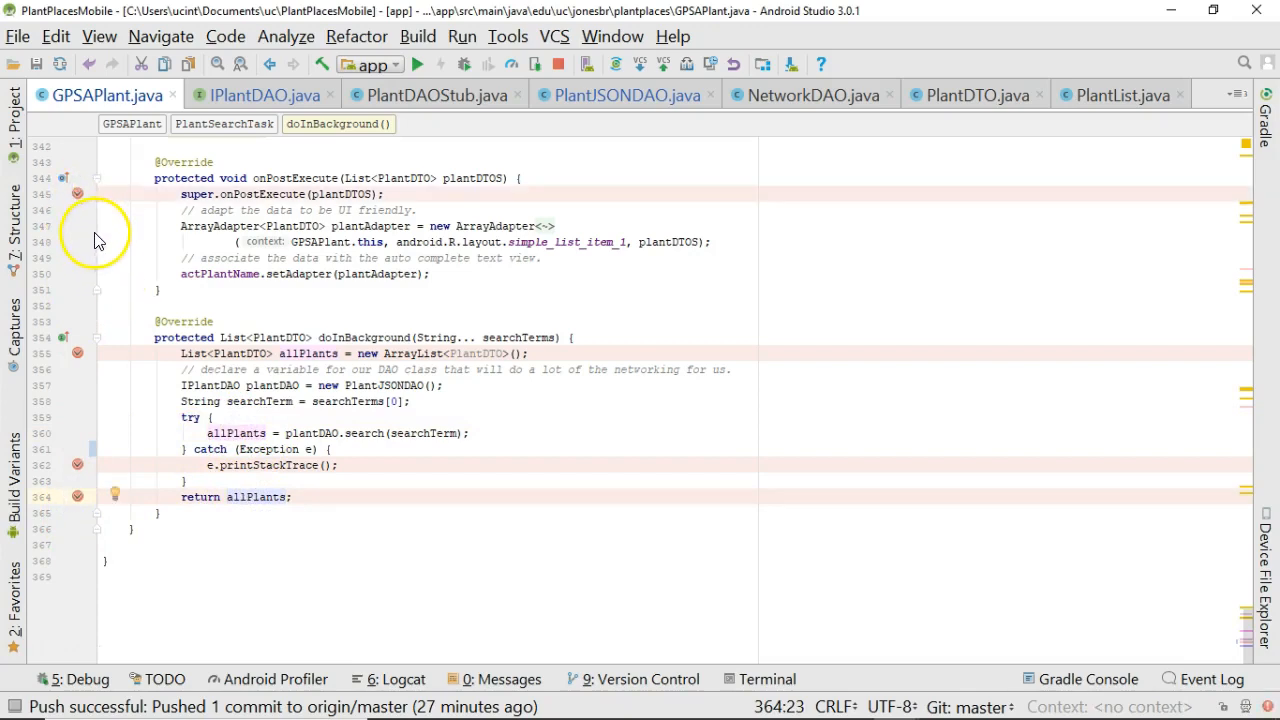
{"action": "mouse_move", "coordinate": [400, 222]}
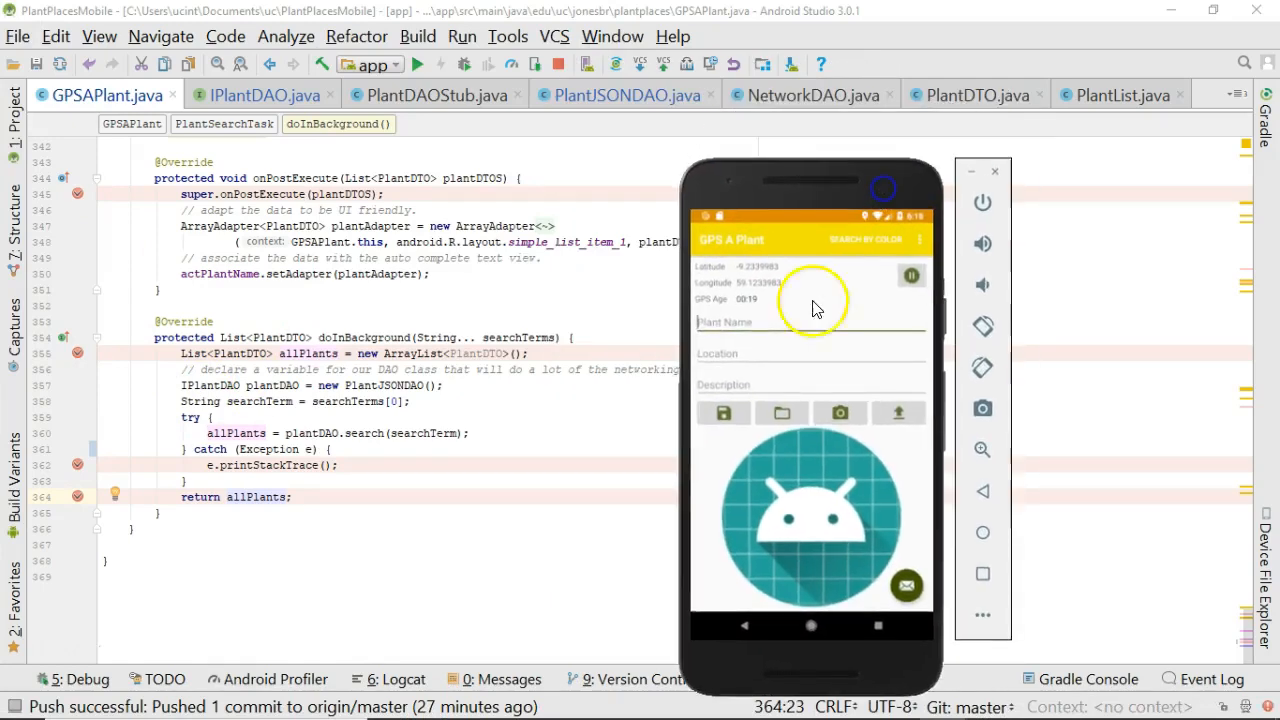
{"action": "left_click", "coordinate": [780, 320]}
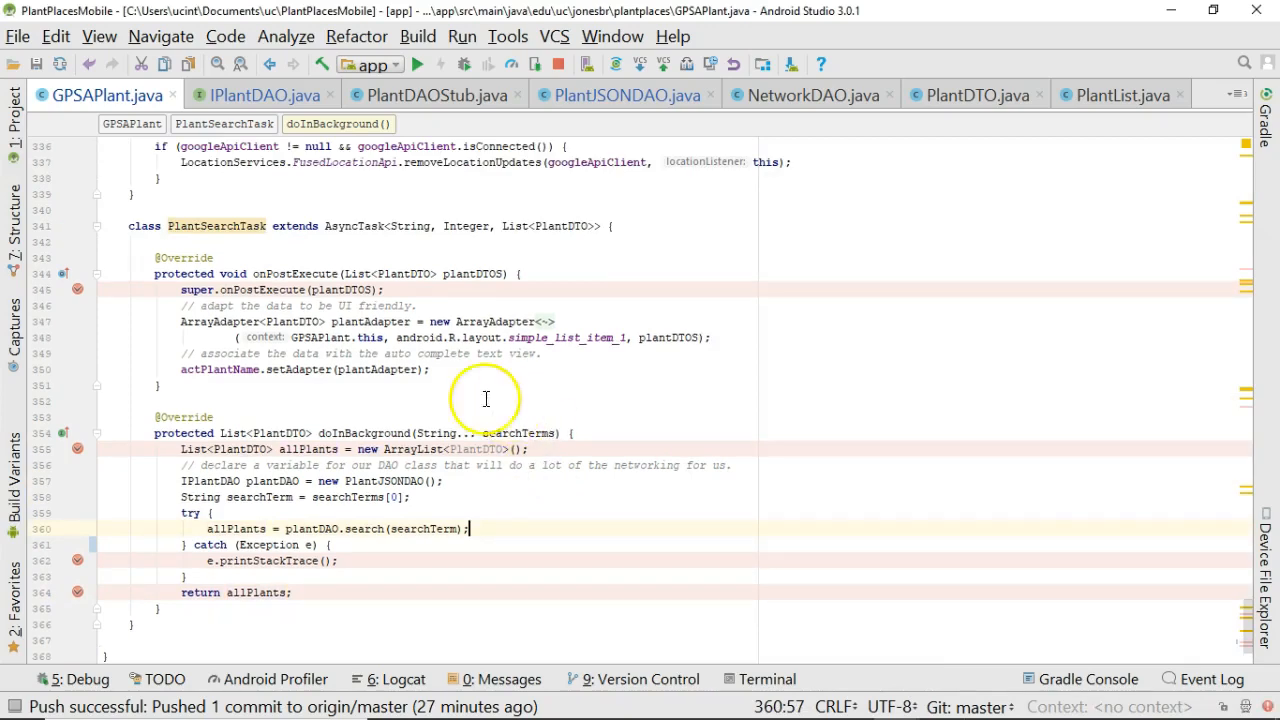
{"action": "mouse_move", "coordinate": [44, 580]}
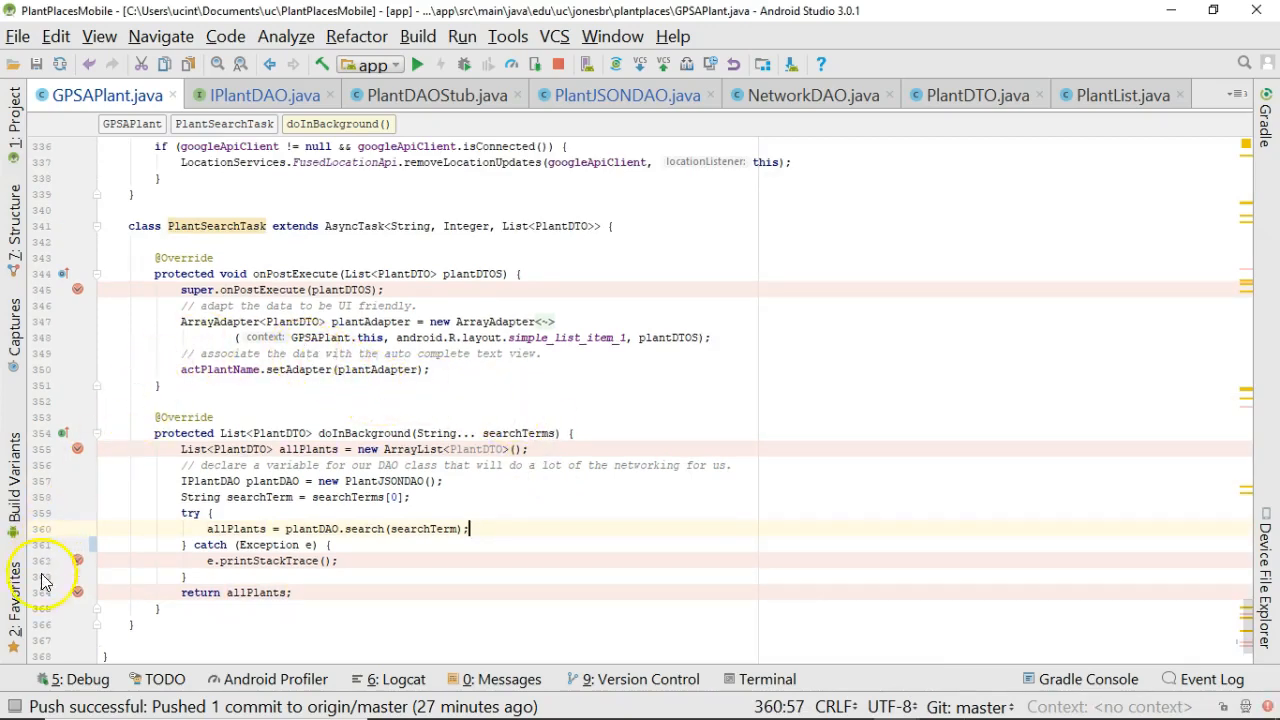
{"action": "mouse_move", "coordinate": [44, 660]}
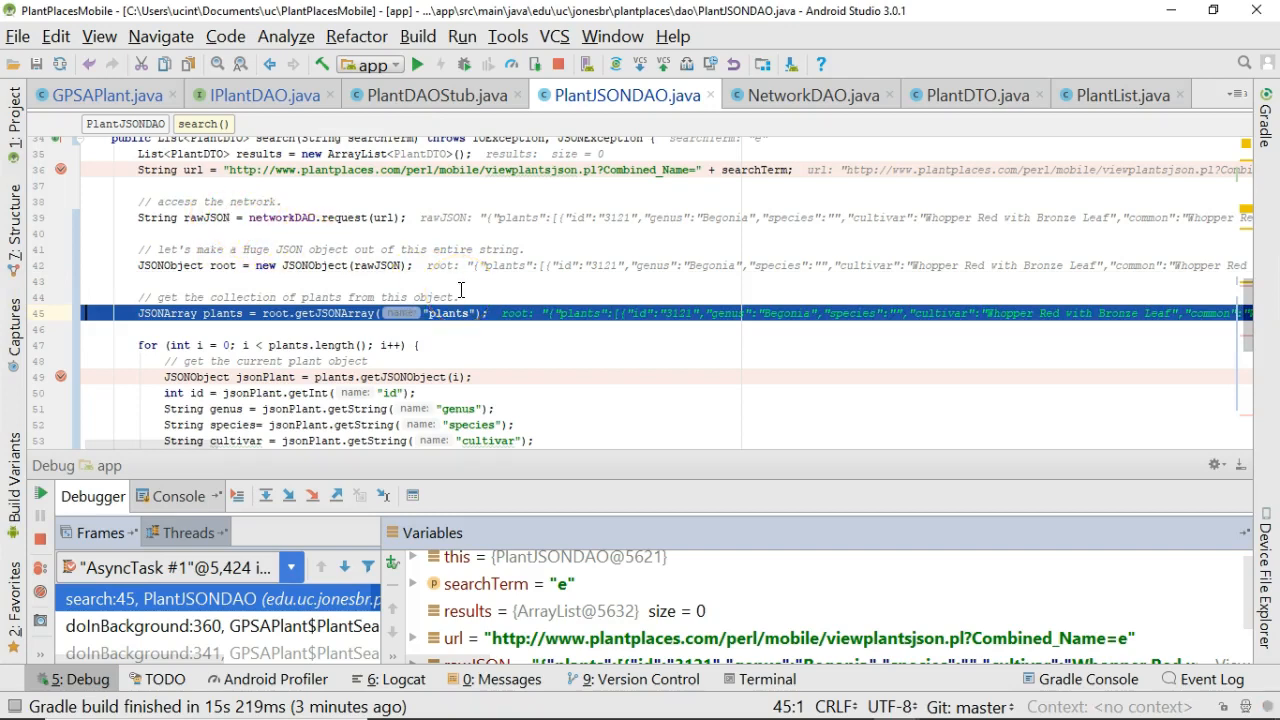
Debug the app and pause in PlantJSONDAO.search() with the plants JSON array loaded for term e.
{"action": "scroll", "scroll_direction": "down", "scroll_amount": 3}
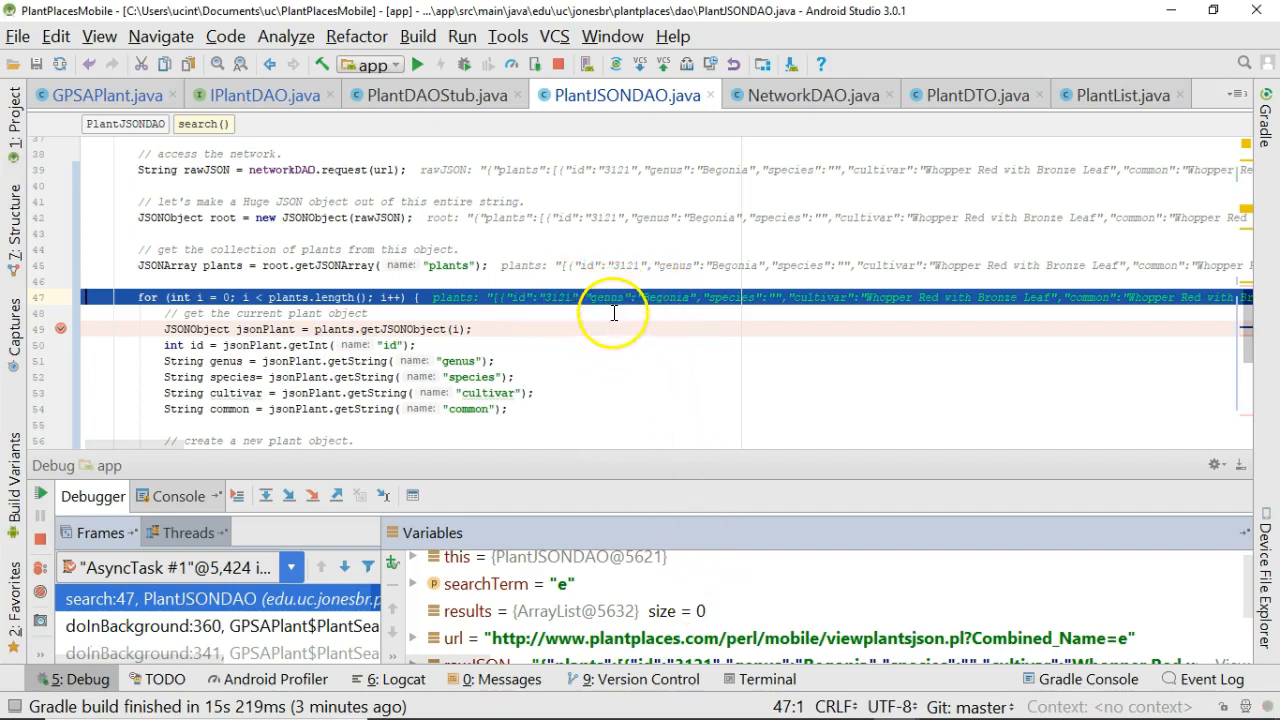
{"action": "mouse_move", "coordinate": [728, 346]}
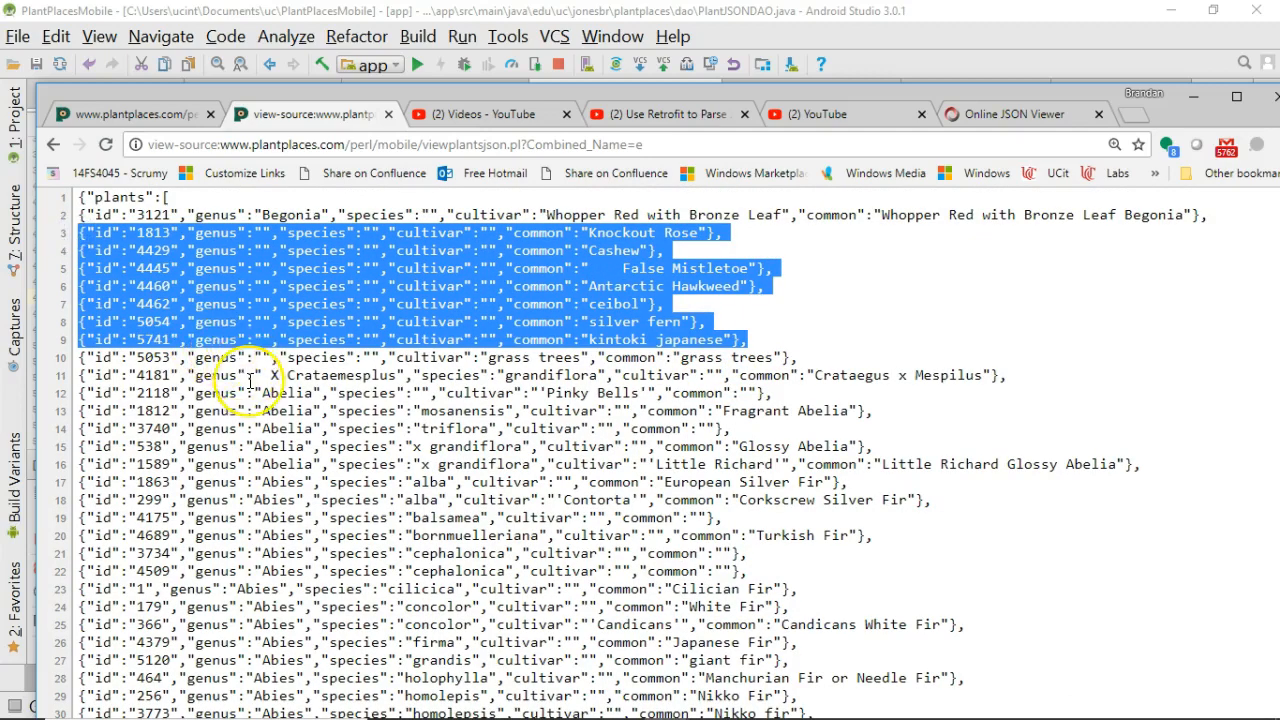
Scroll the raw plants JSON in Chrome past the Acacia and Acer records.
{"action": "scroll", "scroll_direction": "down", "scroll_amount": 3}
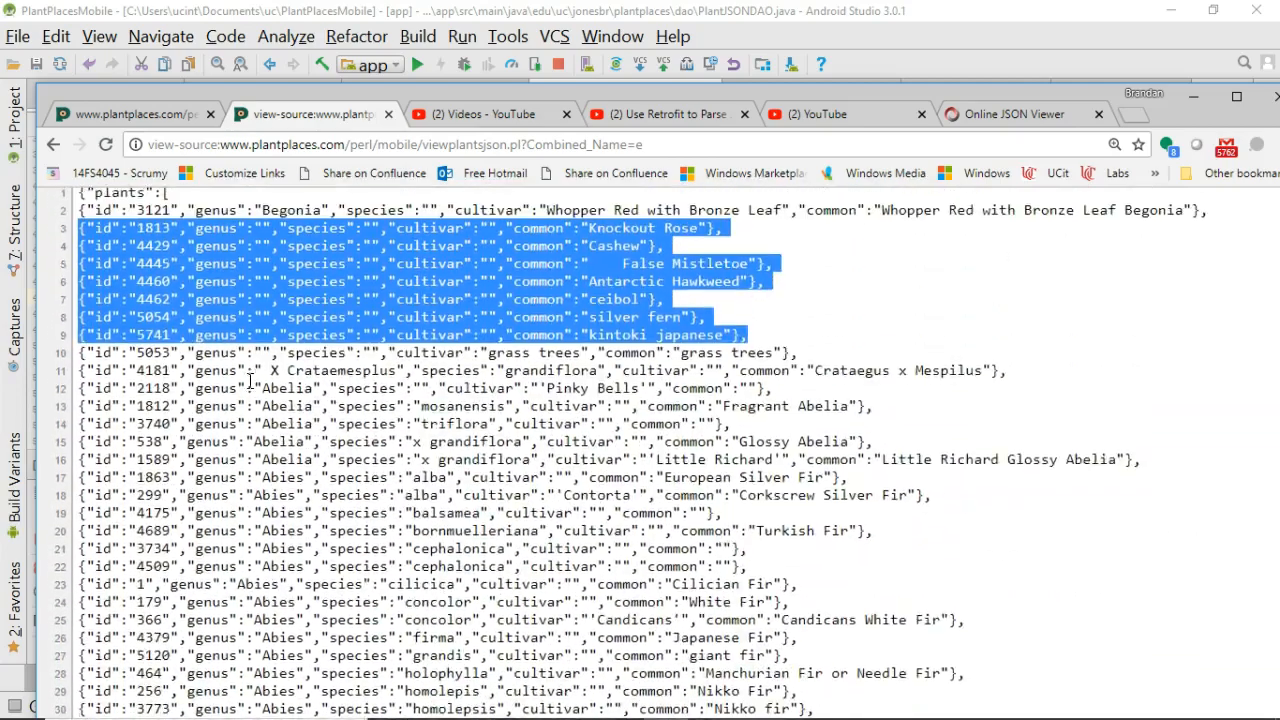
{"action": "scroll", "scroll_direction": "down", "scroll_amount": 3}
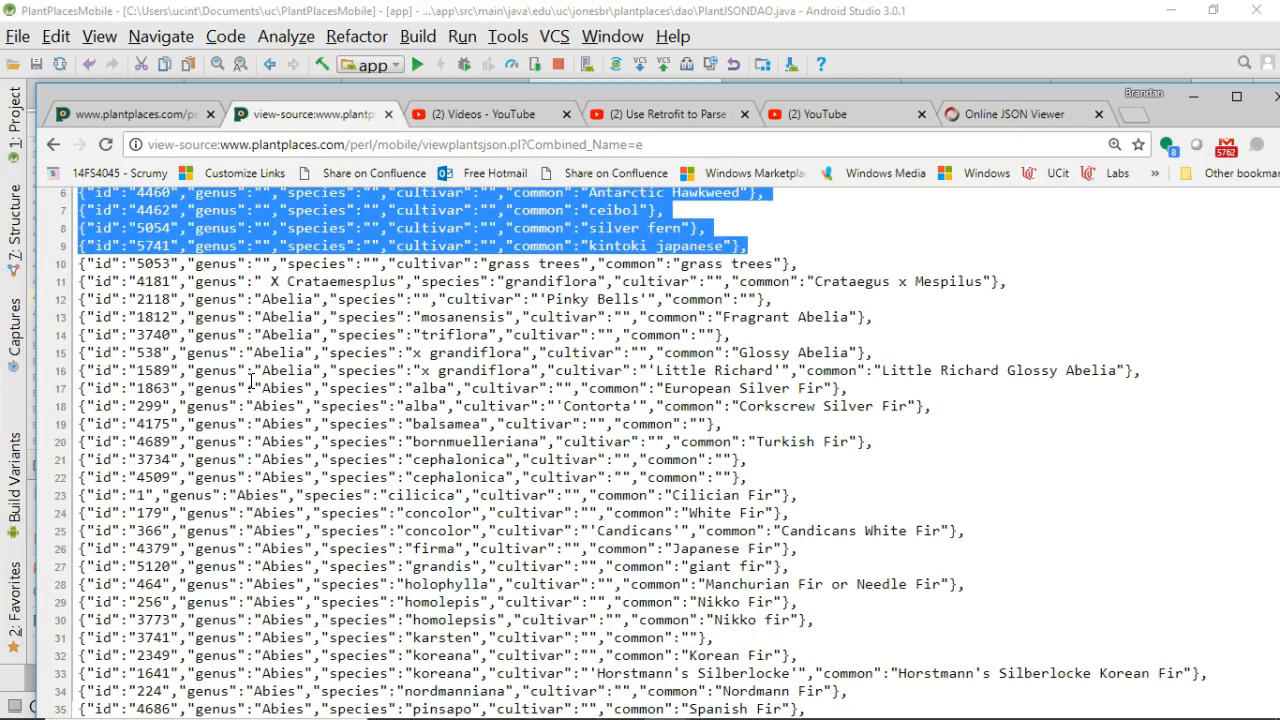
{"action": "scroll", "scroll_direction": "down", "scroll_amount": 3}
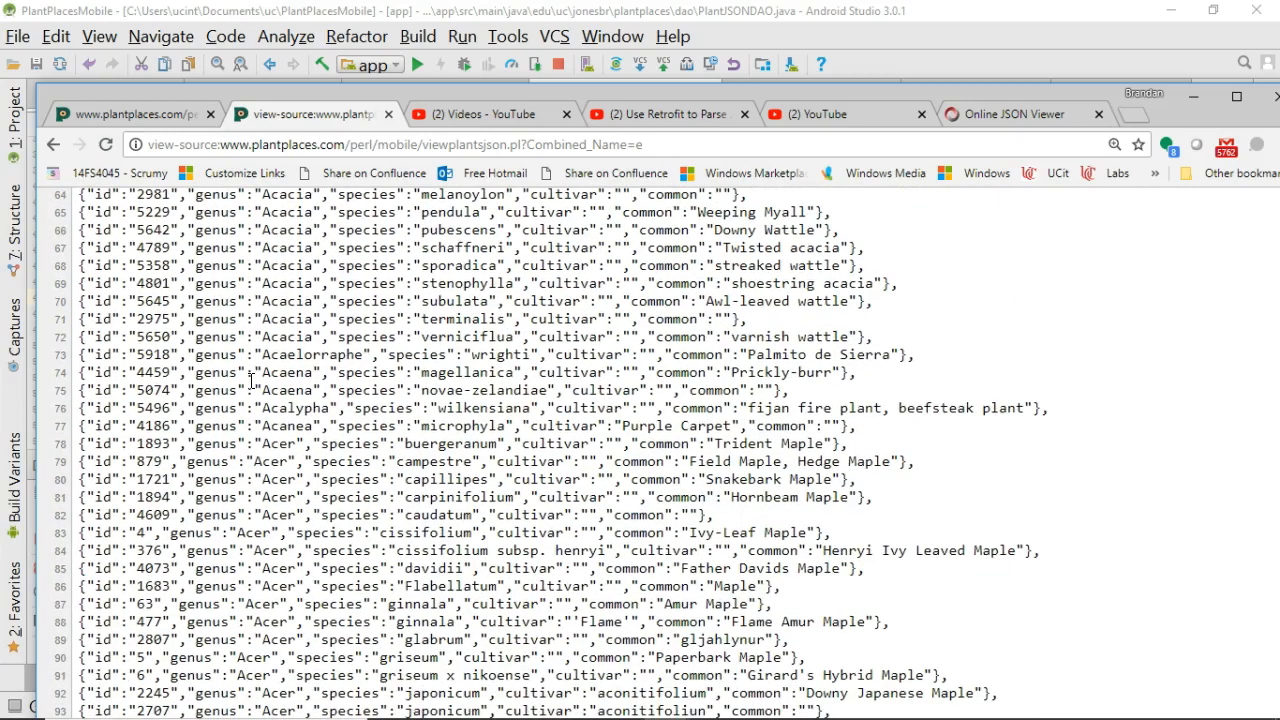
{"action": "scroll", "scroll_direction": "down", "scroll_amount": 3}
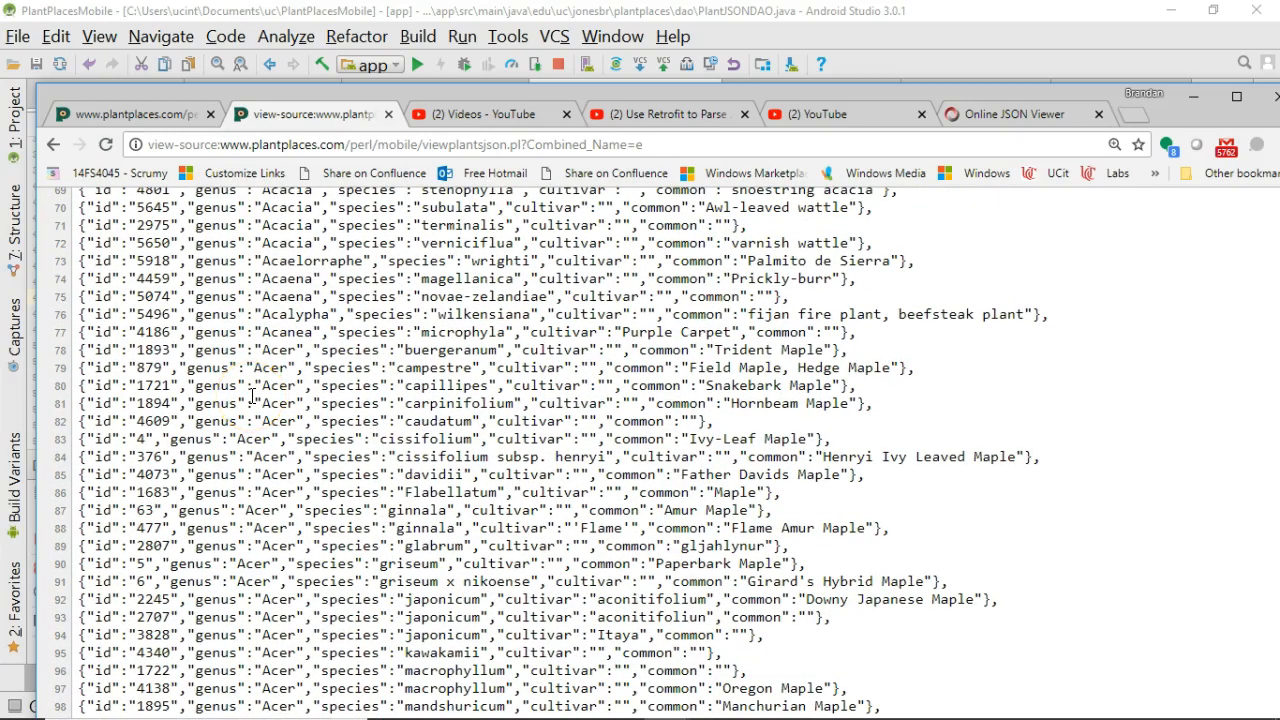
{"action": "scroll", "scroll_direction": "down", "scroll_amount": 3}
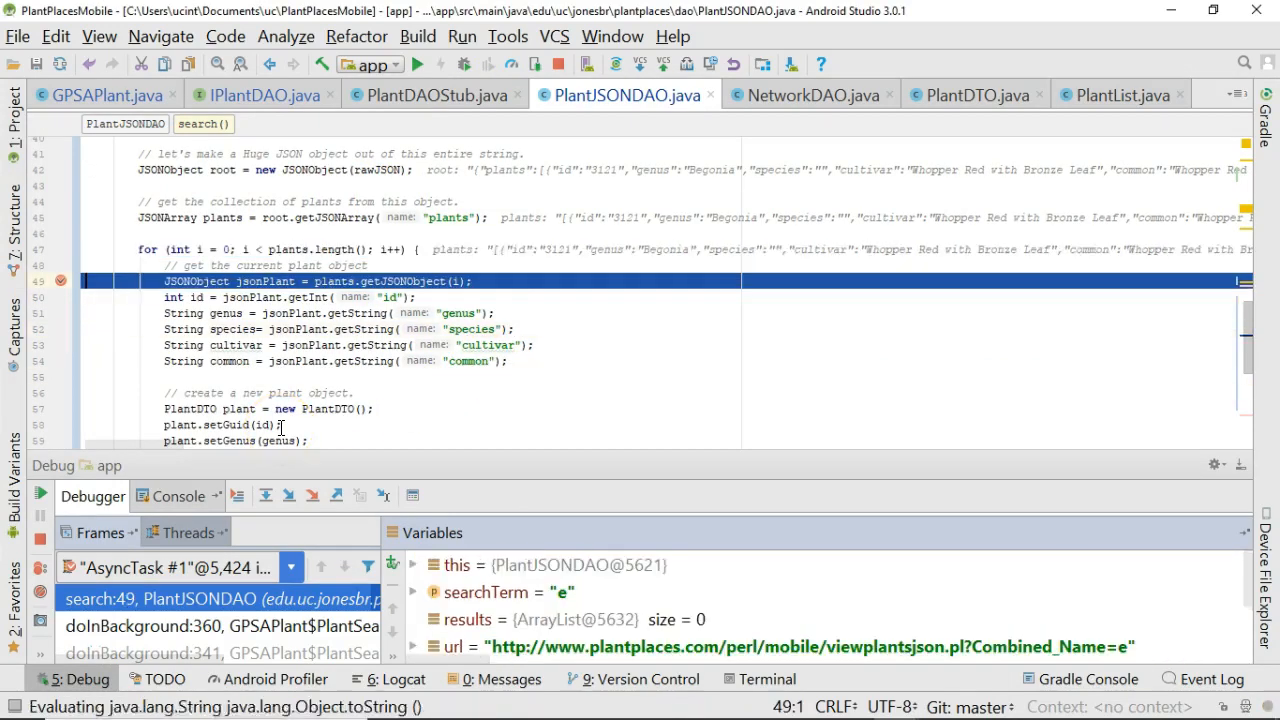
Step over the setter lines and expand results in Variables to see the added plants.
{"action": "key", "text": "F8"}
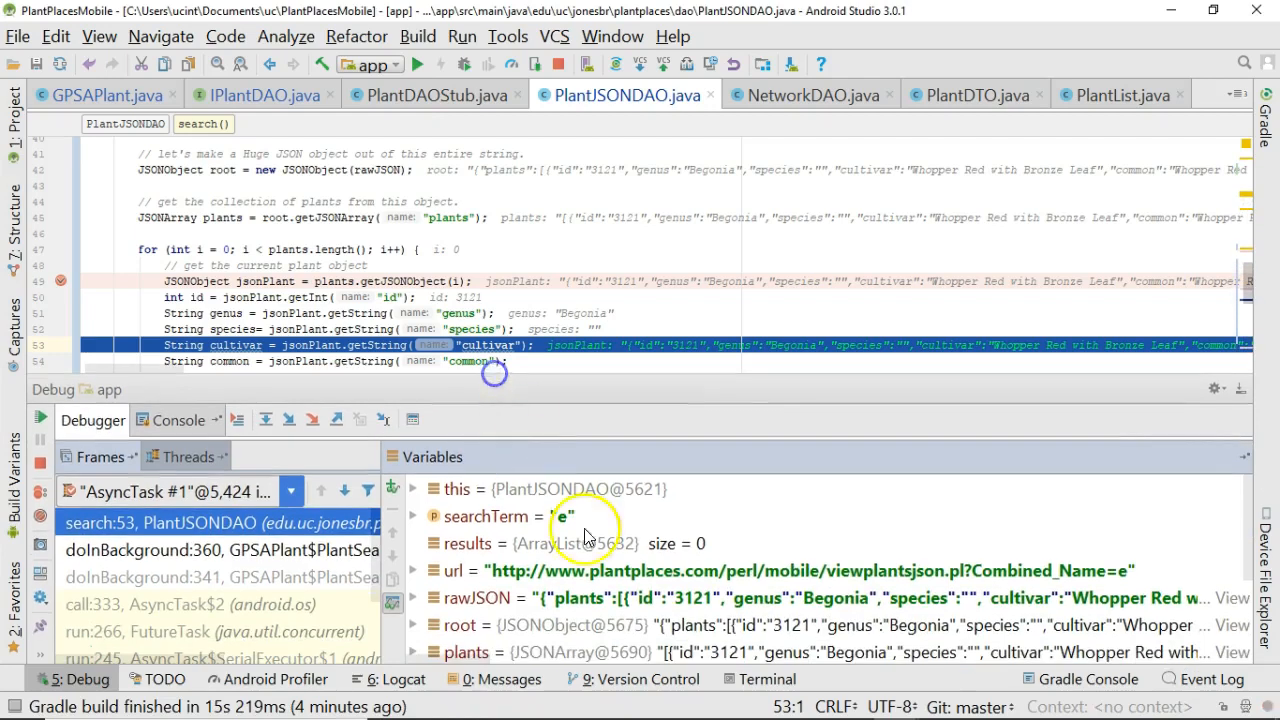
{"action": "scroll", "scroll_direction": "down", "scroll_amount": 3}
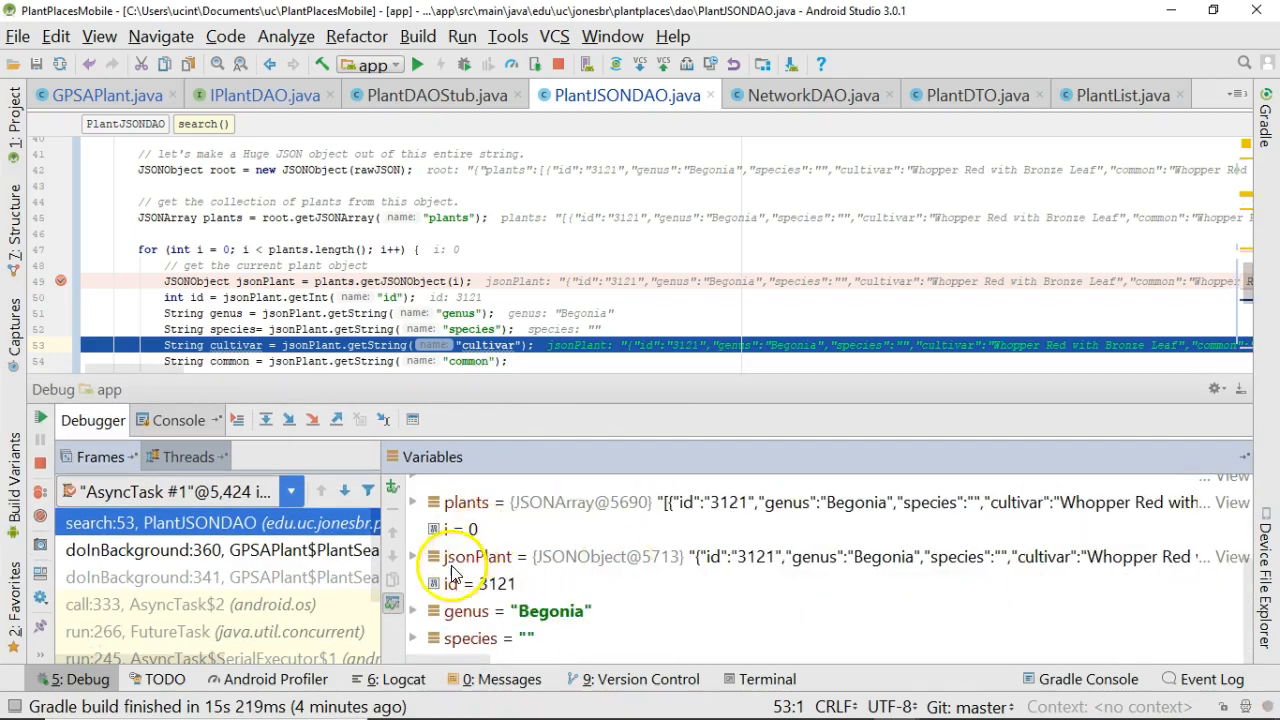
{"action": "left_click", "coordinate": [412, 502]}
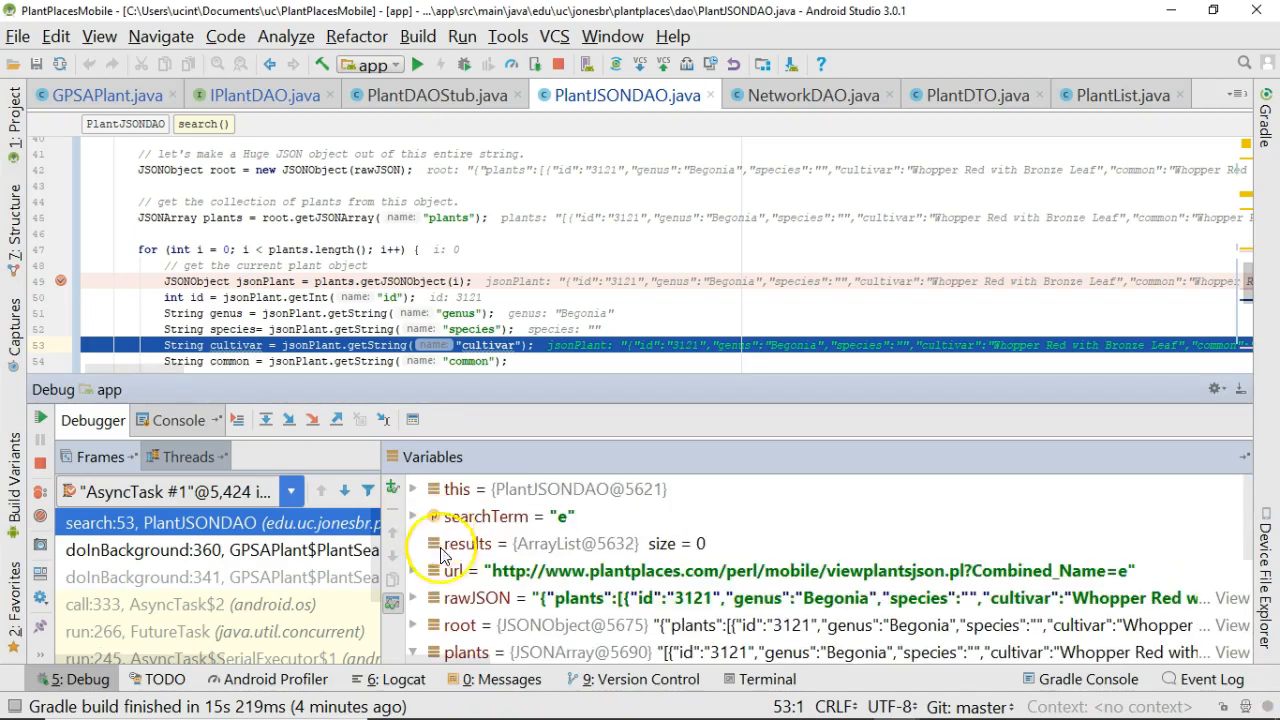
{"action": "left_click", "coordinate": [466, 544]}
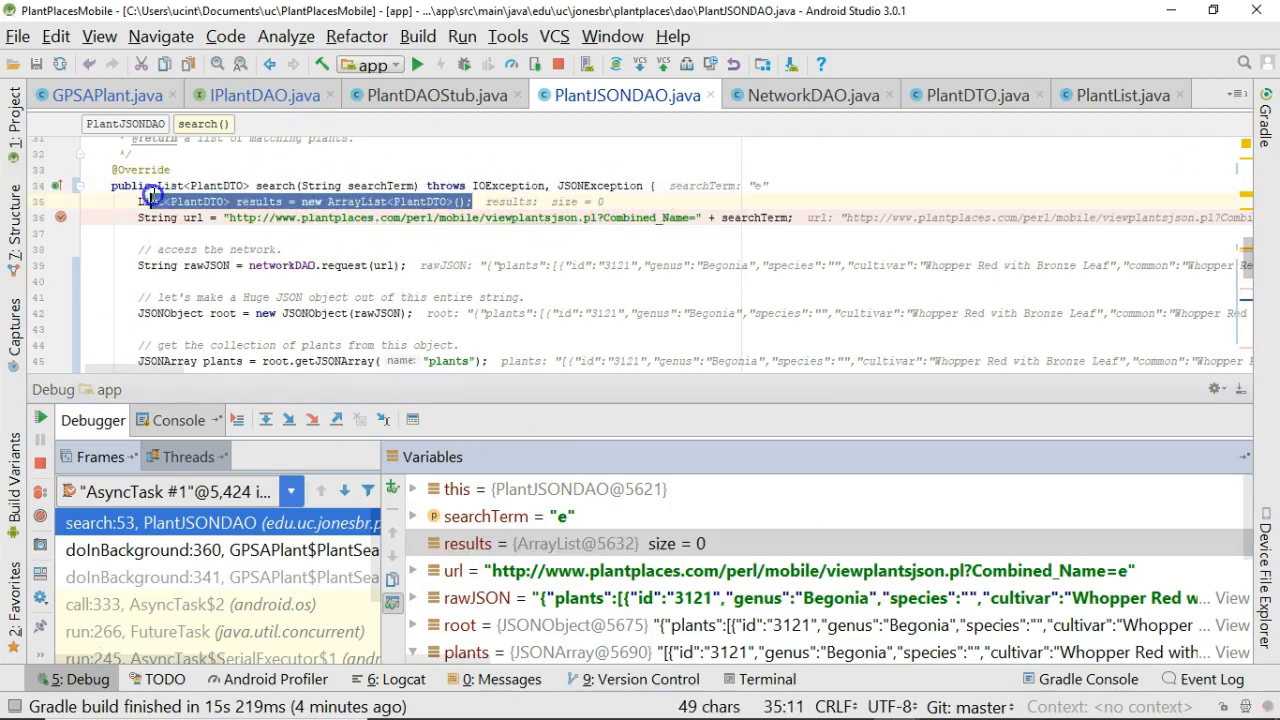
{"action": "mouse_move", "coordinate": [700, 550]}
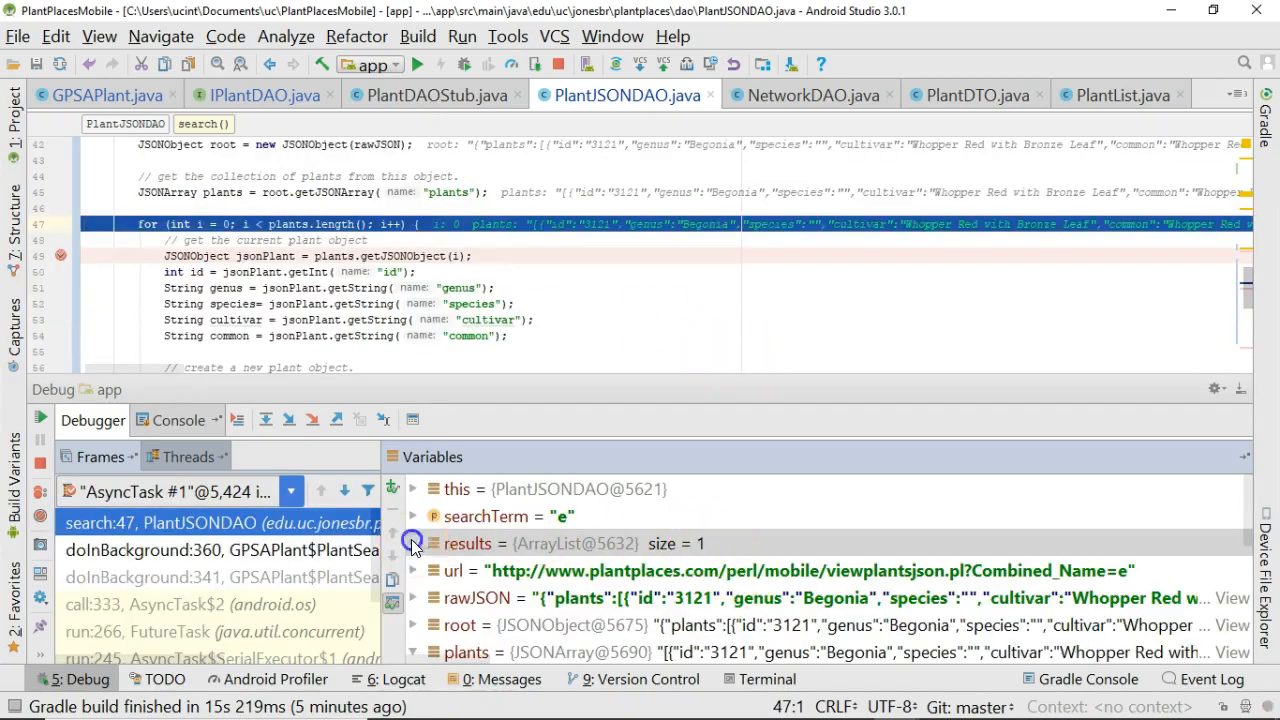
{"action": "left_click", "coordinate": [412, 544]}
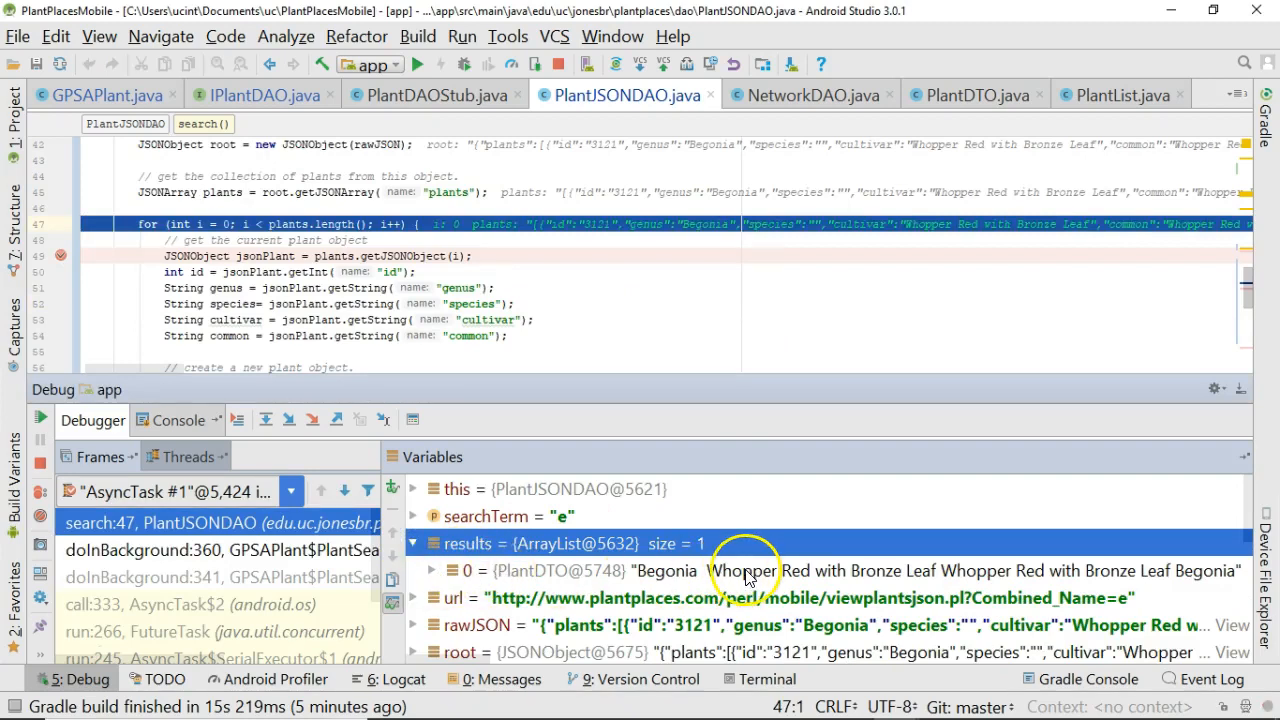
{"action": "mouse_move", "coordinate": [880, 470]}
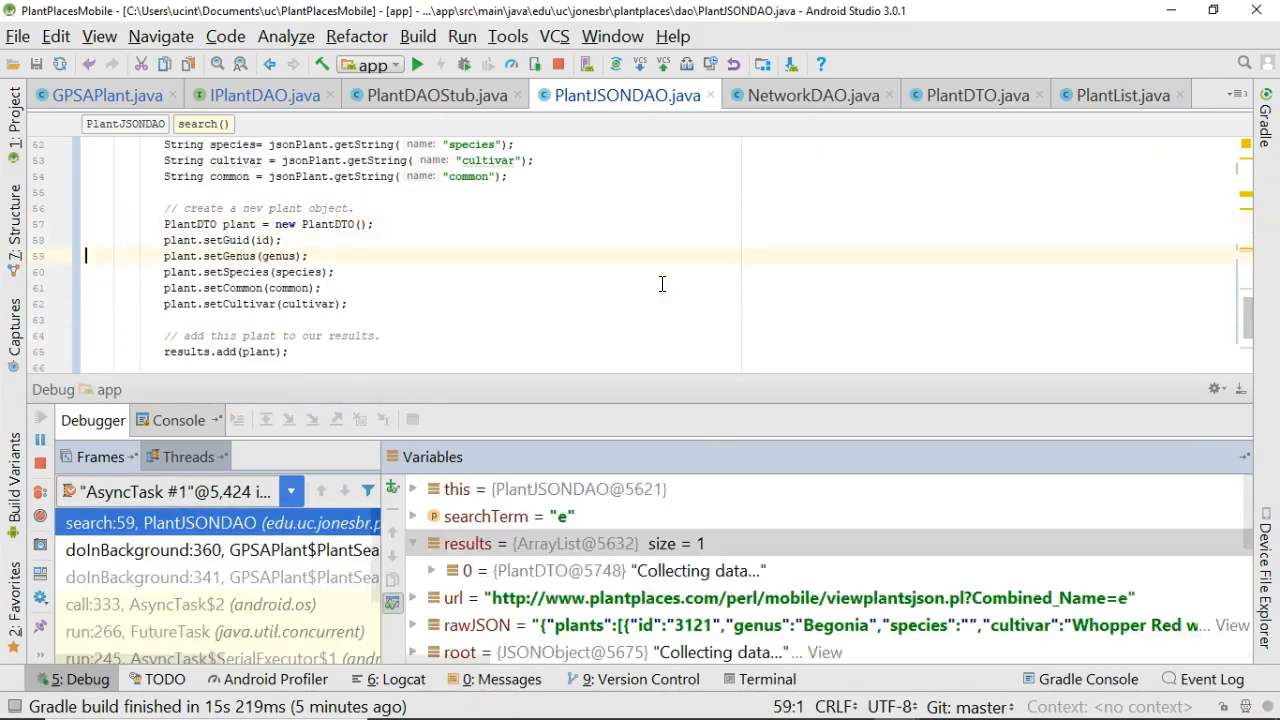
Resume through further loop passes until results holds six plants including Begonia, Knockout Rose and Cashew.
{"action": "left_click", "coordinate": [288, 66]}
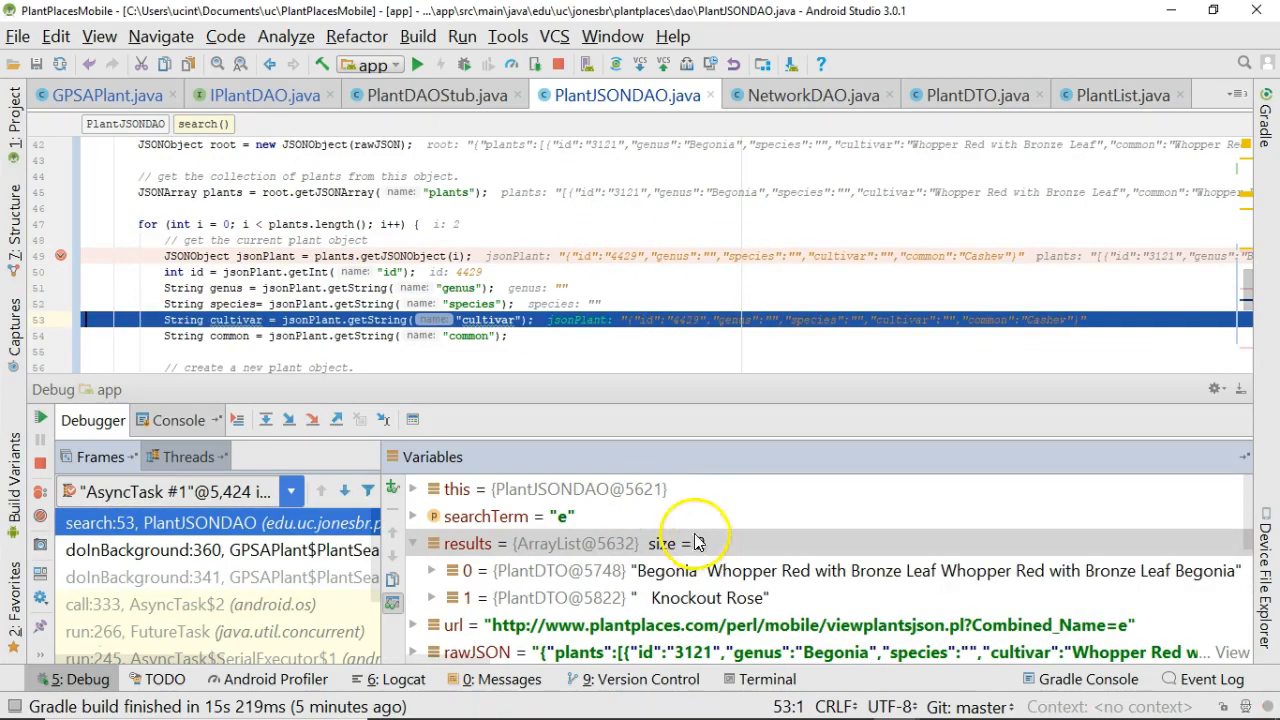
{"action": "mouse_move", "coordinate": [112, 12]}
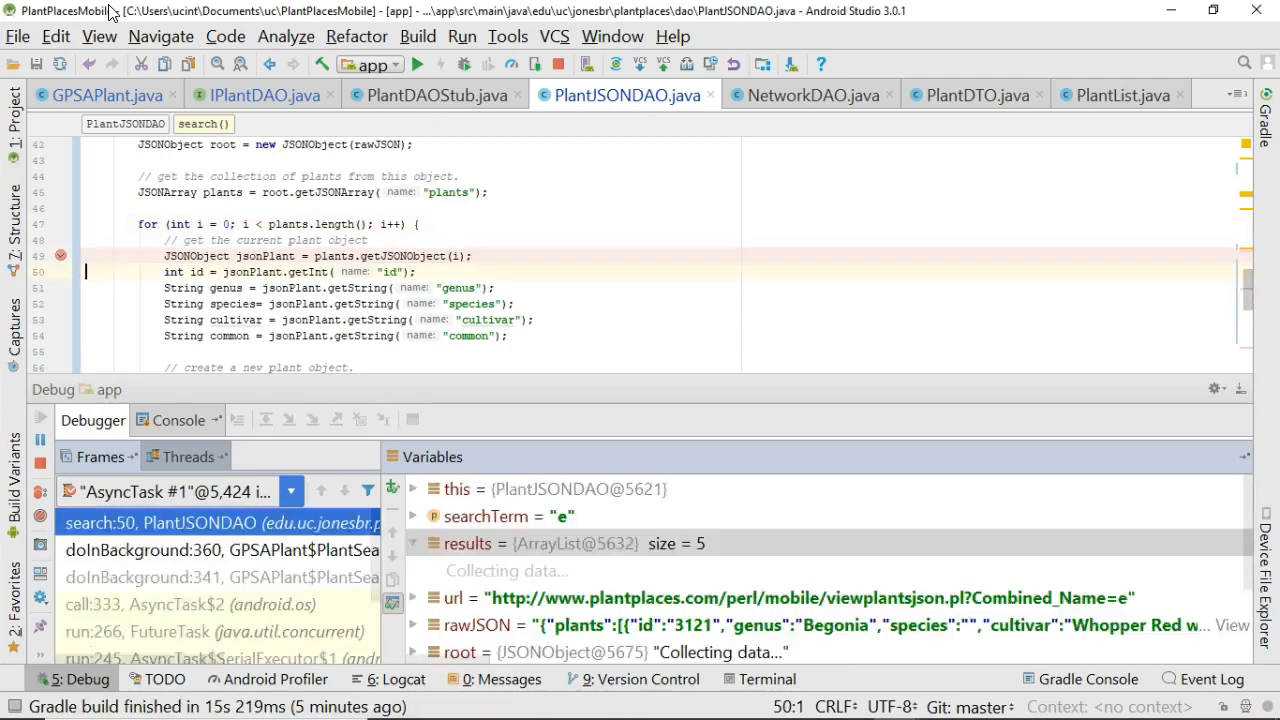
{"action": "key", "text": "F8"}
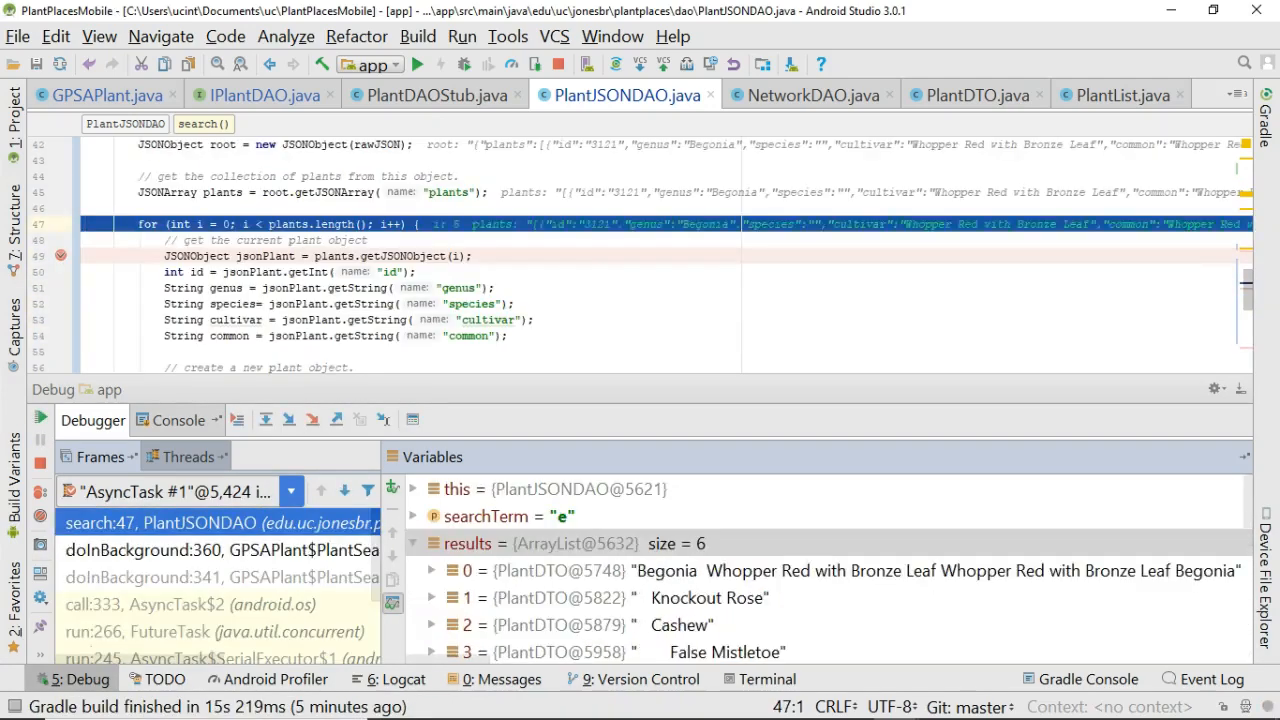
Resume to the return so results holds 4909 plants, scrolling entries to compare with Chrome's JSON.
{"action": "left_click", "coordinate": [60, 256]}
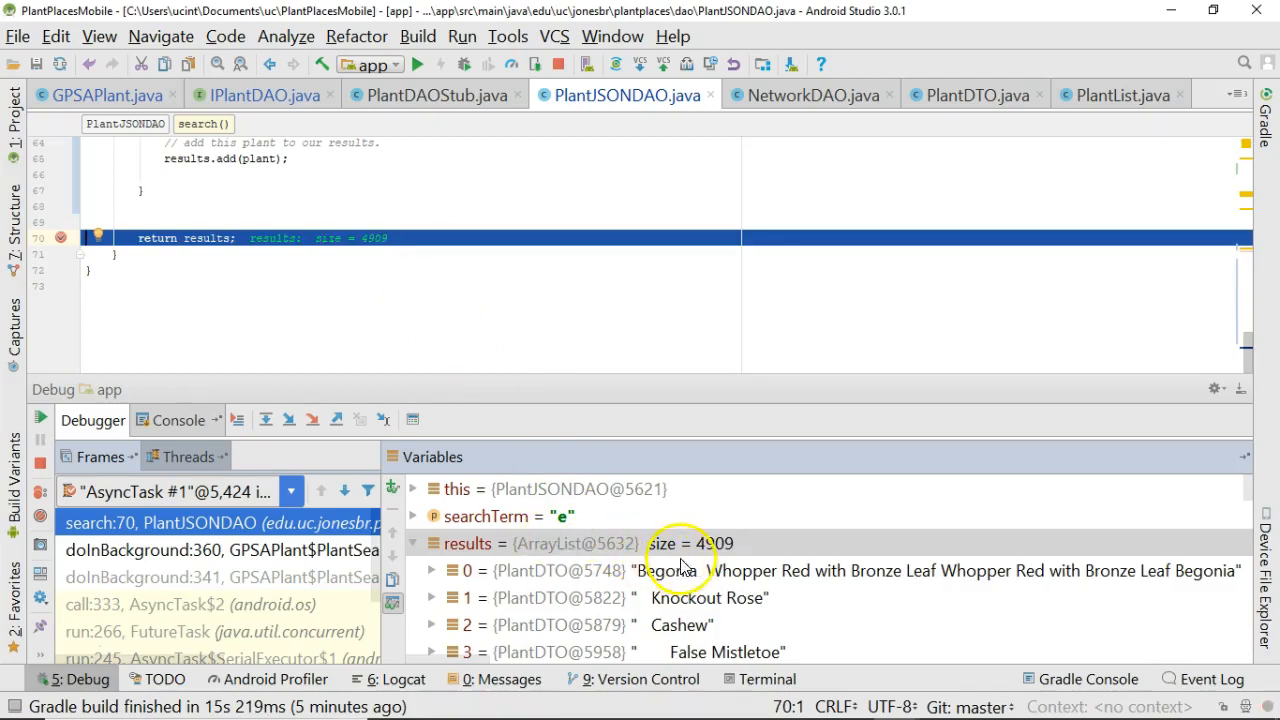
{"action": "mouse_move", "coordinate": [728, 556]}
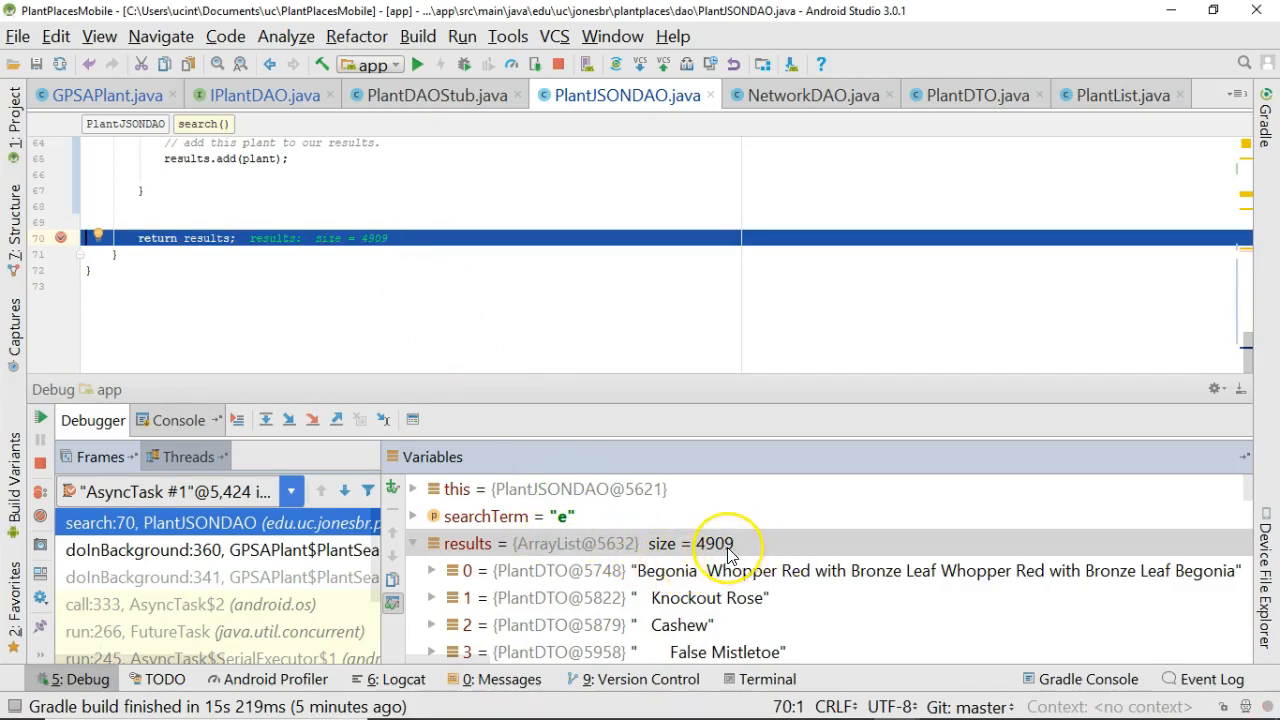
{"action": "scroll", "scroll_direction": "down", "scroll_amount": 3}
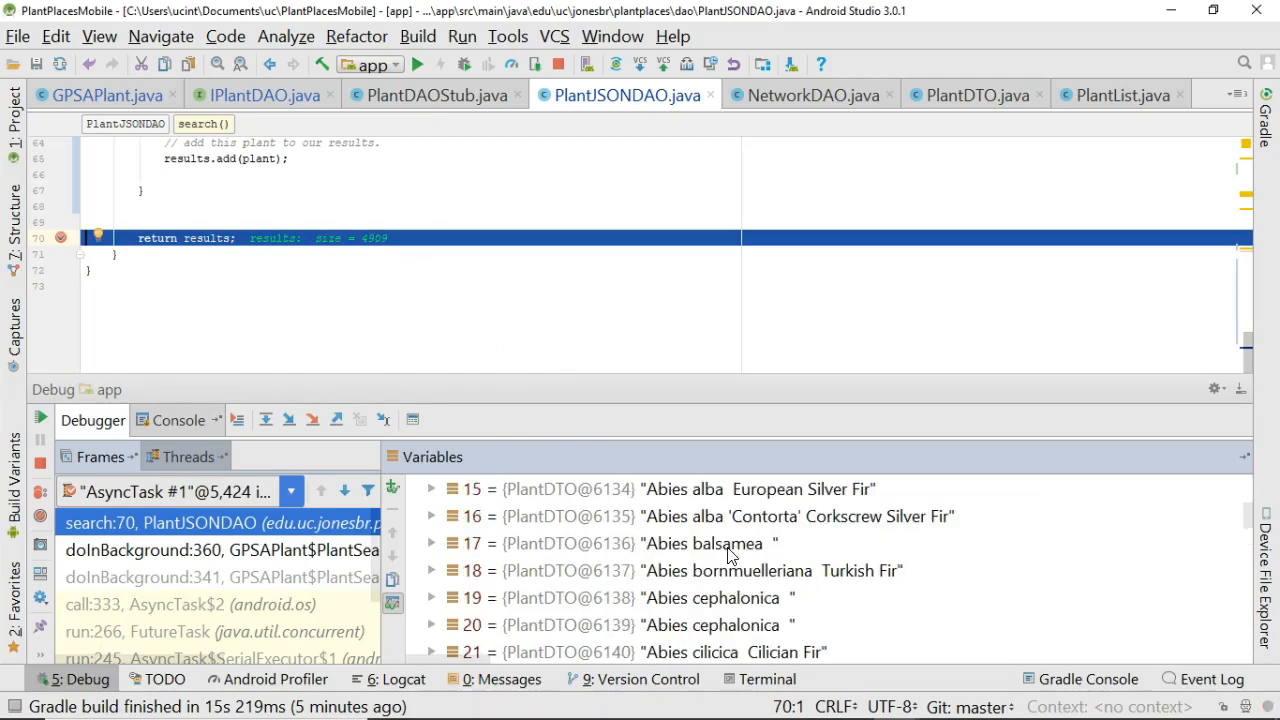
{"action": "scroll", "scroll_direction": "down", "scroll_amount": 3}
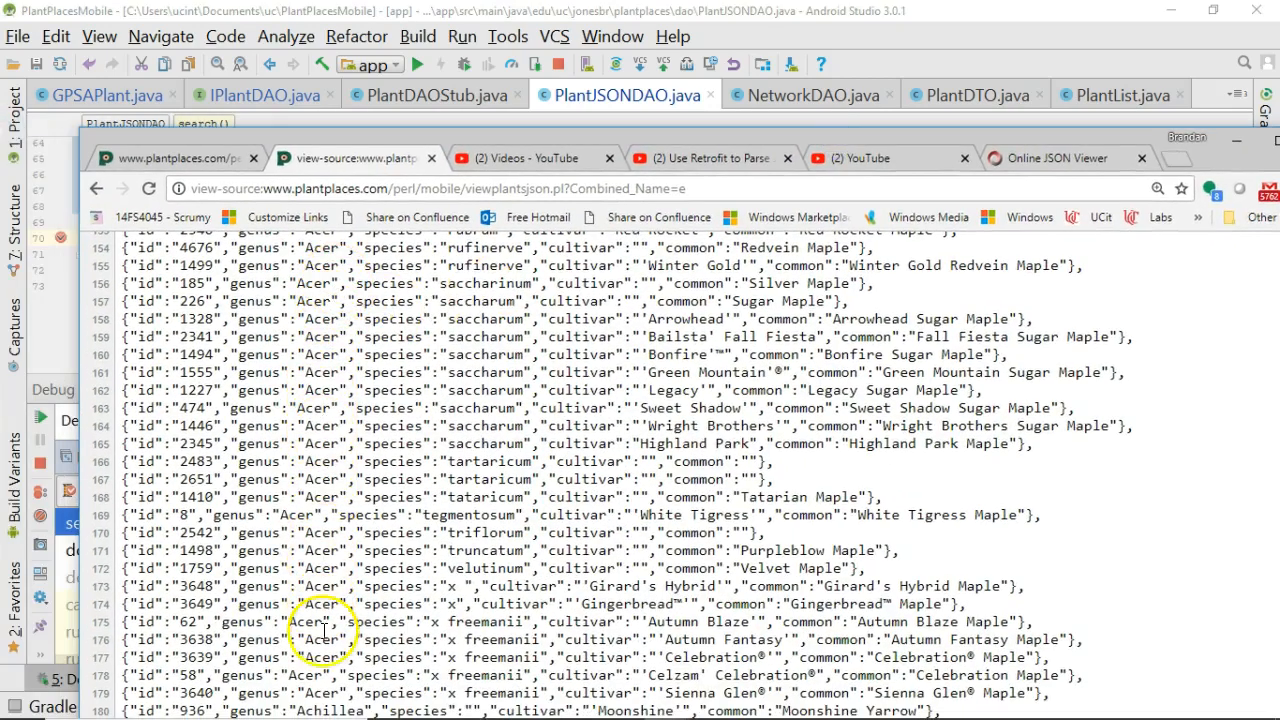
{"action": "mouse_move", "coordinate": [424, 390]}
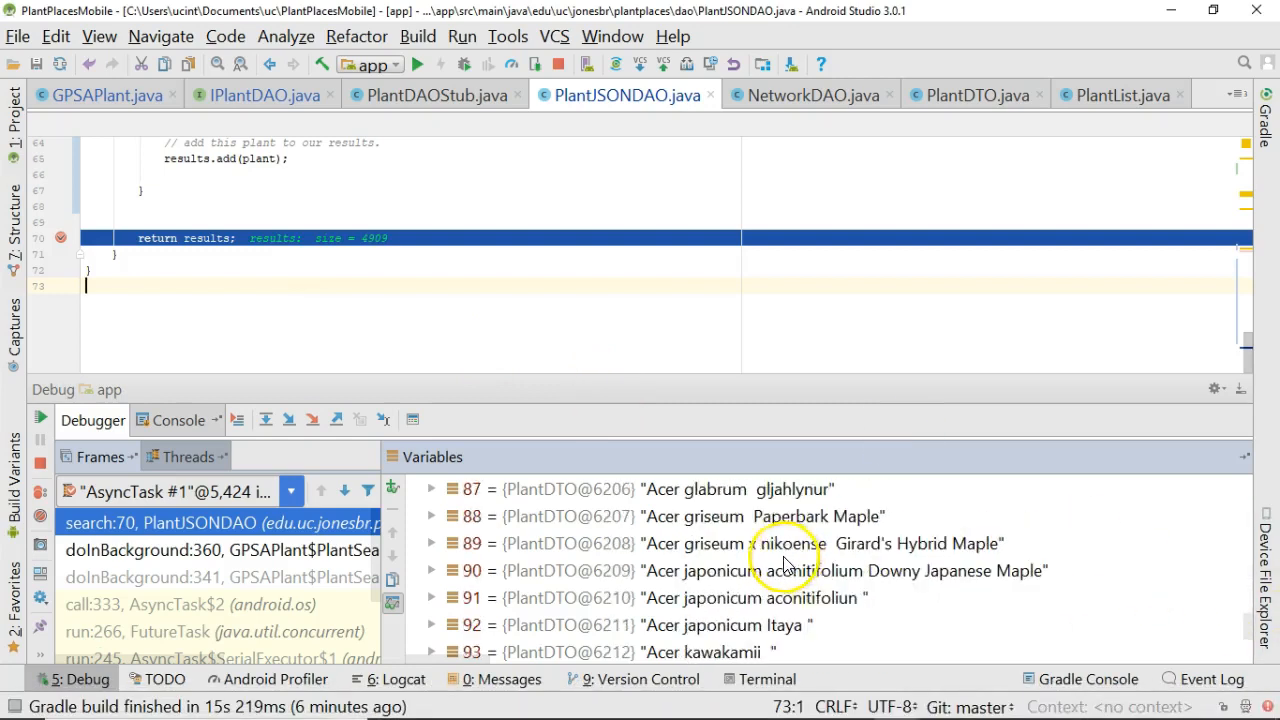
{"action": "scroll", "scroll_direction": "down", "scroll_amount": 3}
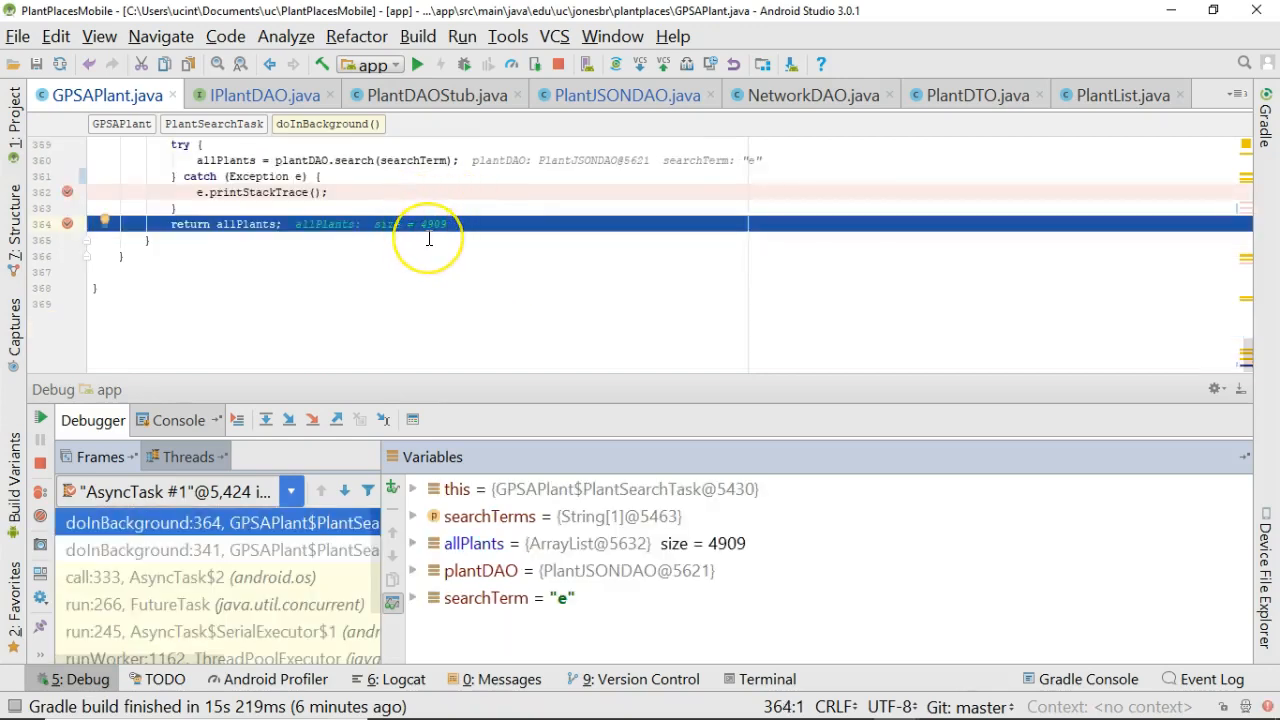
{"action": "mouse_move", "coordinate": [428, 278]}
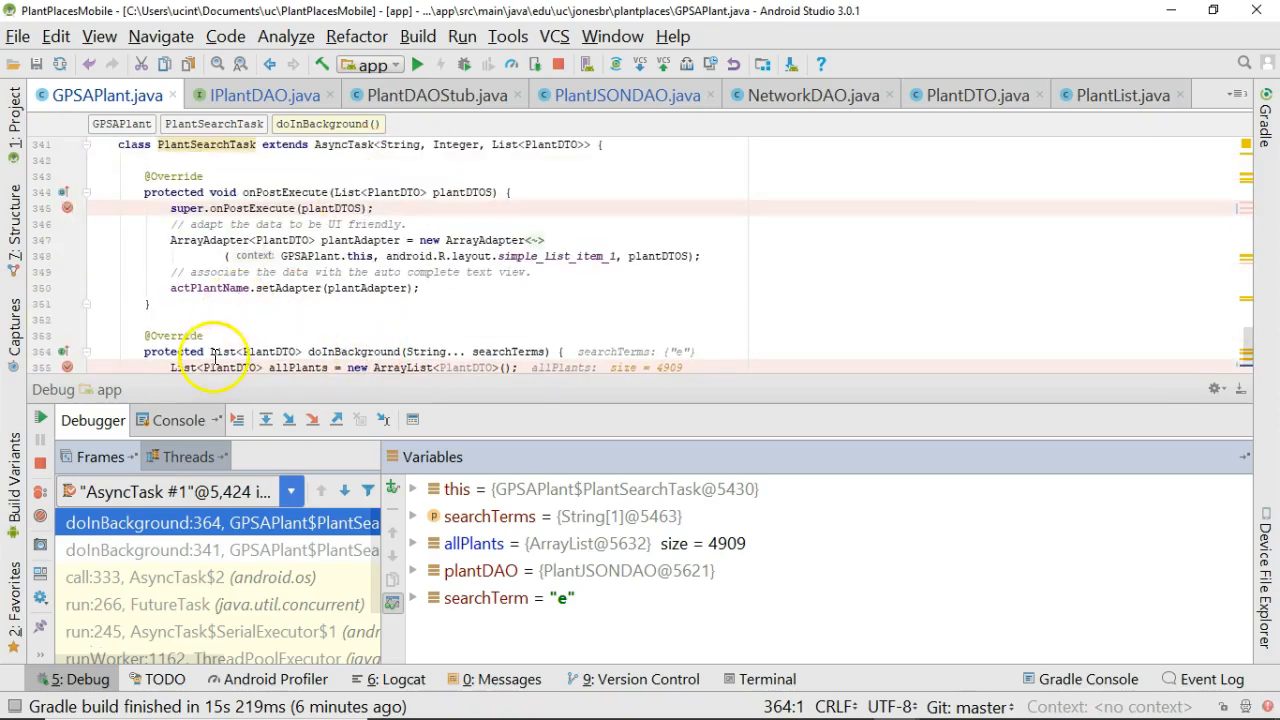
Follow the 4909 plants into GPSAPlant's doInBackground and onPostExecute, then resume the program.
{"action": "double_click", "coordinate": [256, 352]}
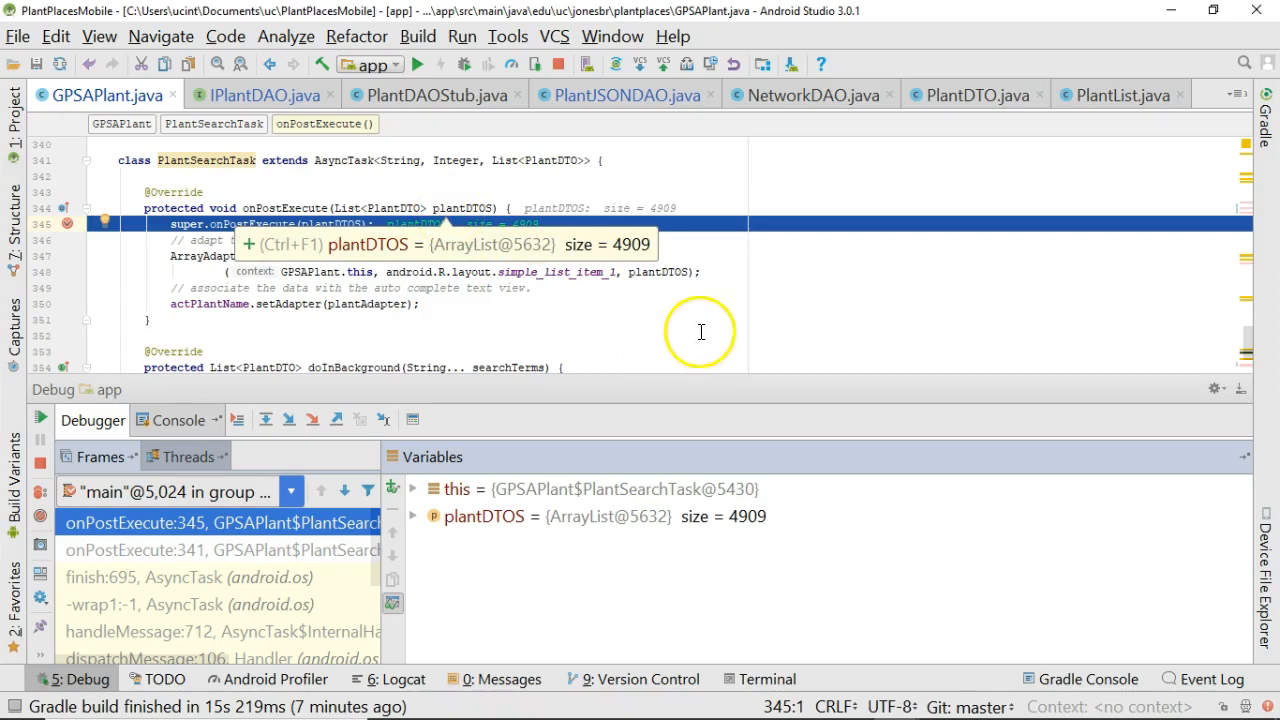
{"action": "mouse_move", "coordinate": [544, 244]}
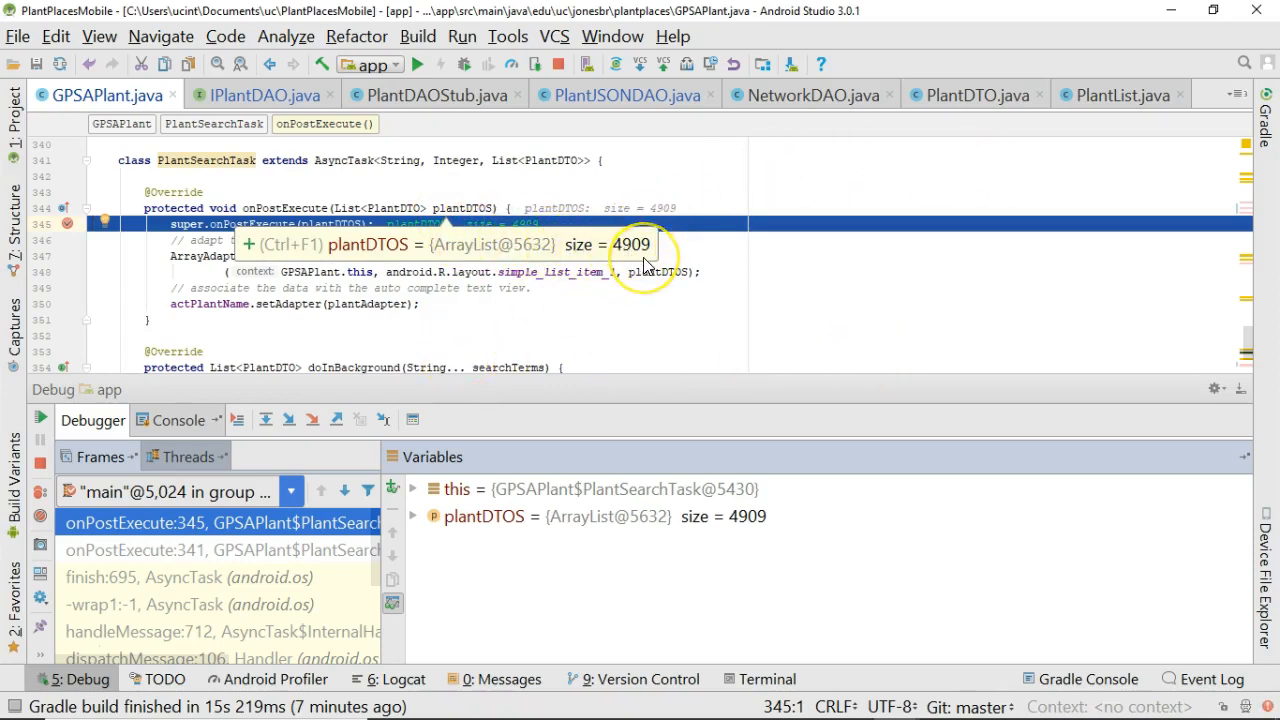
{"action": "mouse_move", "coordinate": [648, 186]}
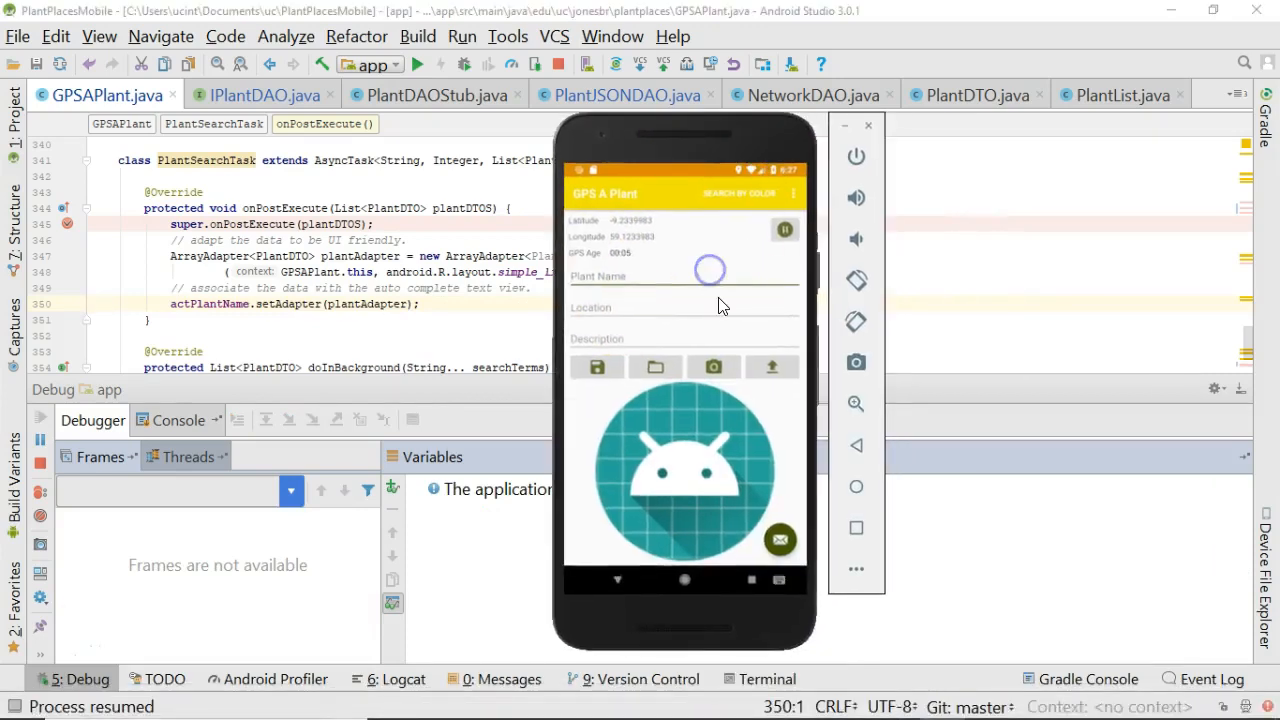
Enter 's' then 'r' in the Plant Name field and view the autocomplete plant suggestions.
{"action": "left_click", "coordinate": [684, 276]}
{"action": "type", "text": "Ea"}
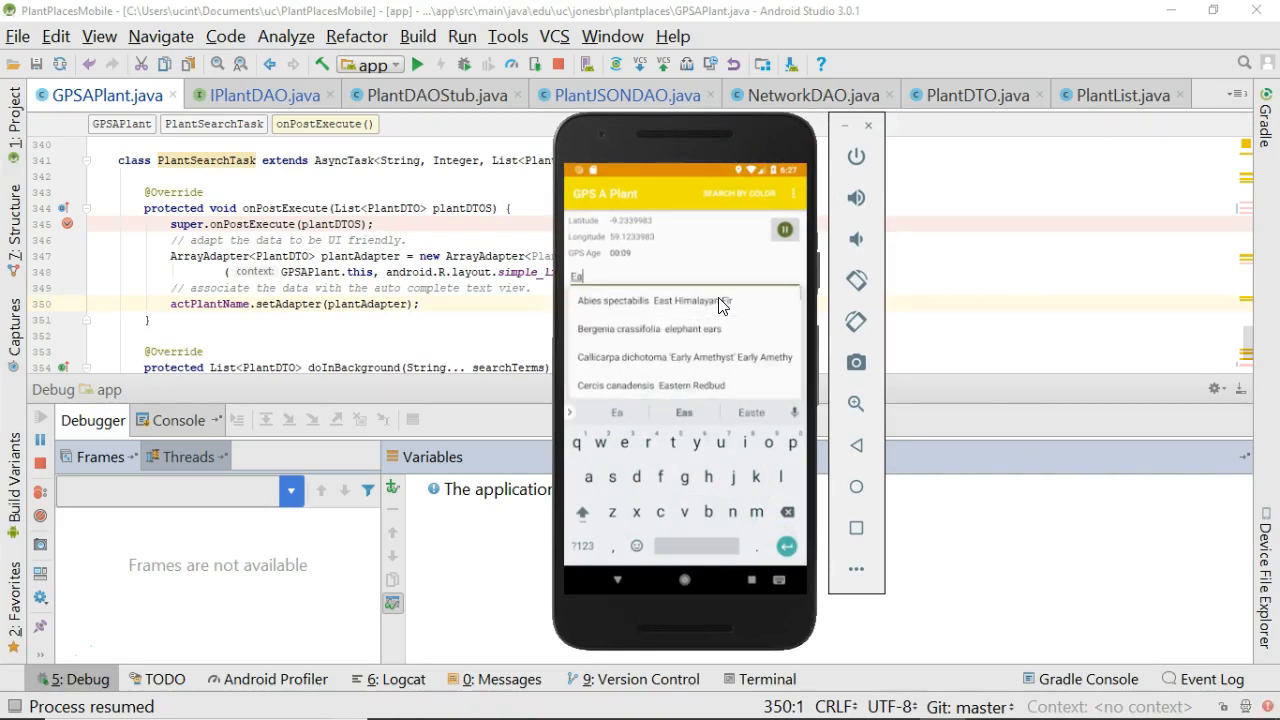
{"action": "type", "text": "stern"}
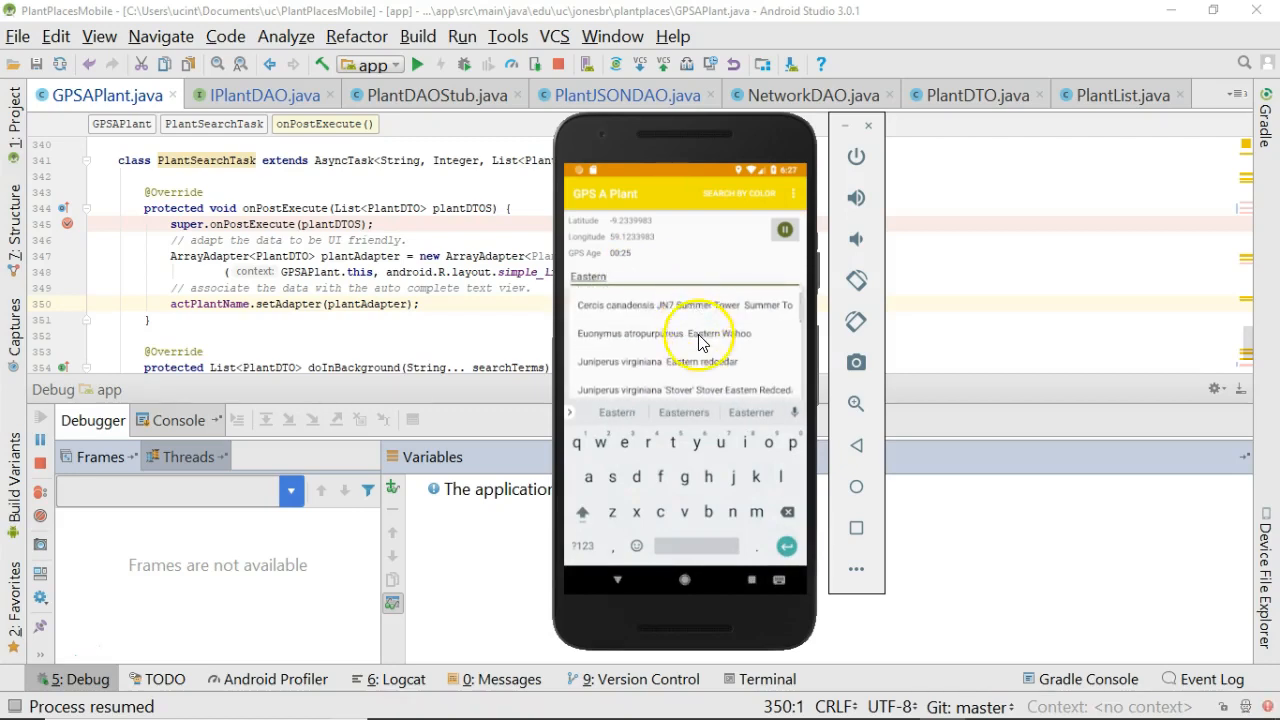
{"action": "scroll", "scroll_direction": "down", "scroll_amount": 3}
{"action": "type", "text": "Ace"}
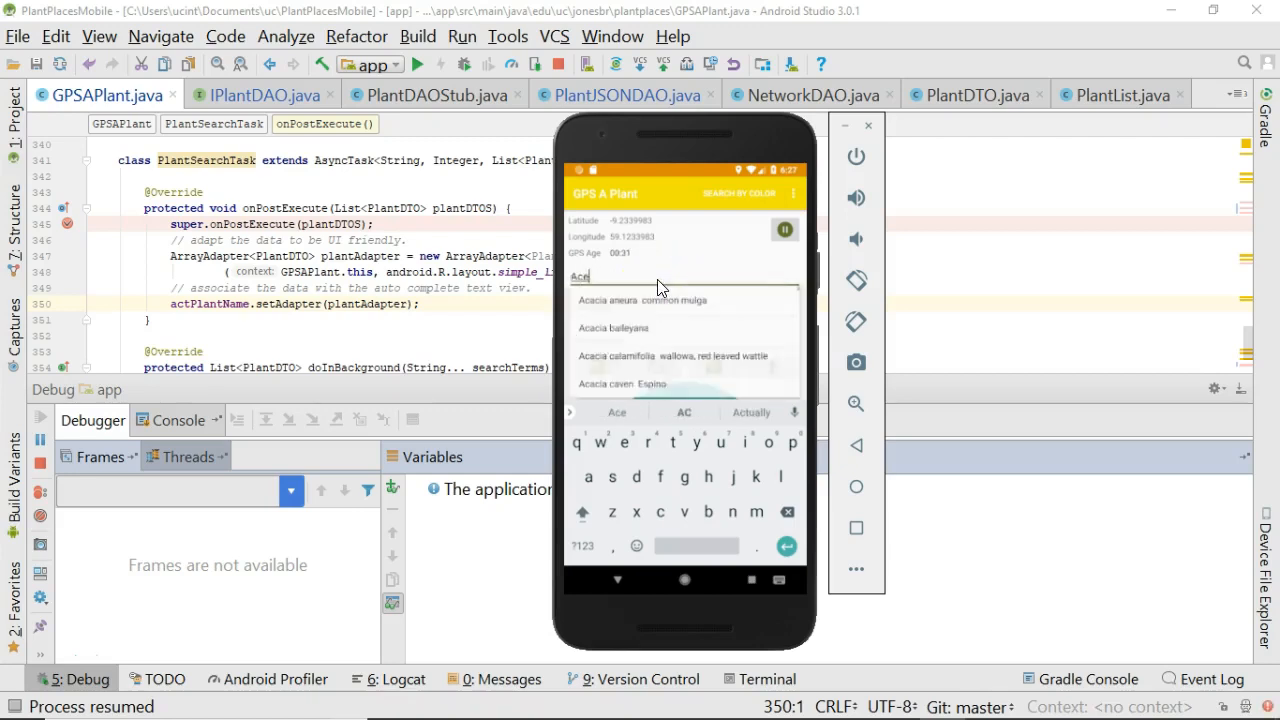
{"action": "type", "text": "r"}
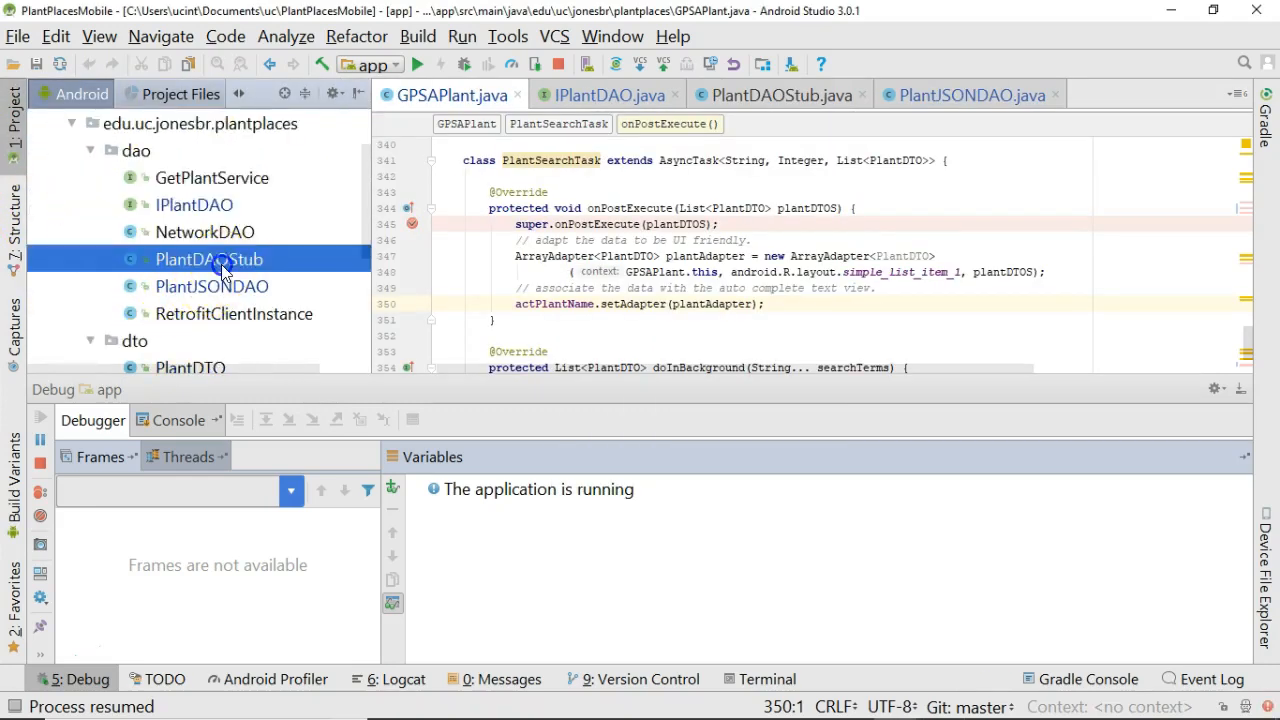
Bring up the PlantDAOStub class source from the Project tree.
{"action": "double_click", "coordinate": [208, 260]}
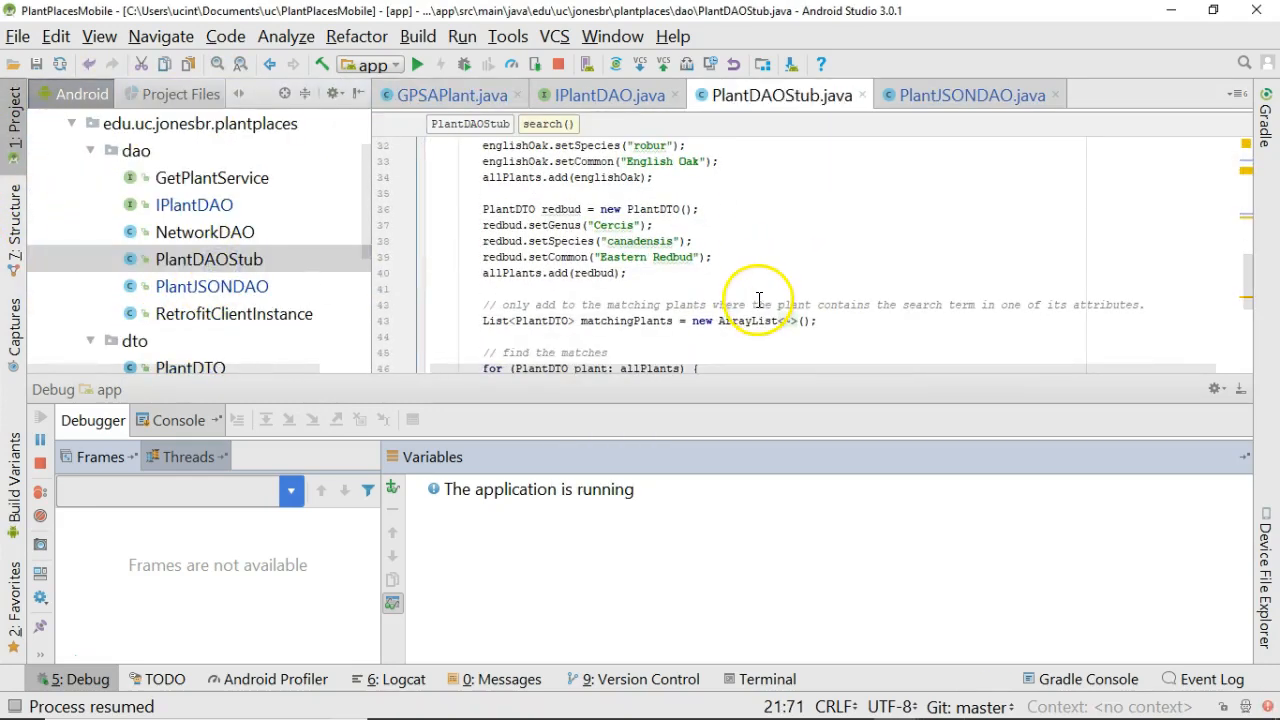